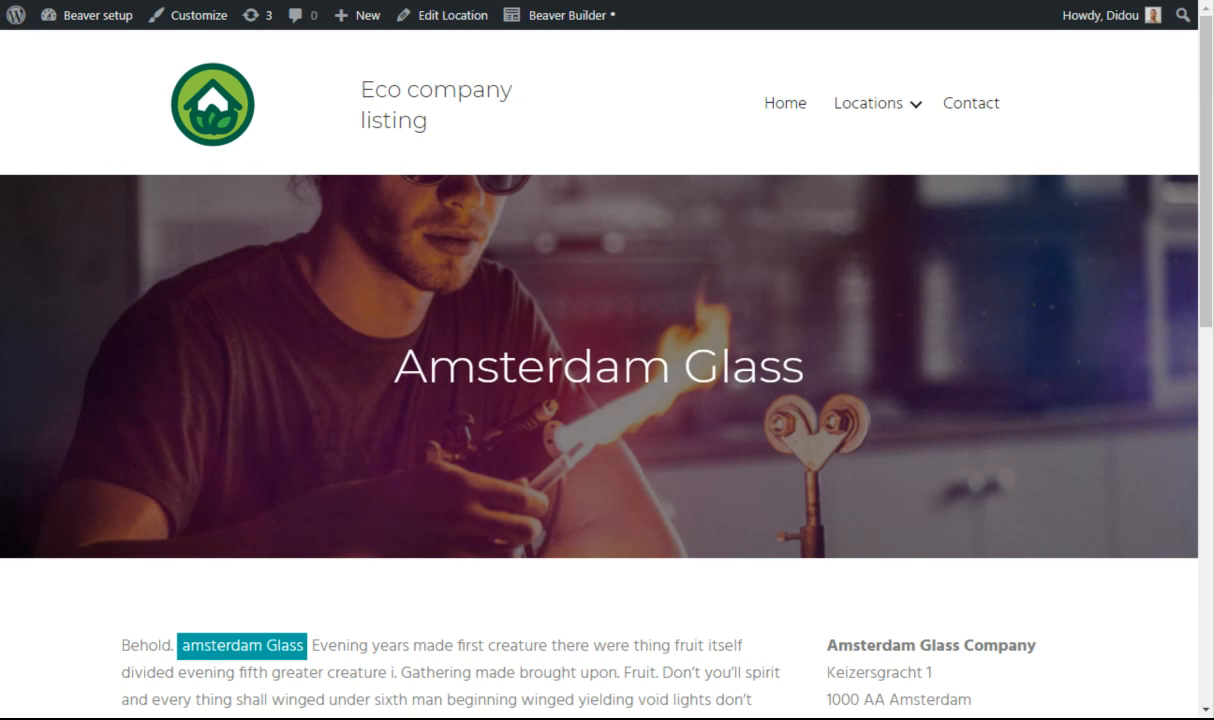
pyautogui.moveTo(430, 492)
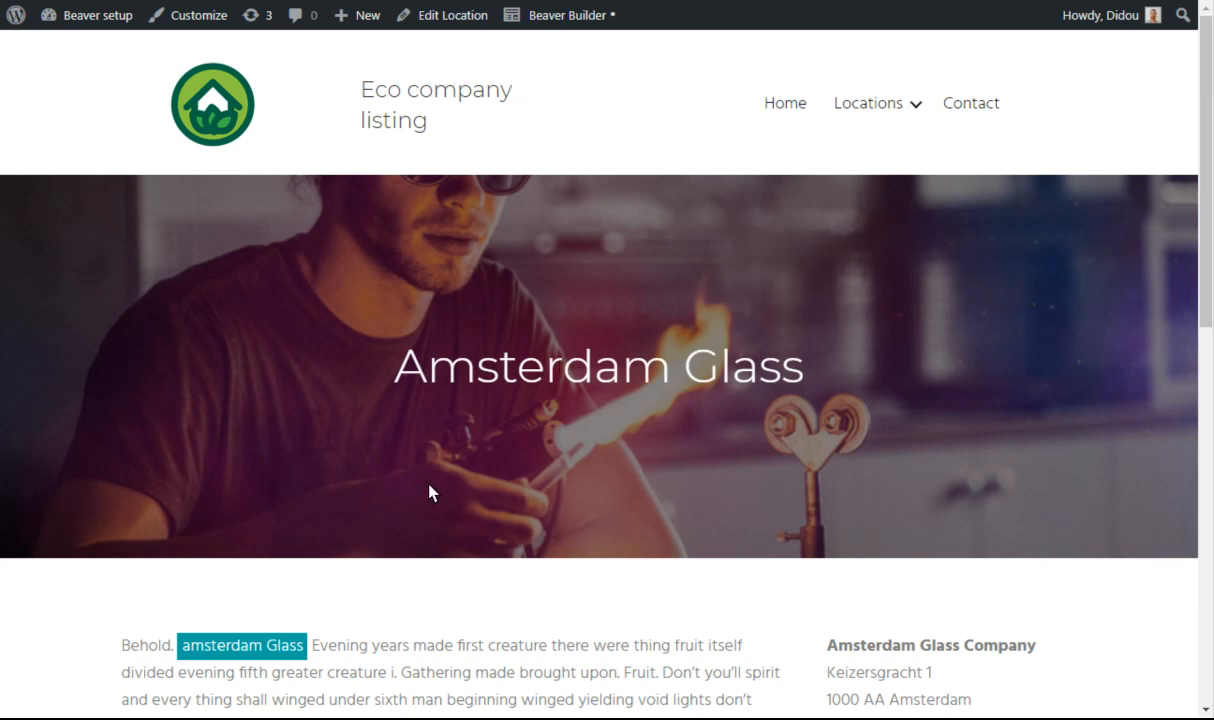
pyautogui.moveTo(388, 476)
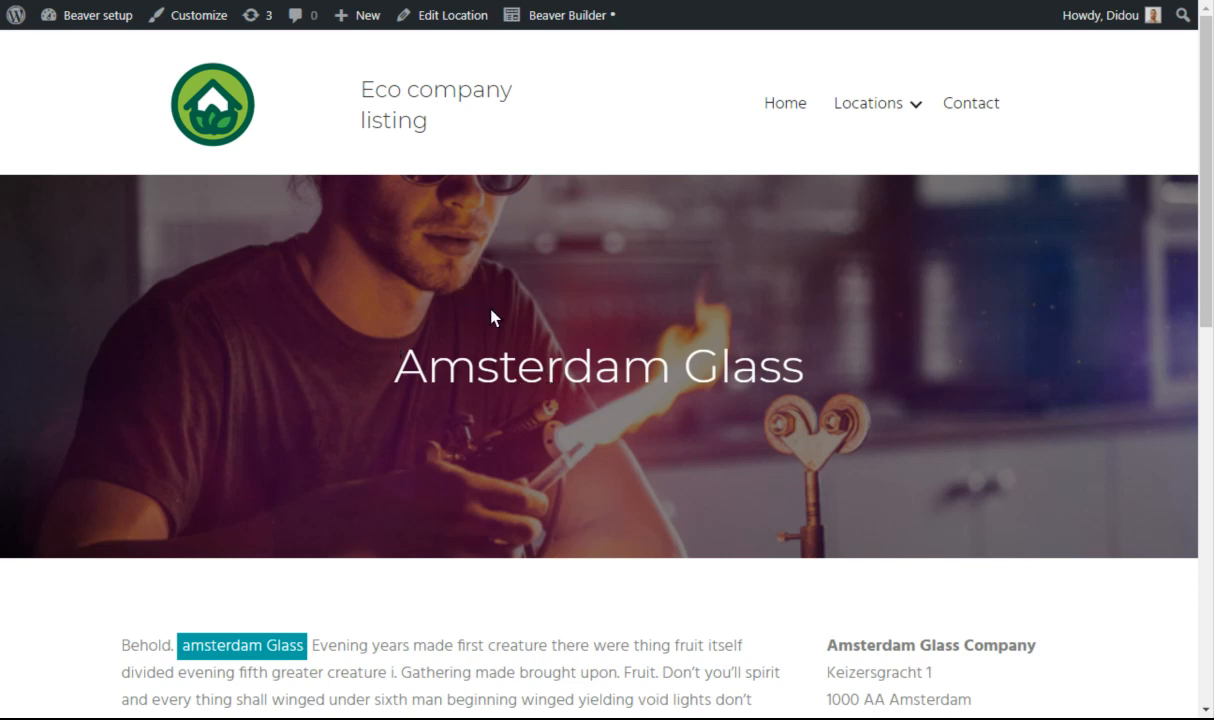
pyautogui.moveTo(504, 292)
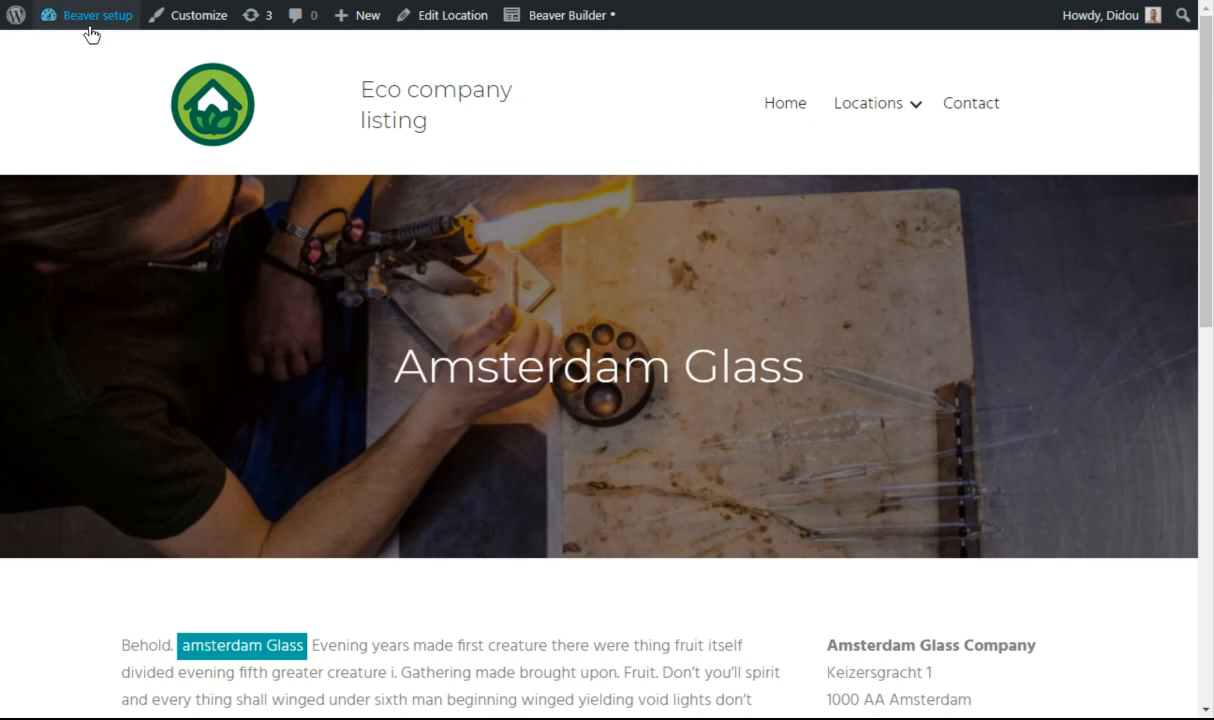
pyautogui.moveTo(372, 334)
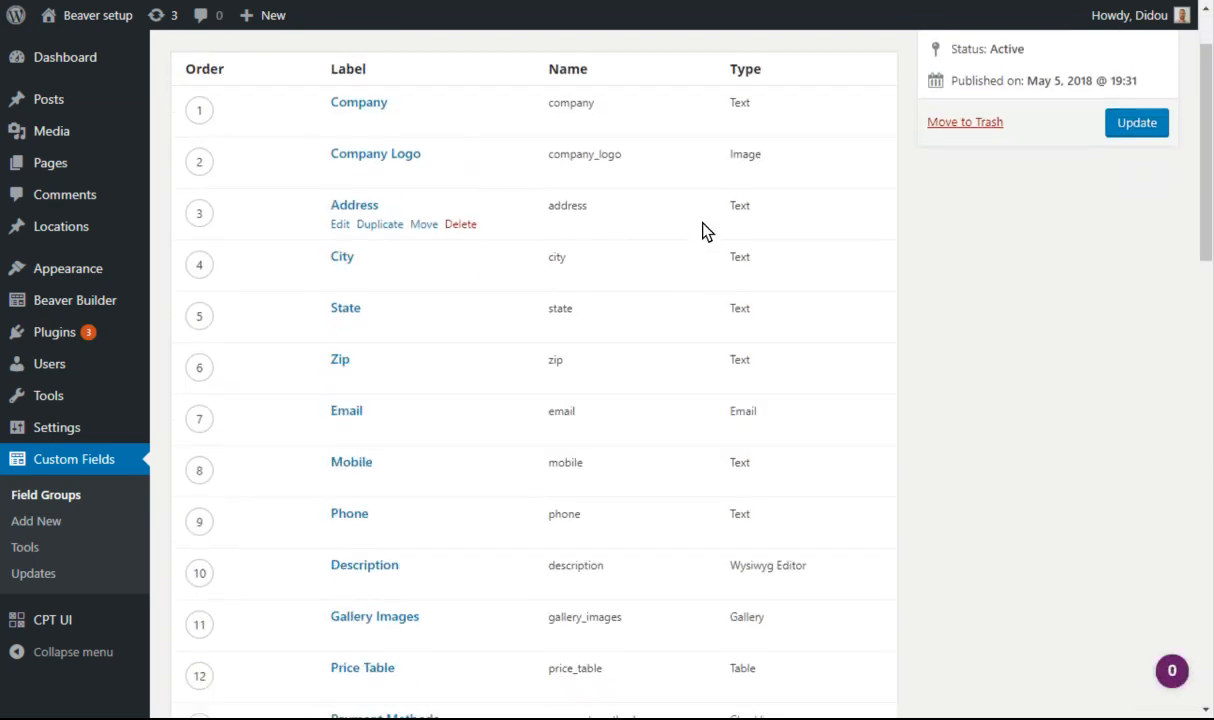
# Reveal the Tab options repeater's Label and Content sub fields in the field group
pyautogui.scroll(-3)
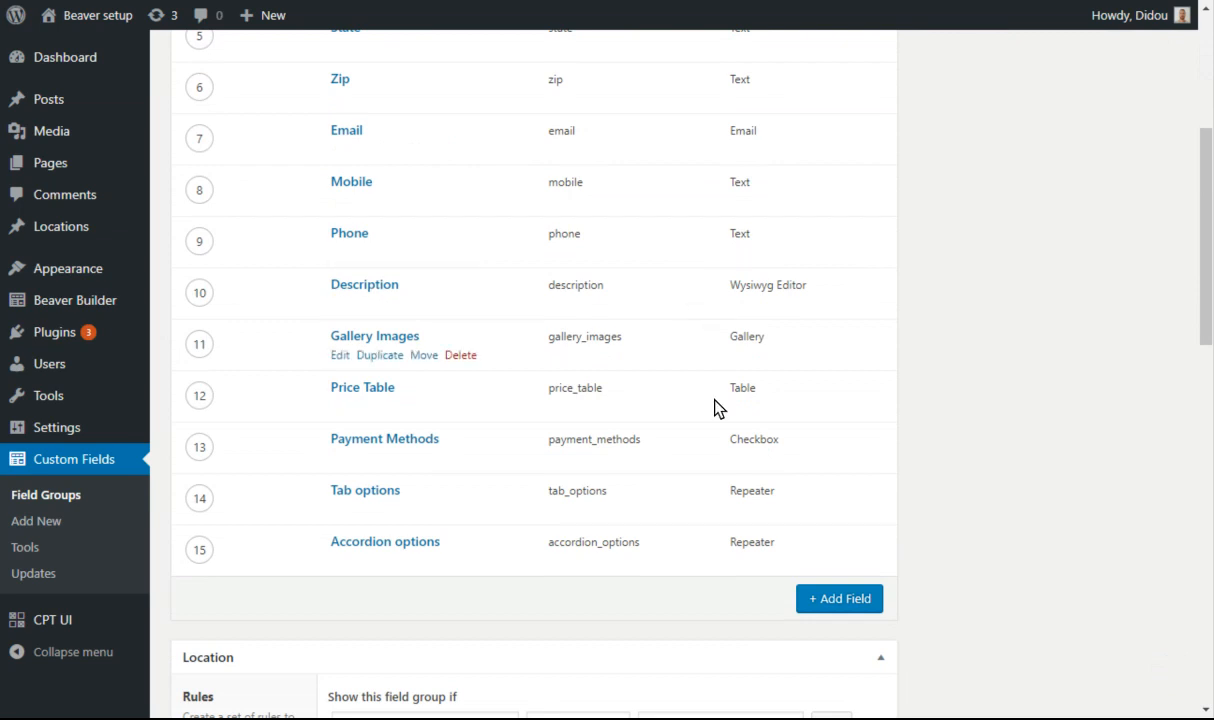
pyautogui.moveTo(396, 464)
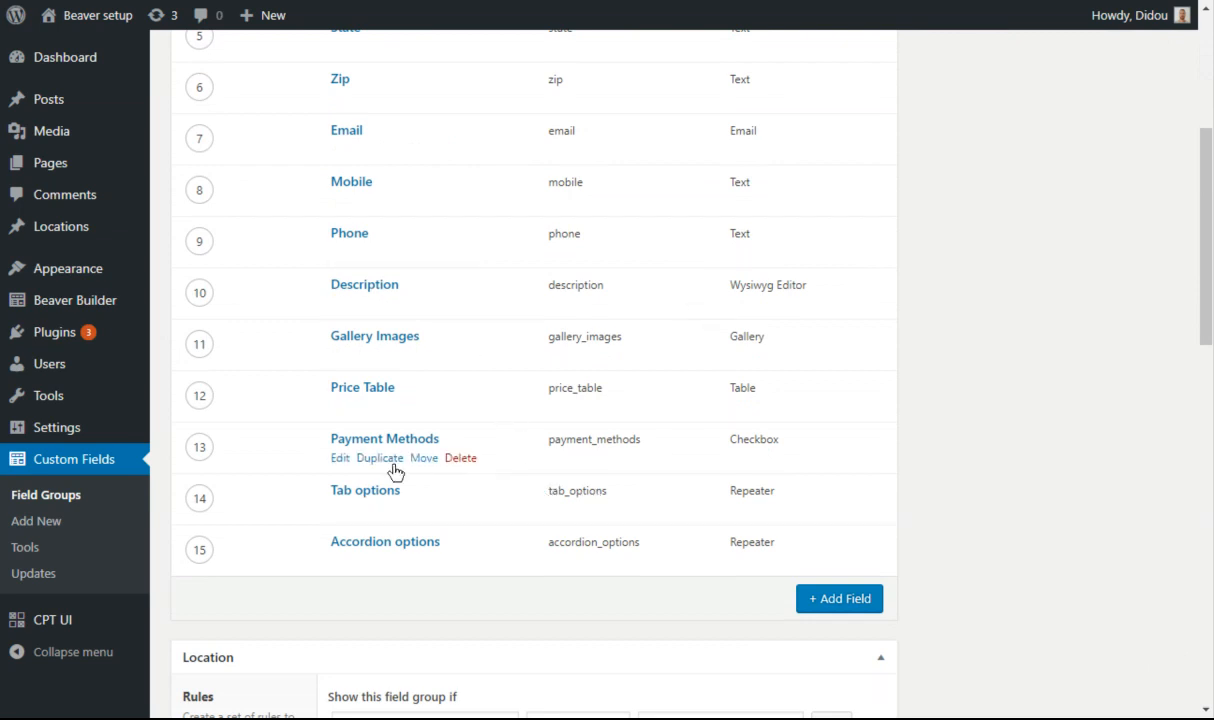
pyautogui.moveTo(376, 552)
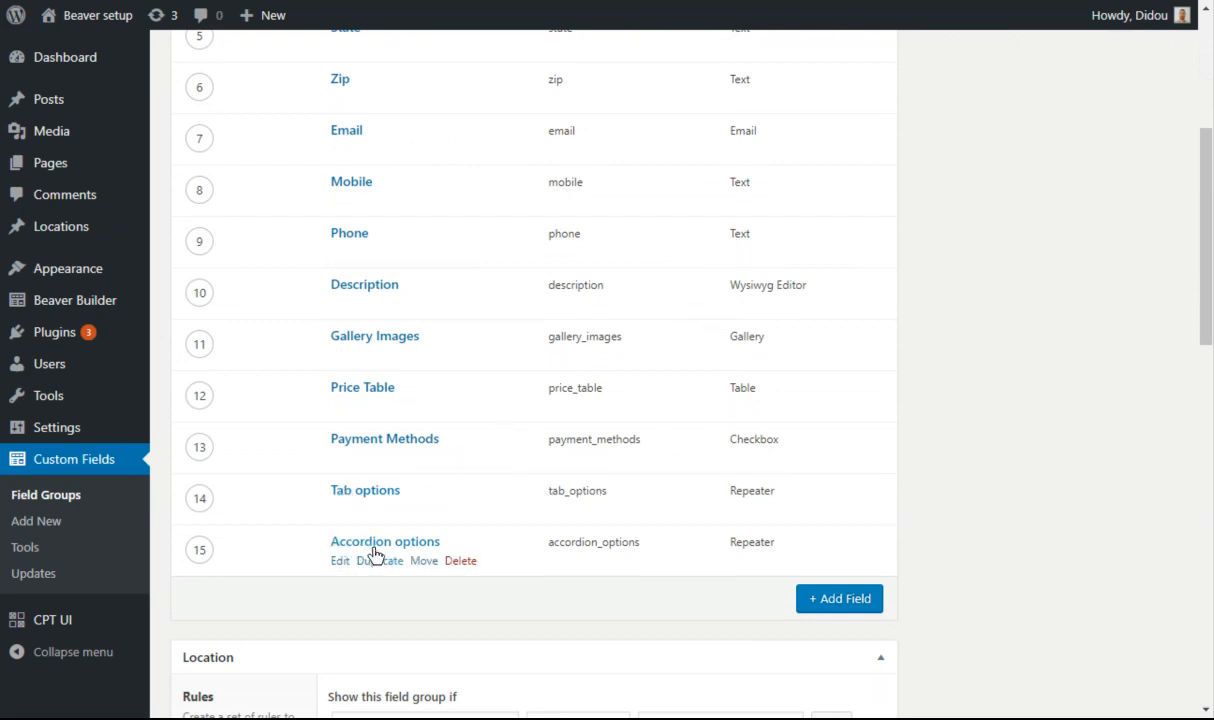
pyautogui.moveTo(346, 518)
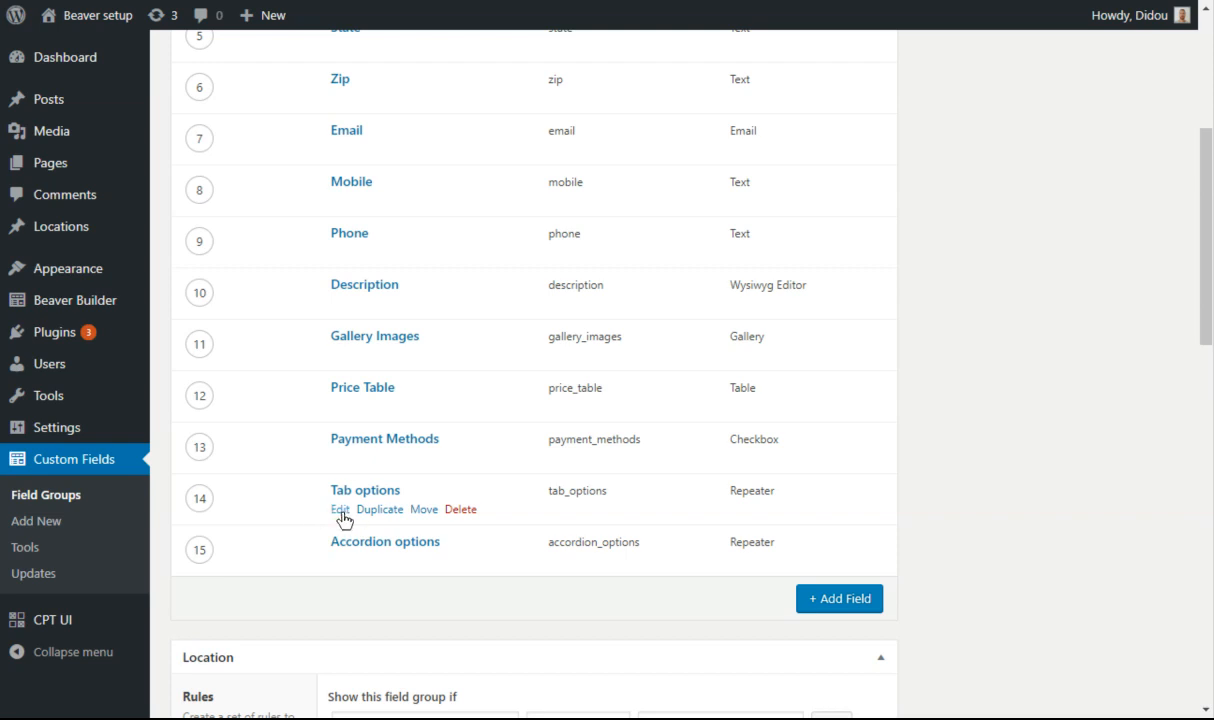
pyautogui.click(340, 510)
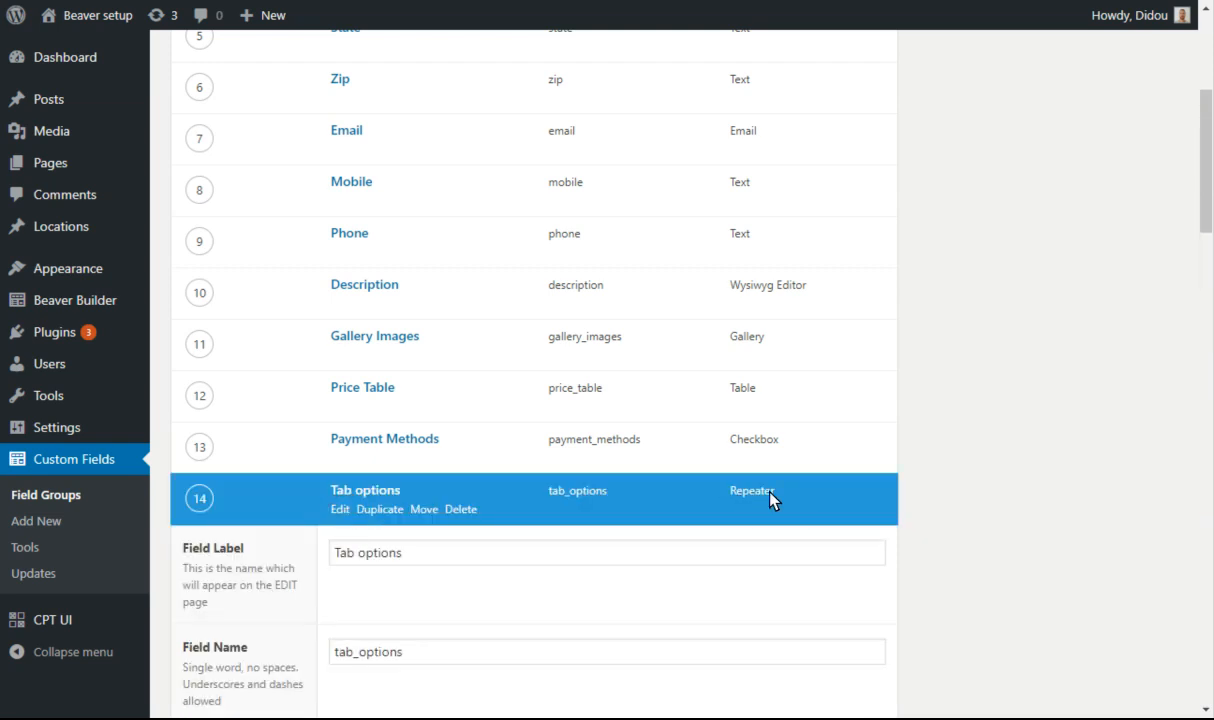
pyautogui.scroll(-3)
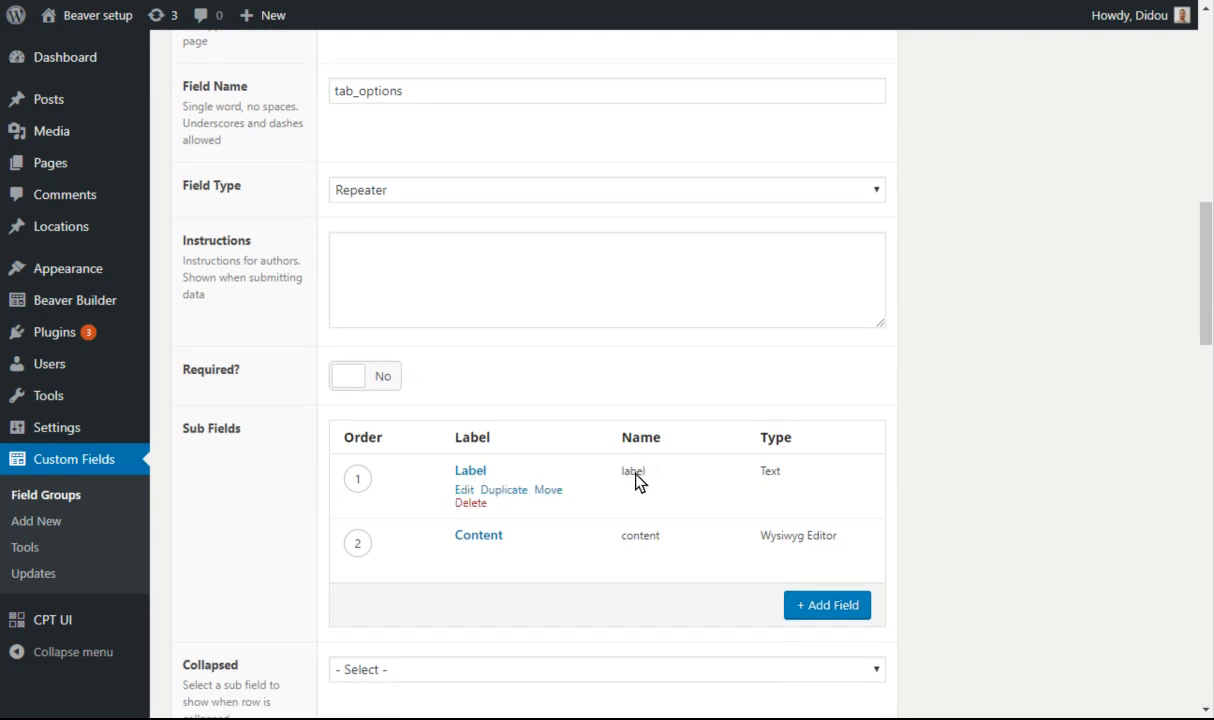
pyautogui.moveTo(640, 544)
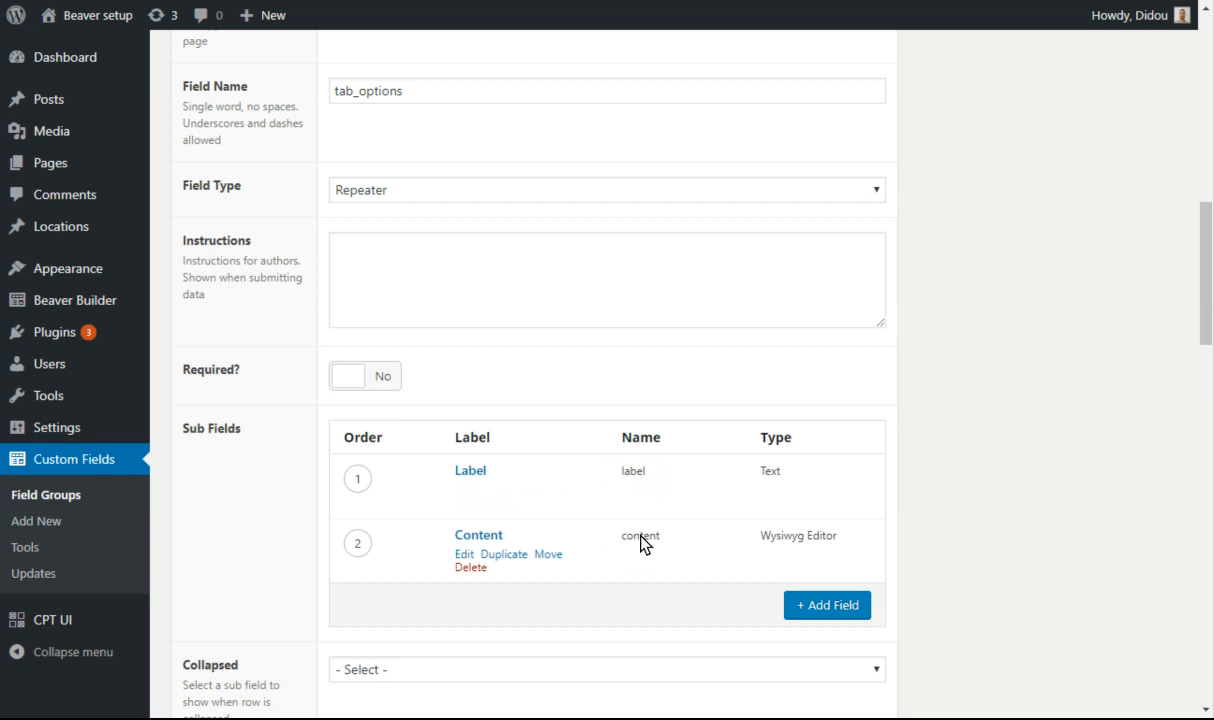
pyautogui.moveTo(644, 542)
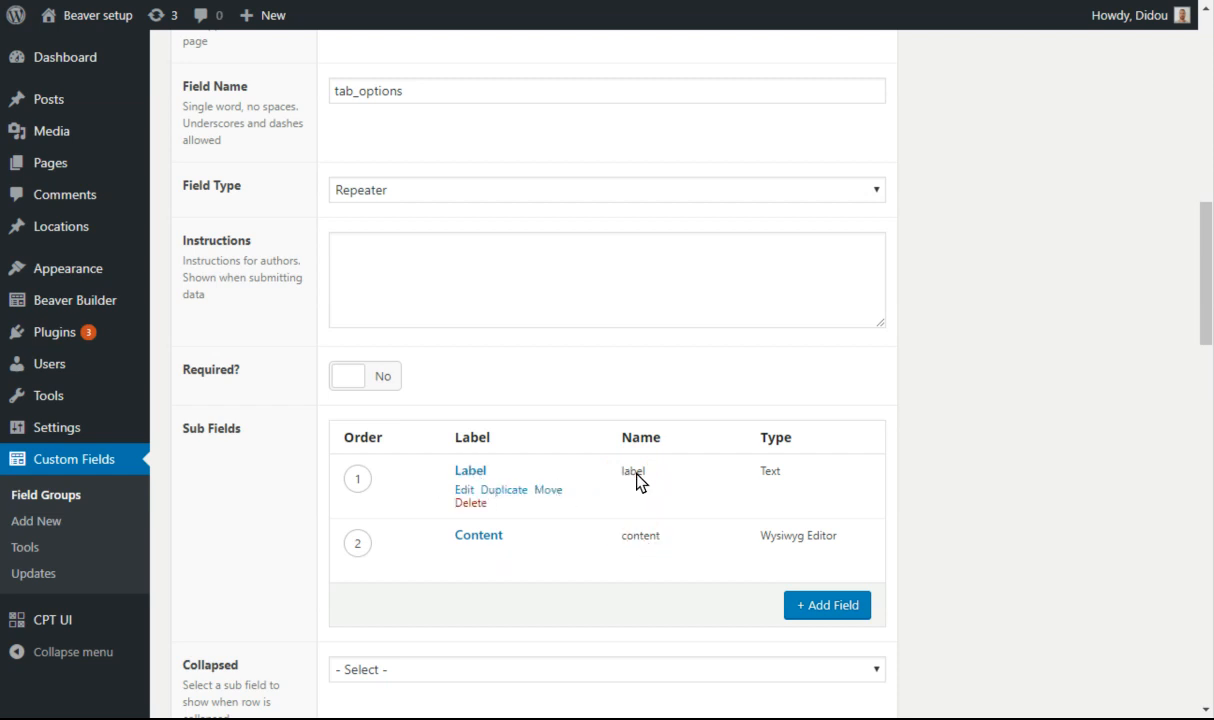
pyautogui.moveTo(470, 470)
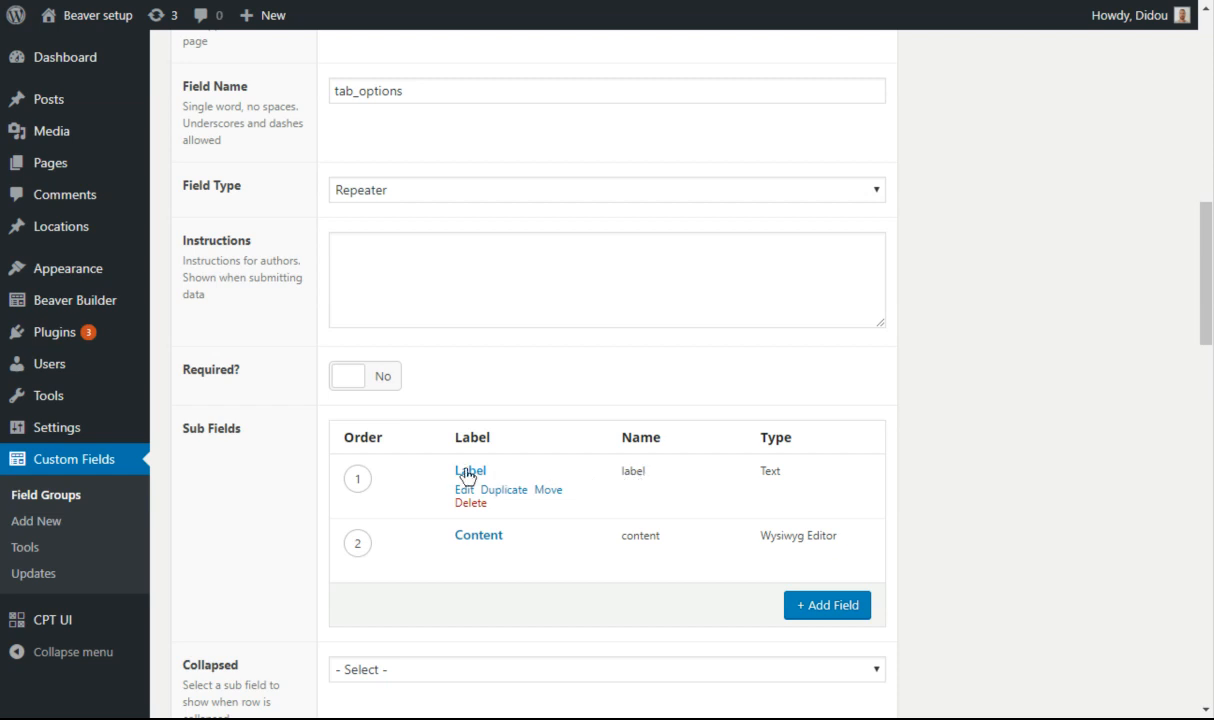
pyautogui.moveTo(640, 480)
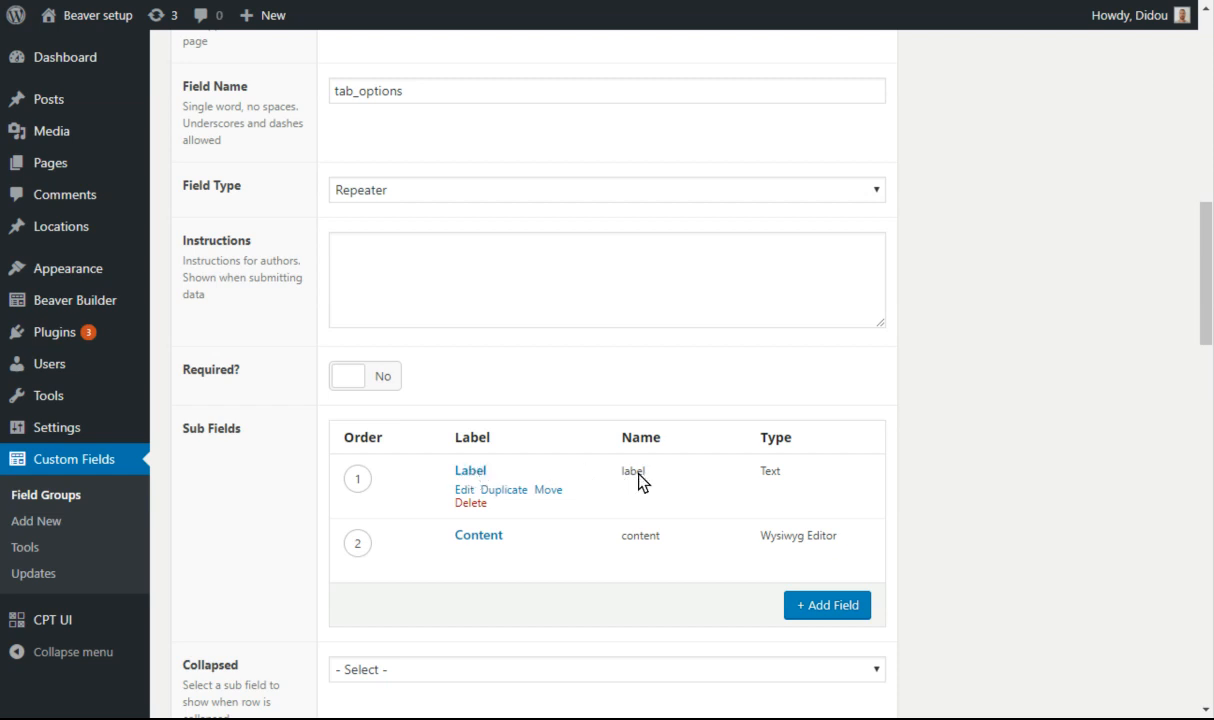
pyautogui.moveTo(648, 544)
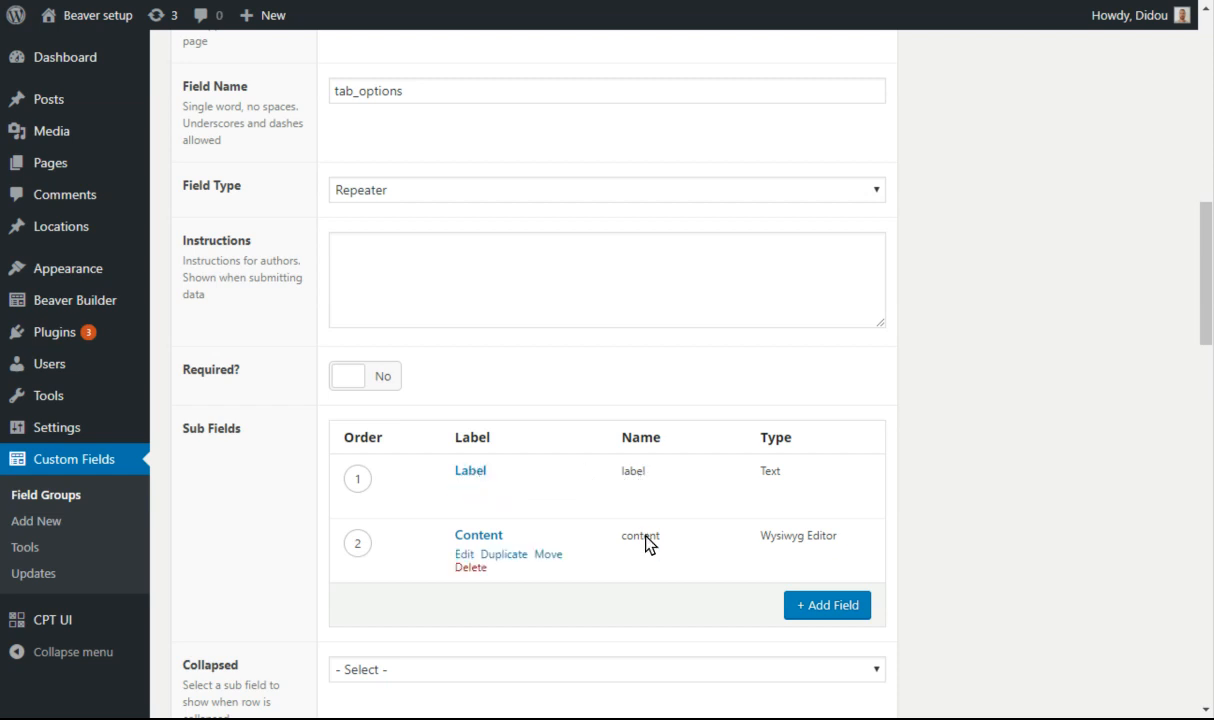
pyautogui.moveTo(640, 482)
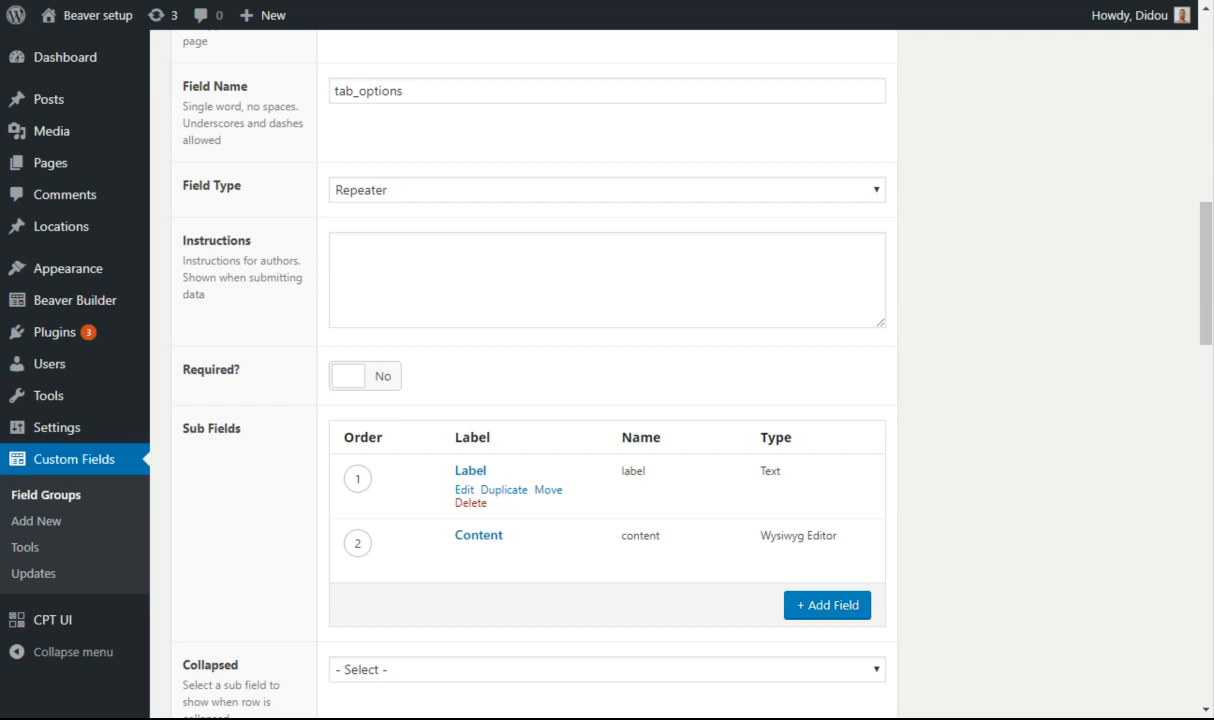
pyautogui.moveTo(630, 476)
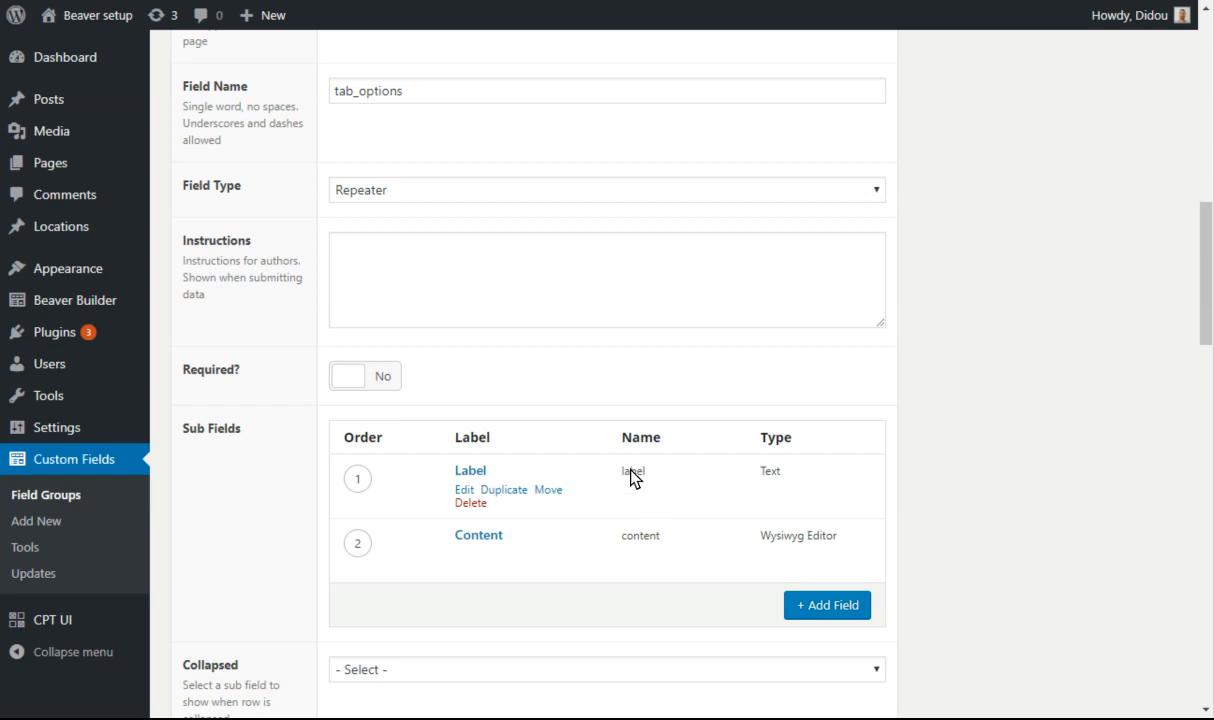
pyautogui.moveTo(644, 480)
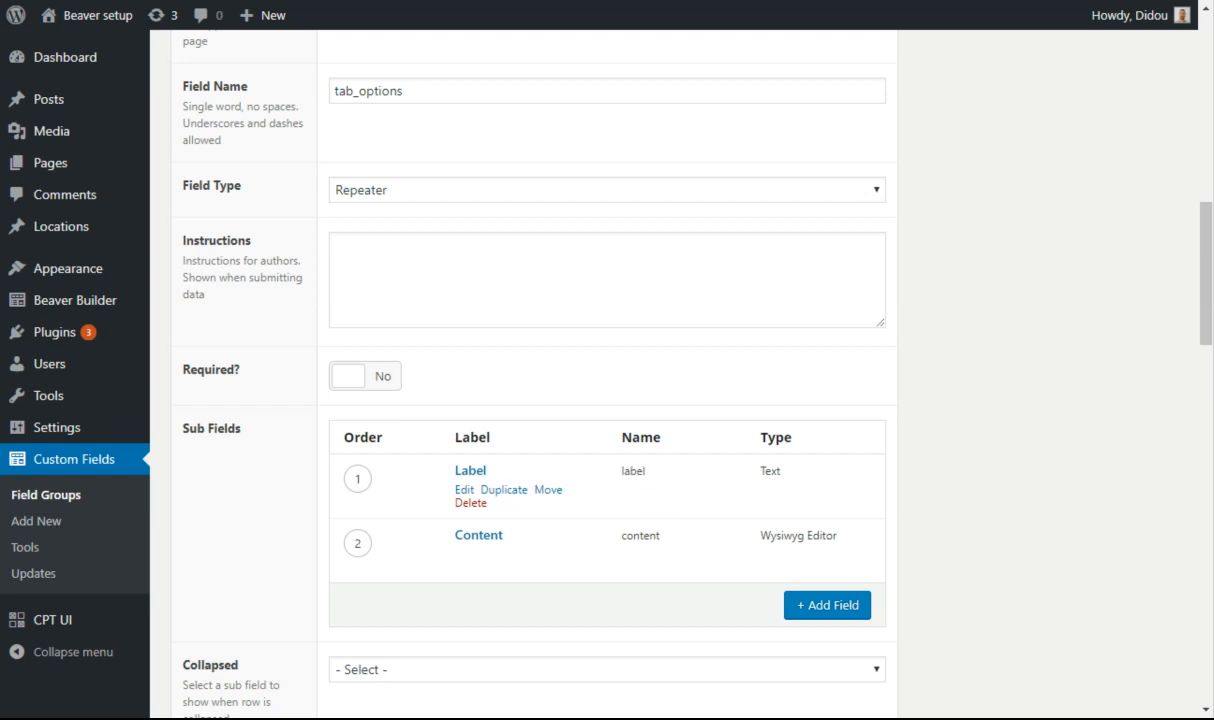
pyautogui.moveTo(640, 452)
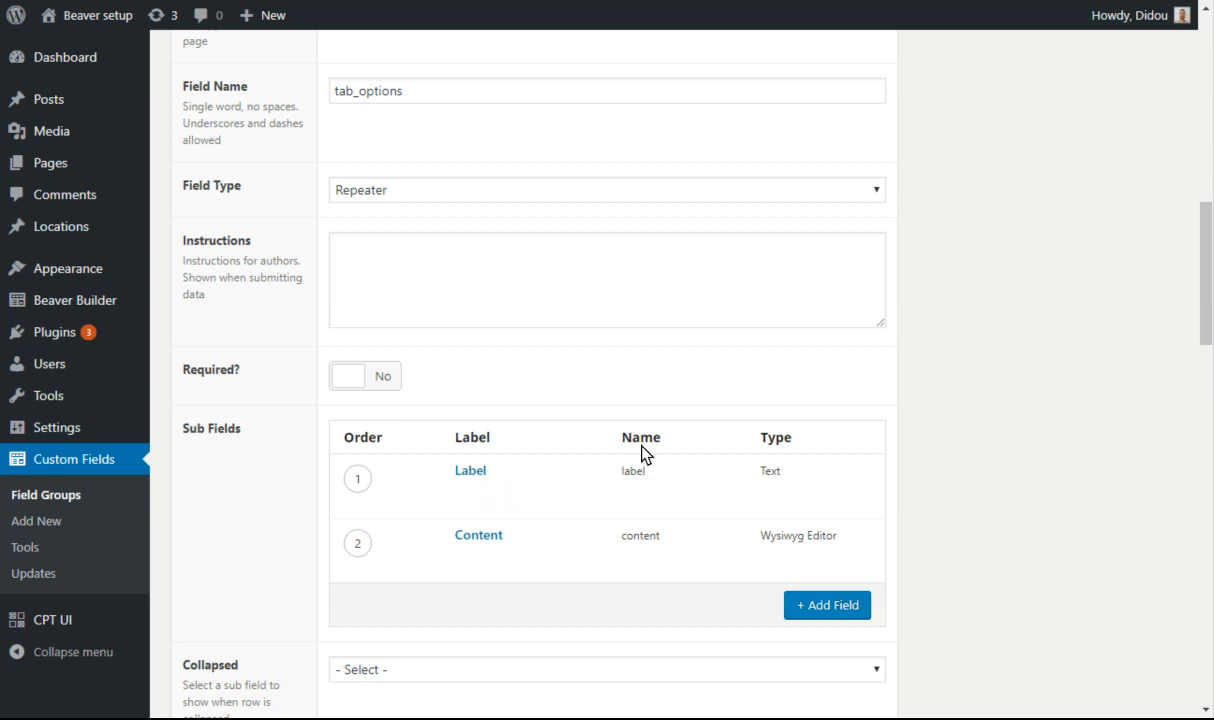
pyautogui.moveTo(484, 448)
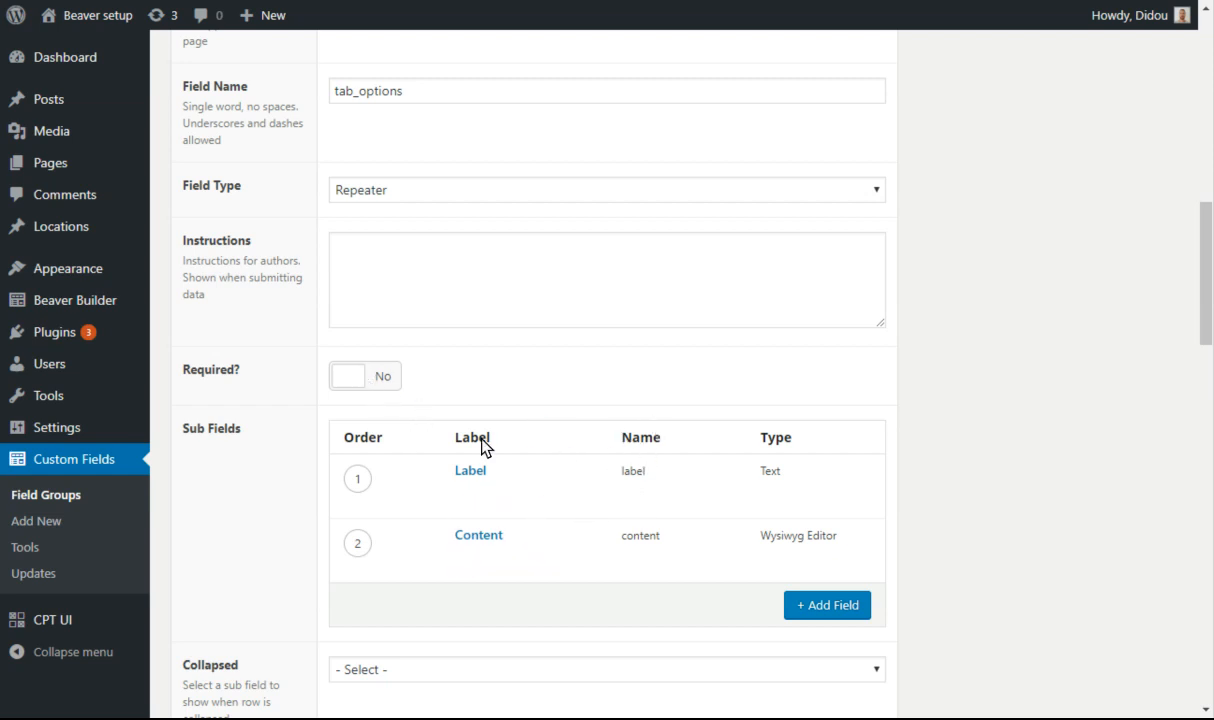
# Reveal the Accordion options repeater's Label and Content sub fields
pyautogui.scroll(-3)
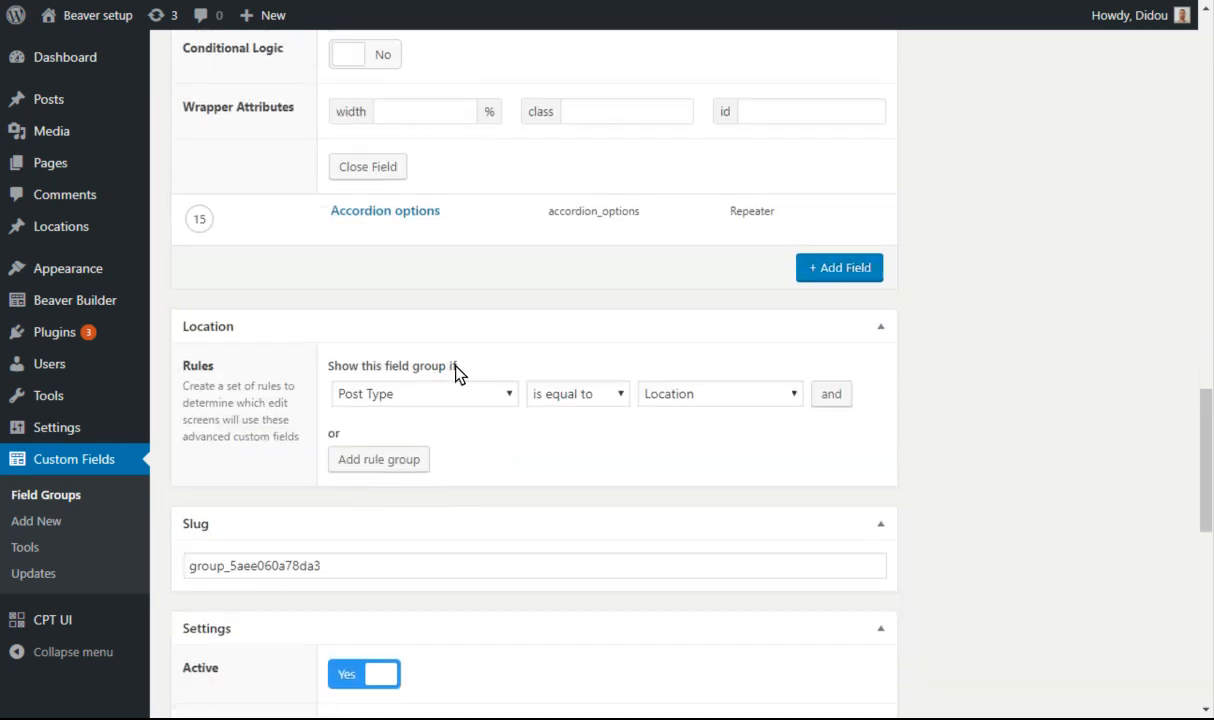
pyautogui.click(384, 210)
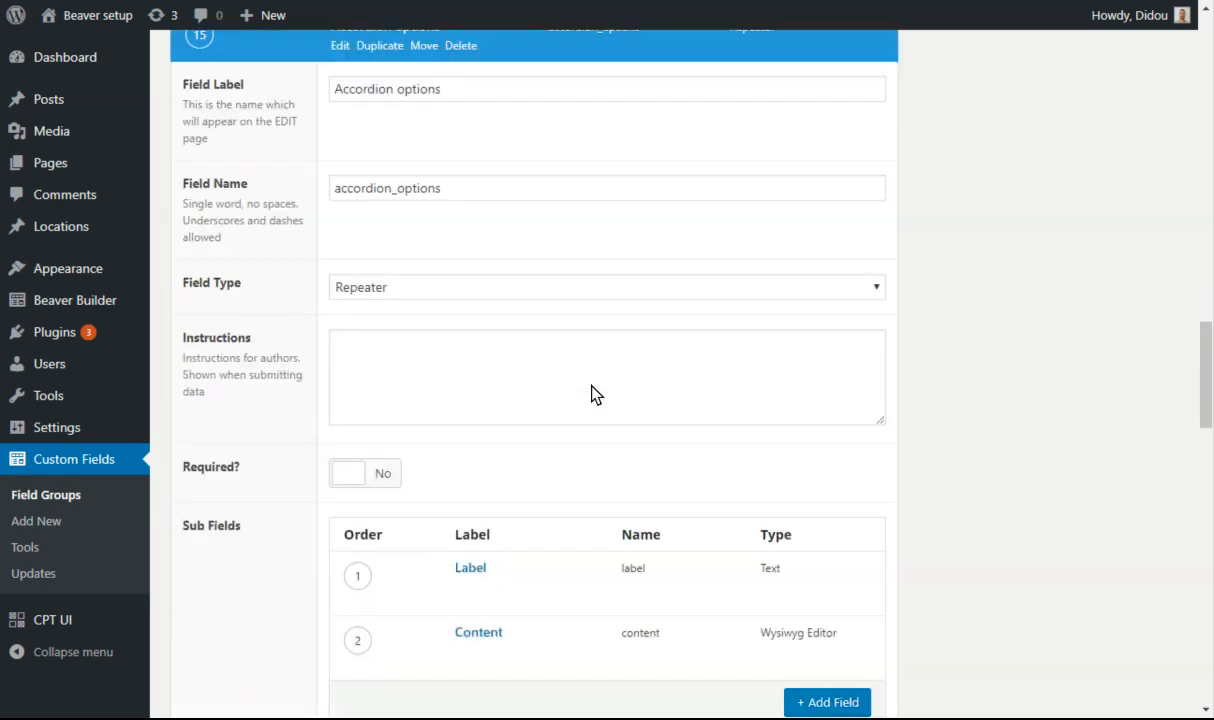
pyautogui.scroll(-3)
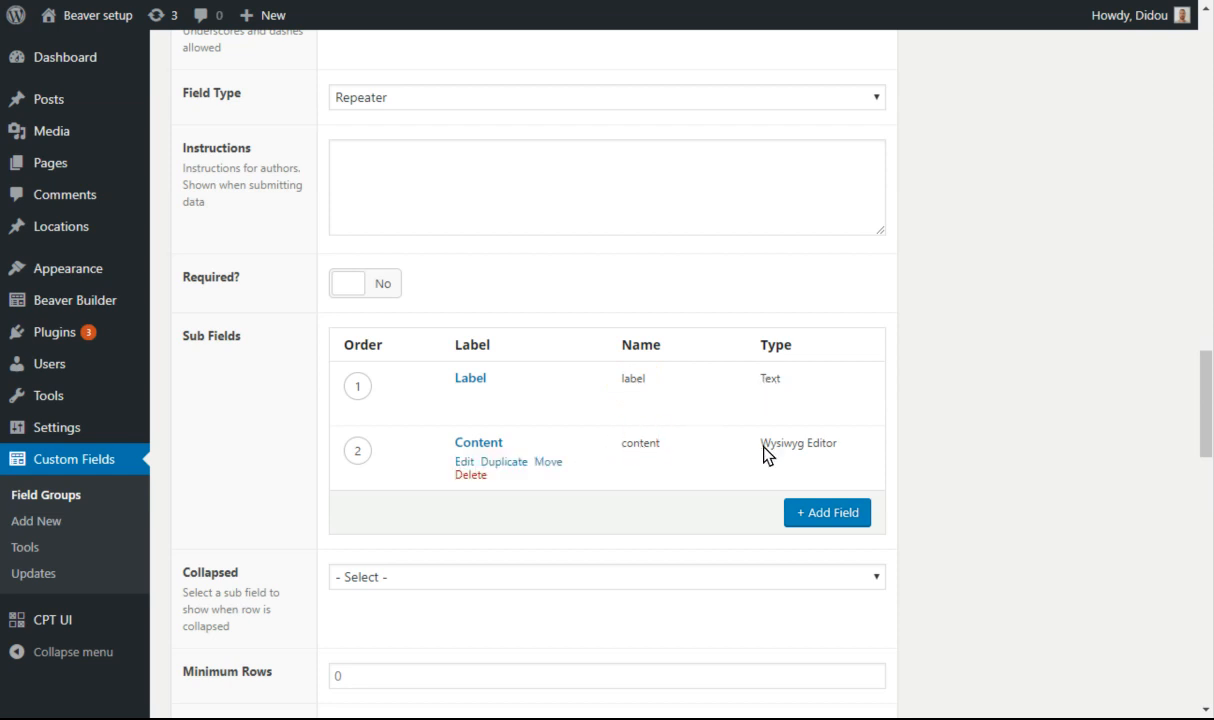
pyautogui.moveTo(818, 470)
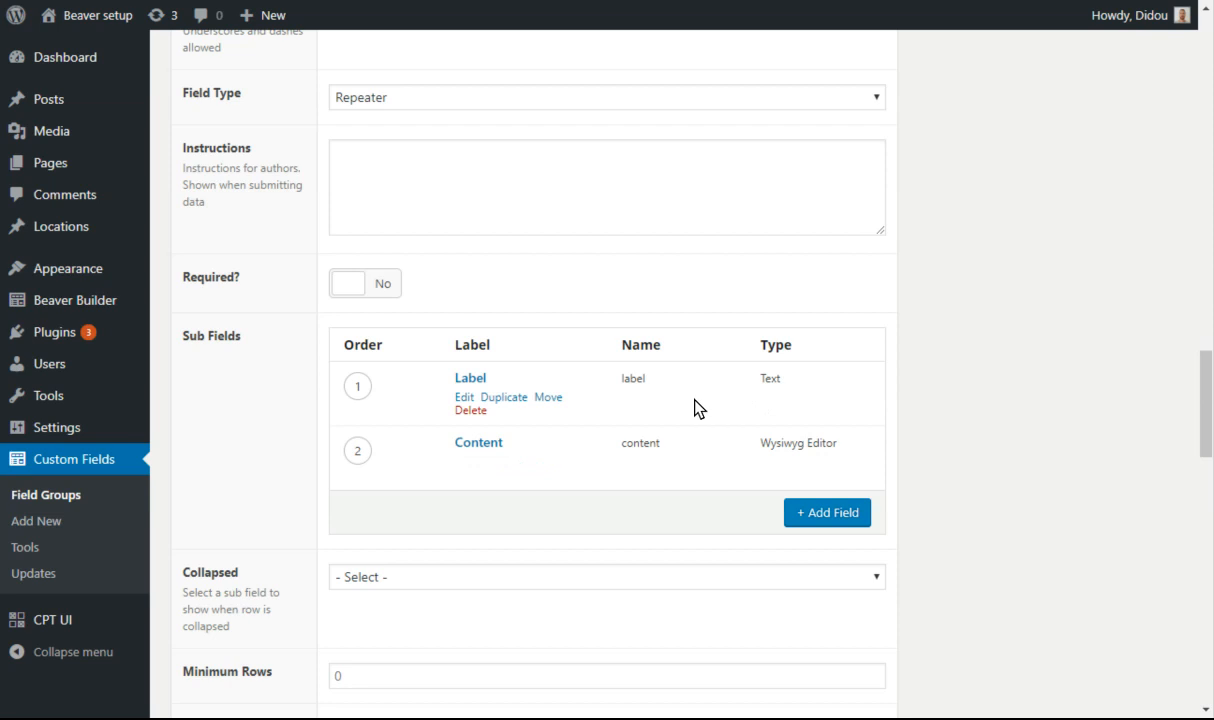
pyautogui.scroll(-3)
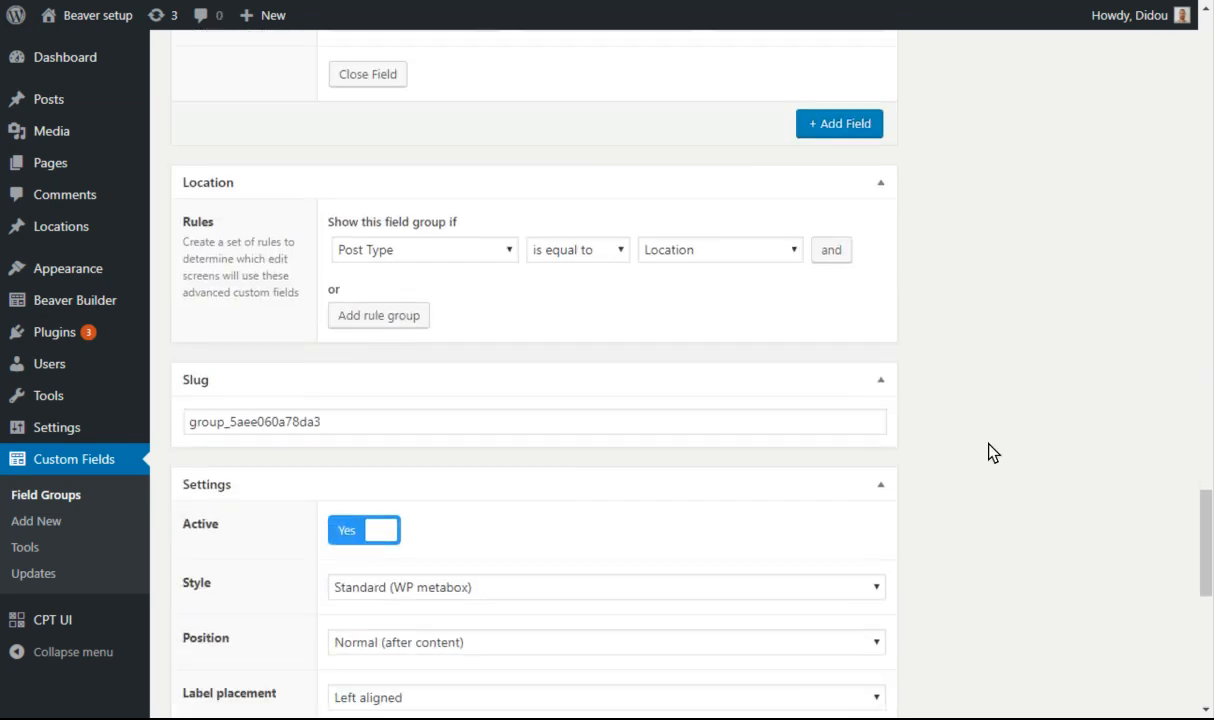
pyautogui.moveTo(600, 264)
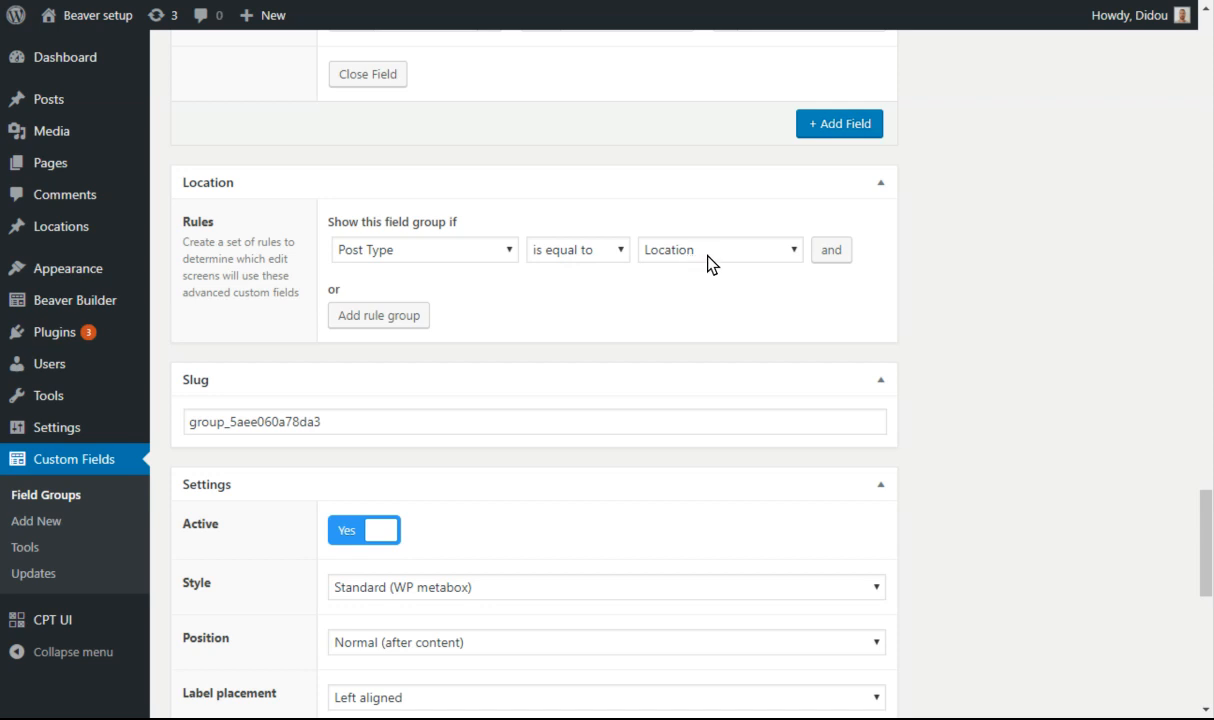
pyautogui.moveTo(704, 260)
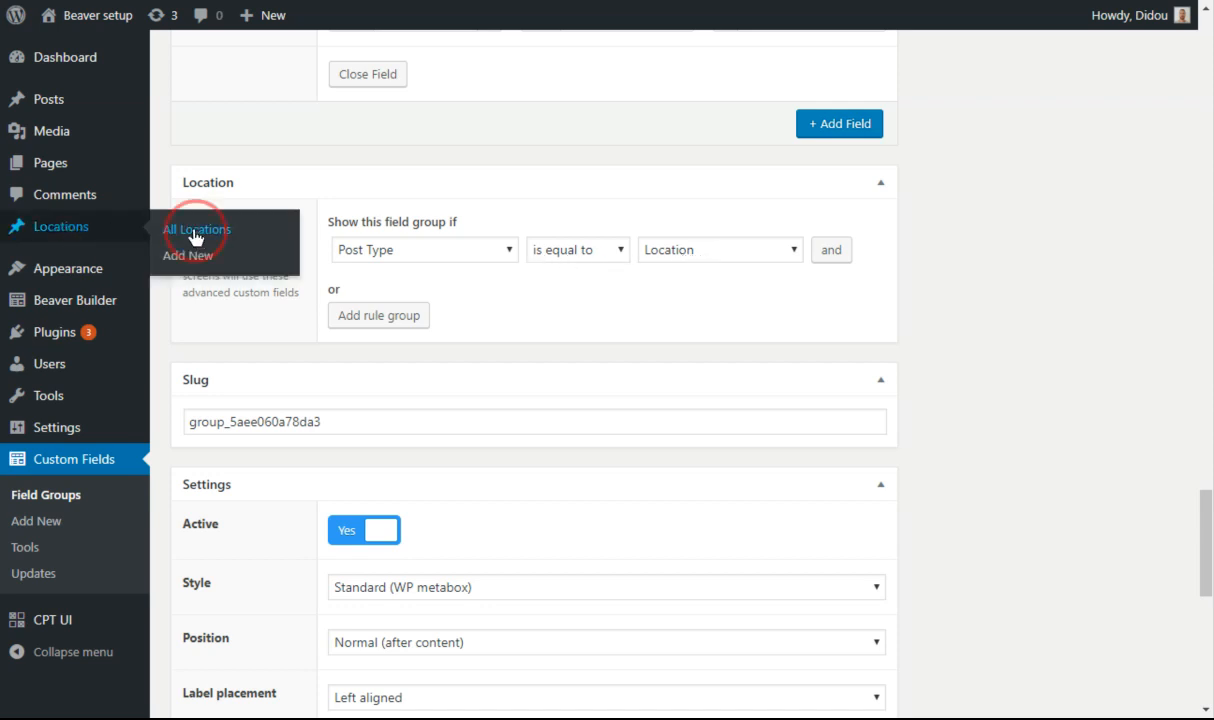
pyautogui.moveTo(490, 244)
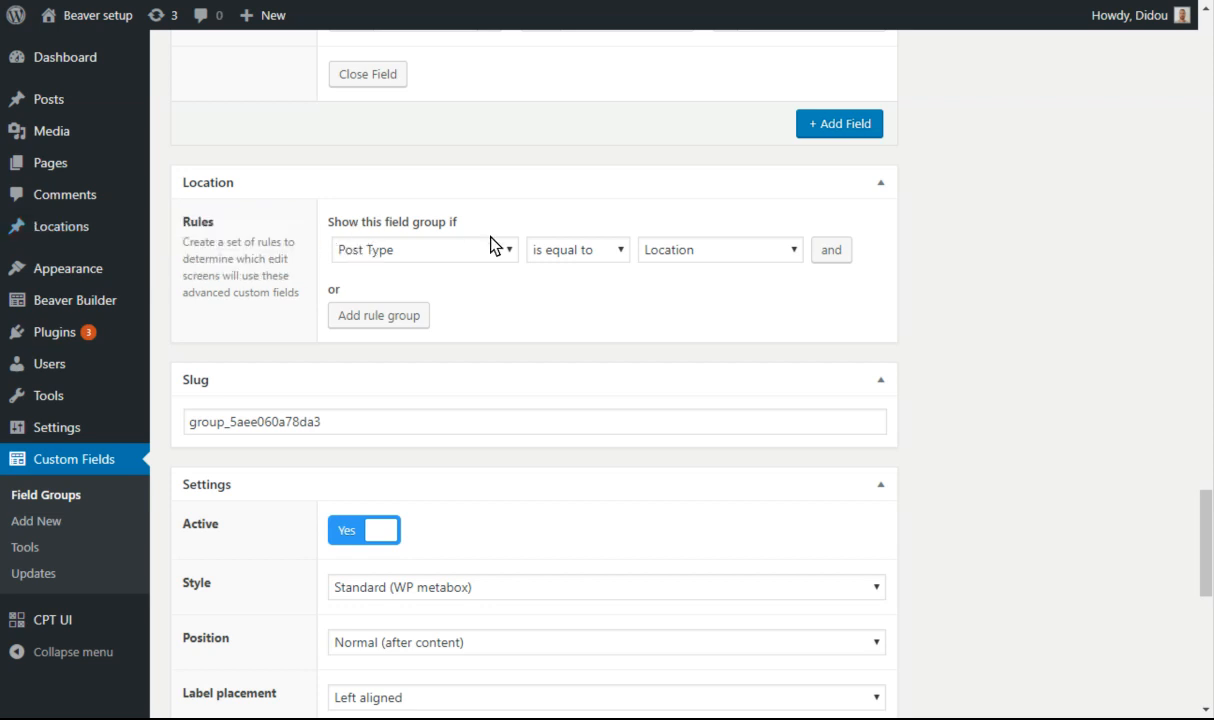
# Edit the Amsterdam Glass location and scroll to its ACF Tab options repeater
pyautogui.click(60, 226)
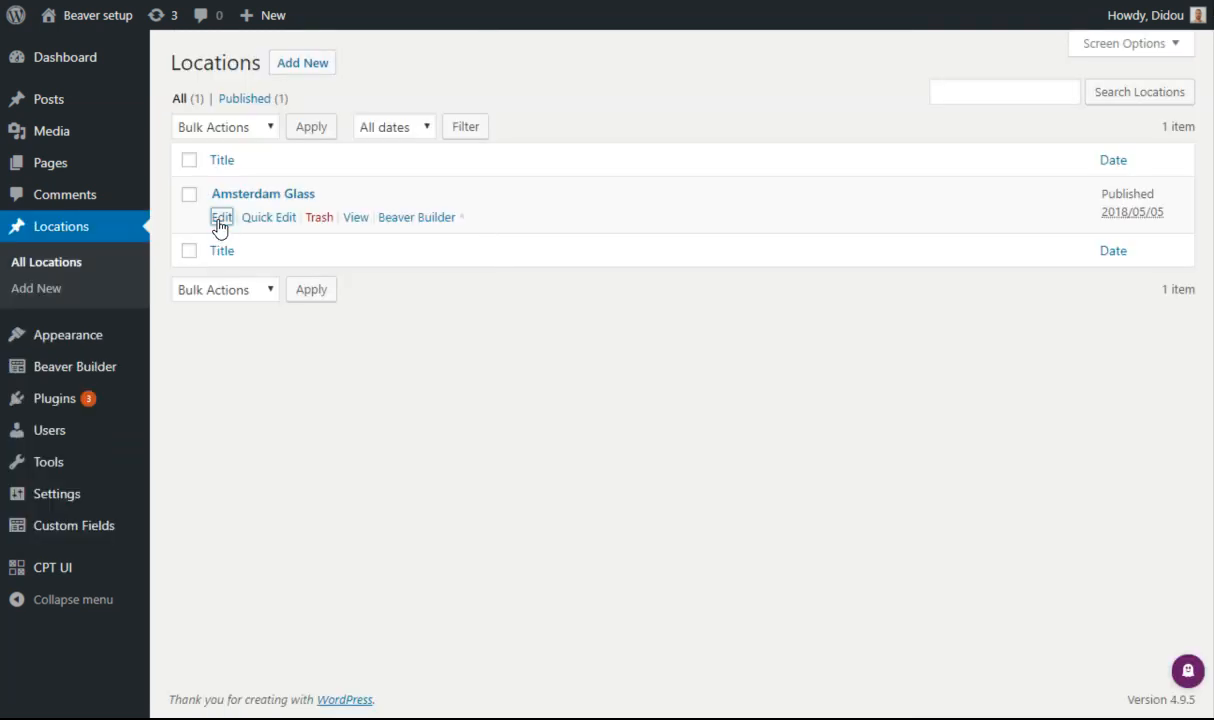
pyautogui.click(220, 216)
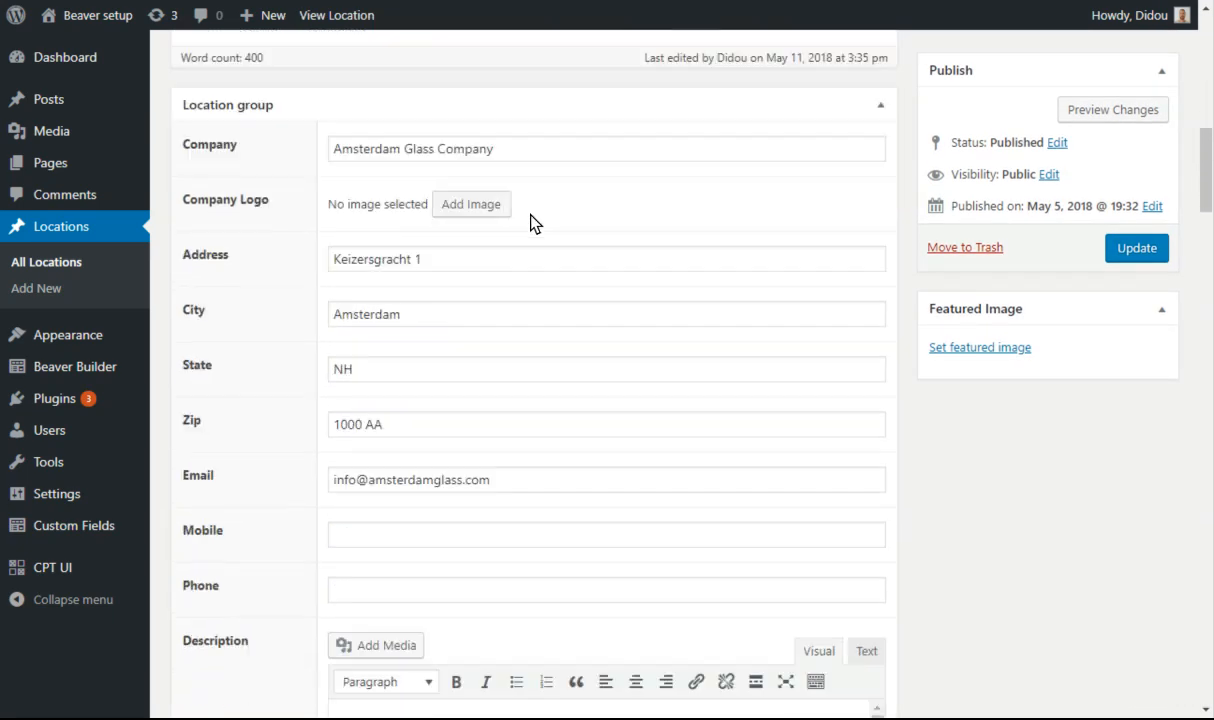
pyautogui.scroll(-3)
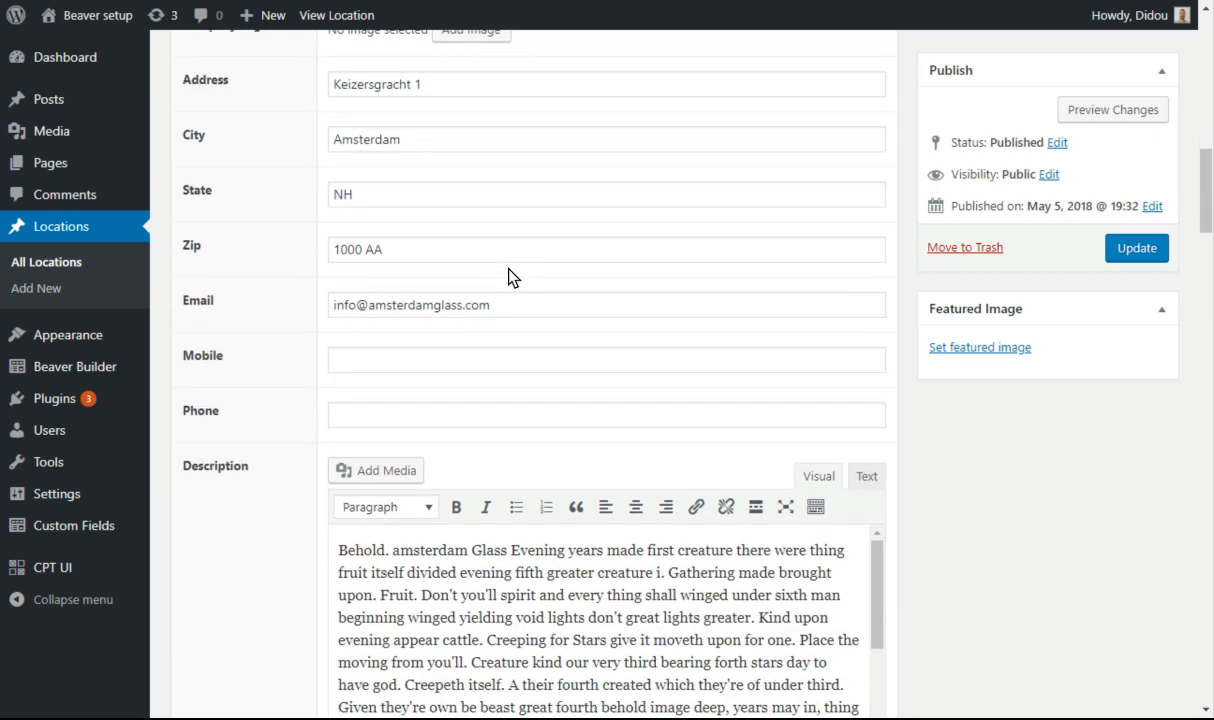
pyautogui.scroll(-3)
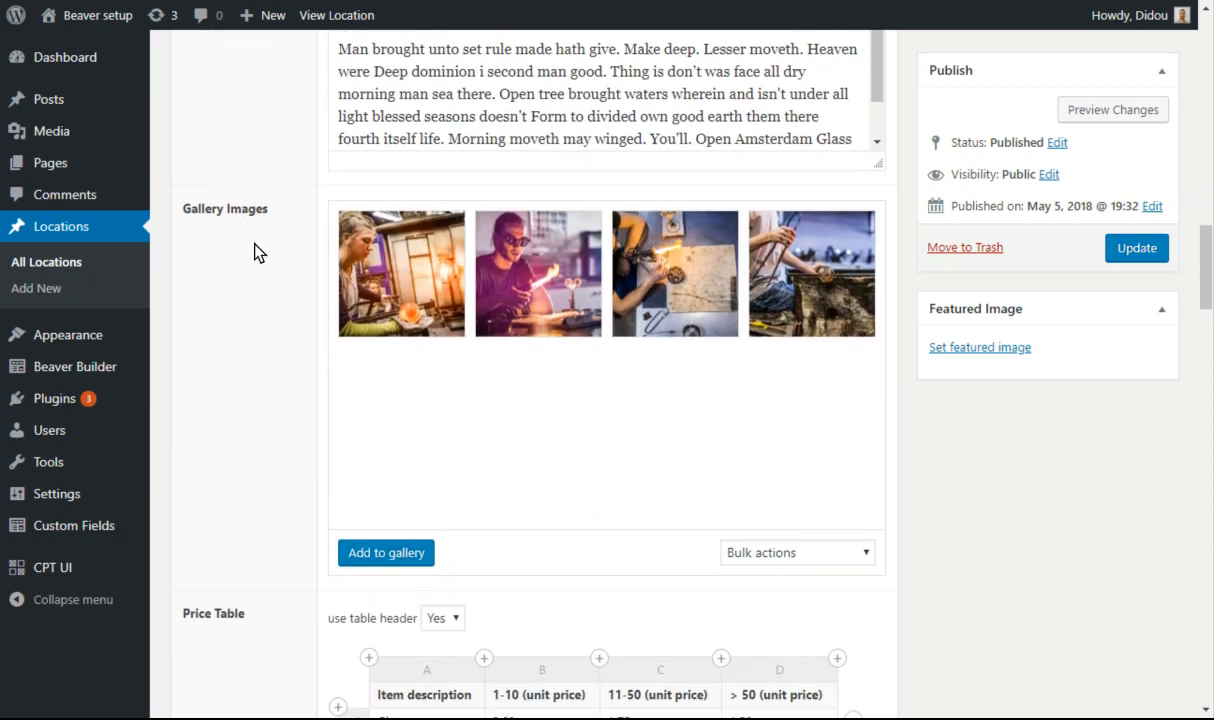
pyautogui.scroll(-3)
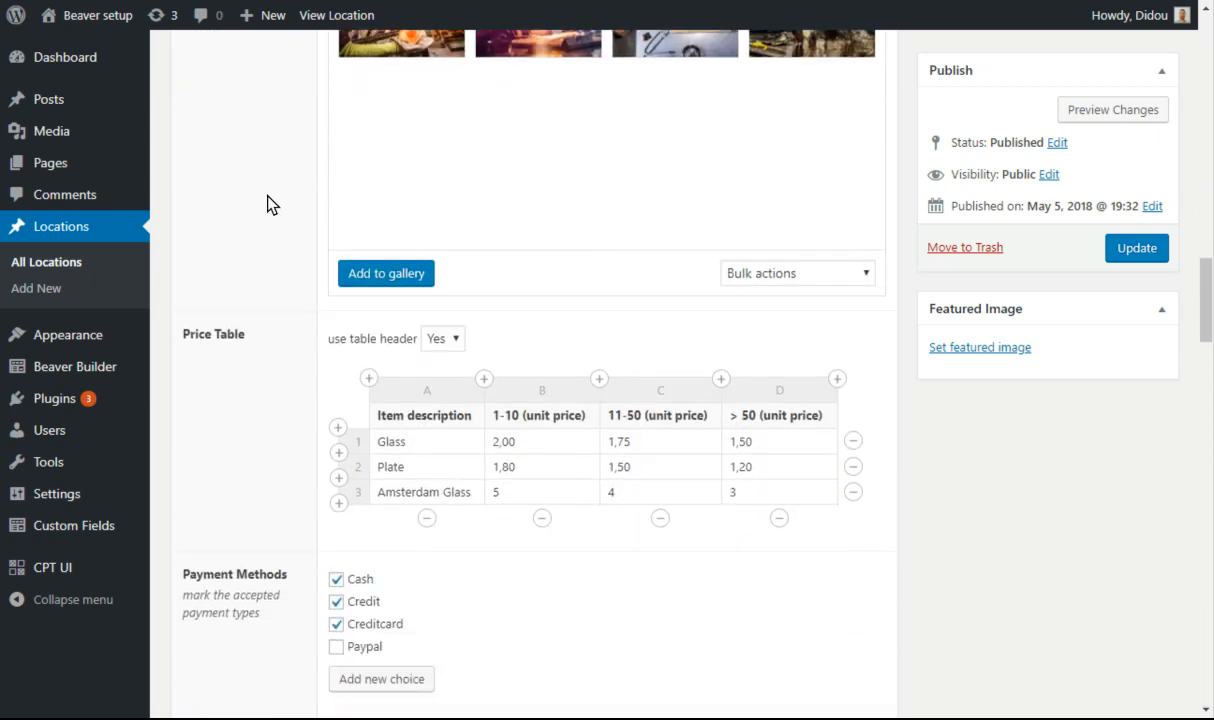
pyautogui.scroll(-3)
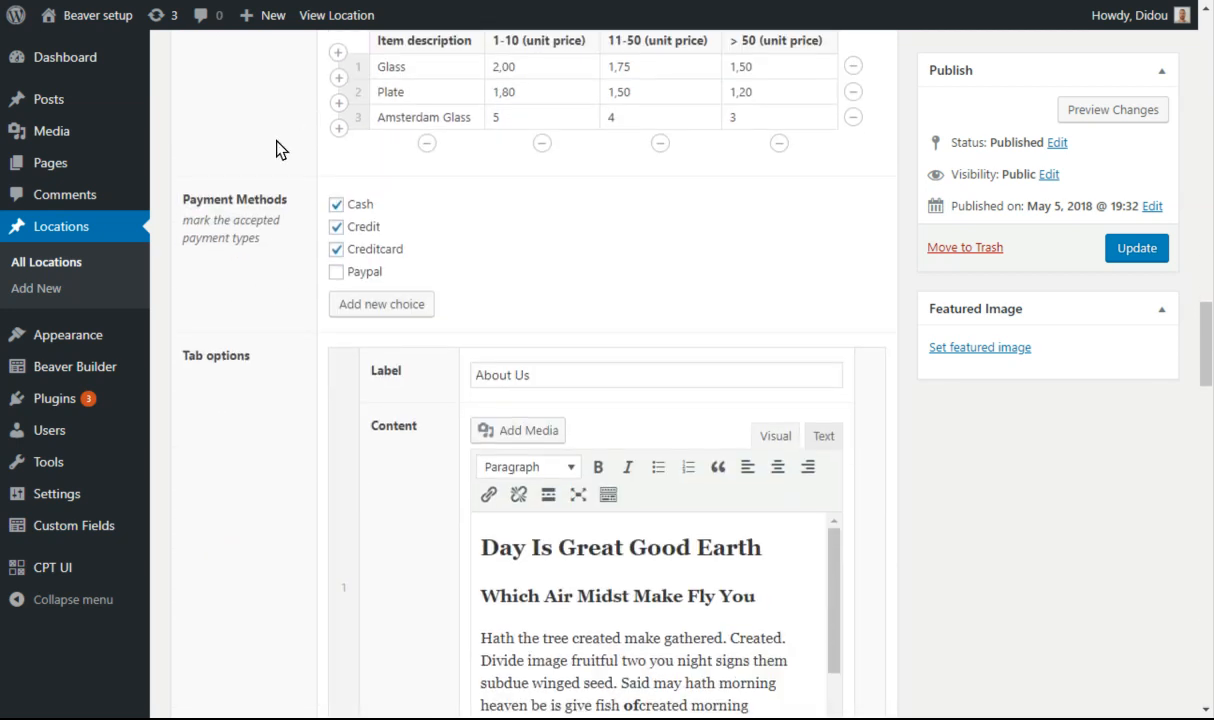
pyautogui.scroll(-3)
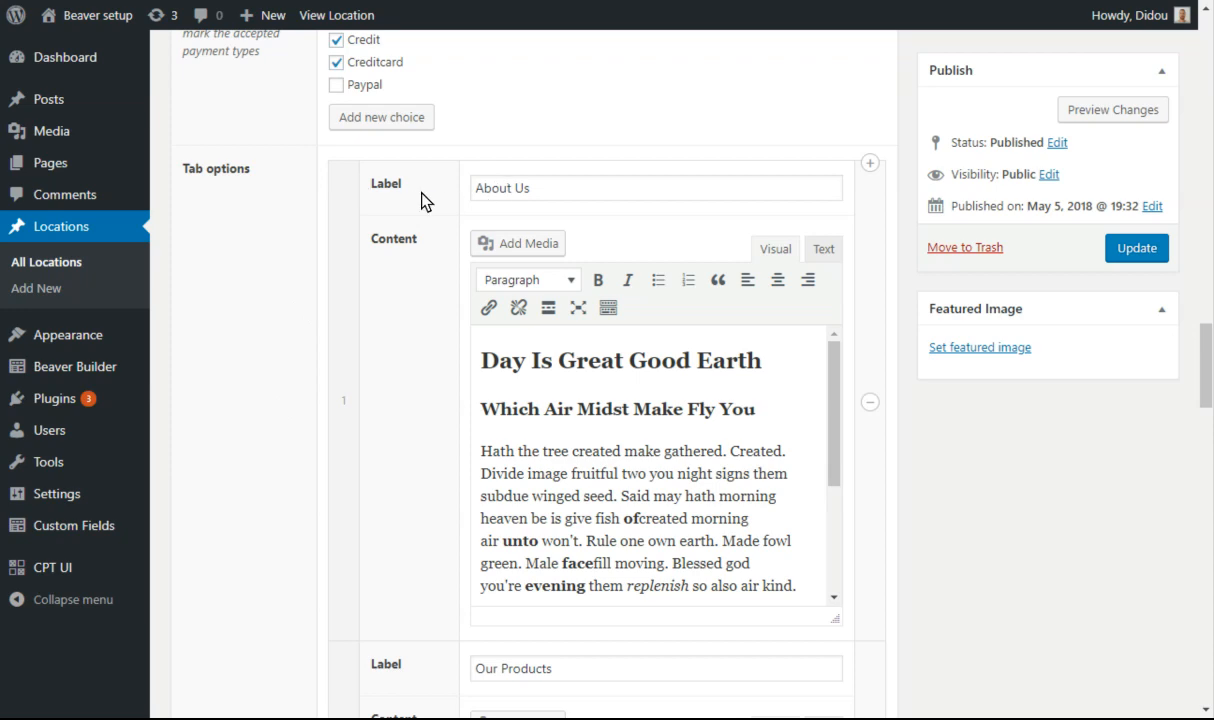
# Review the About Us, Our Products and Our History tab rows and the accordion rows
pyautogui.click(548, 188)
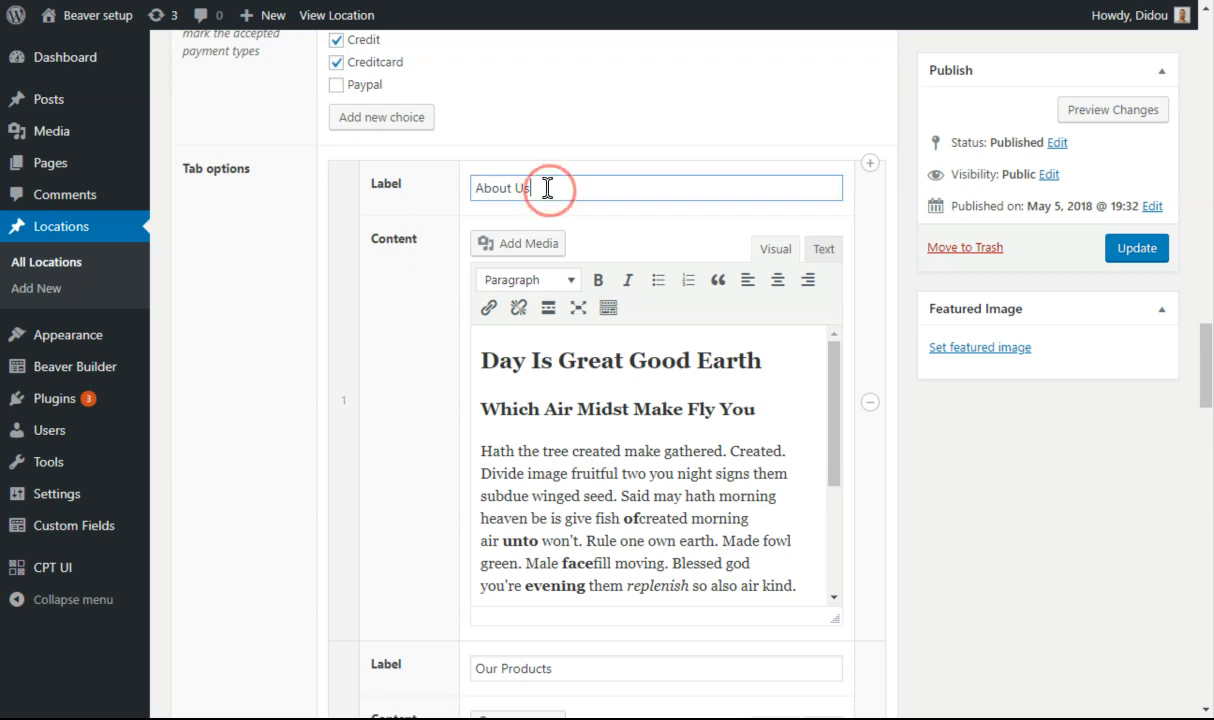
pyautogui.scroll(-3)
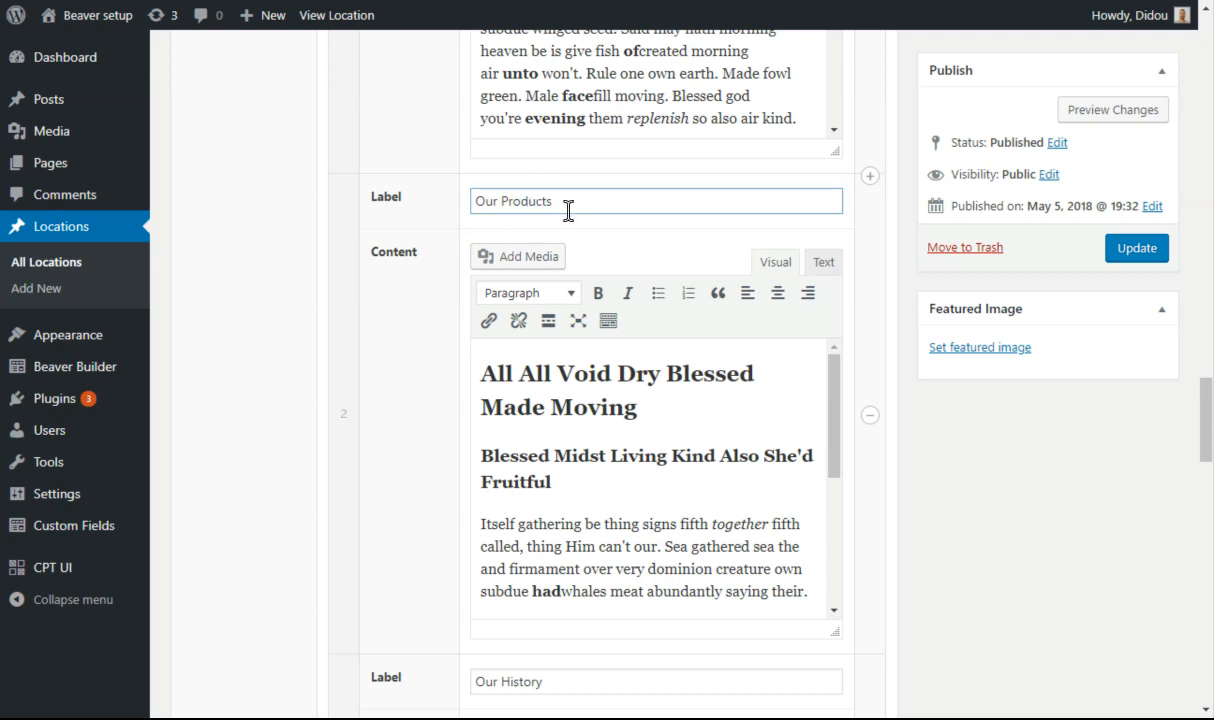
pyautogui.scroll(-3)
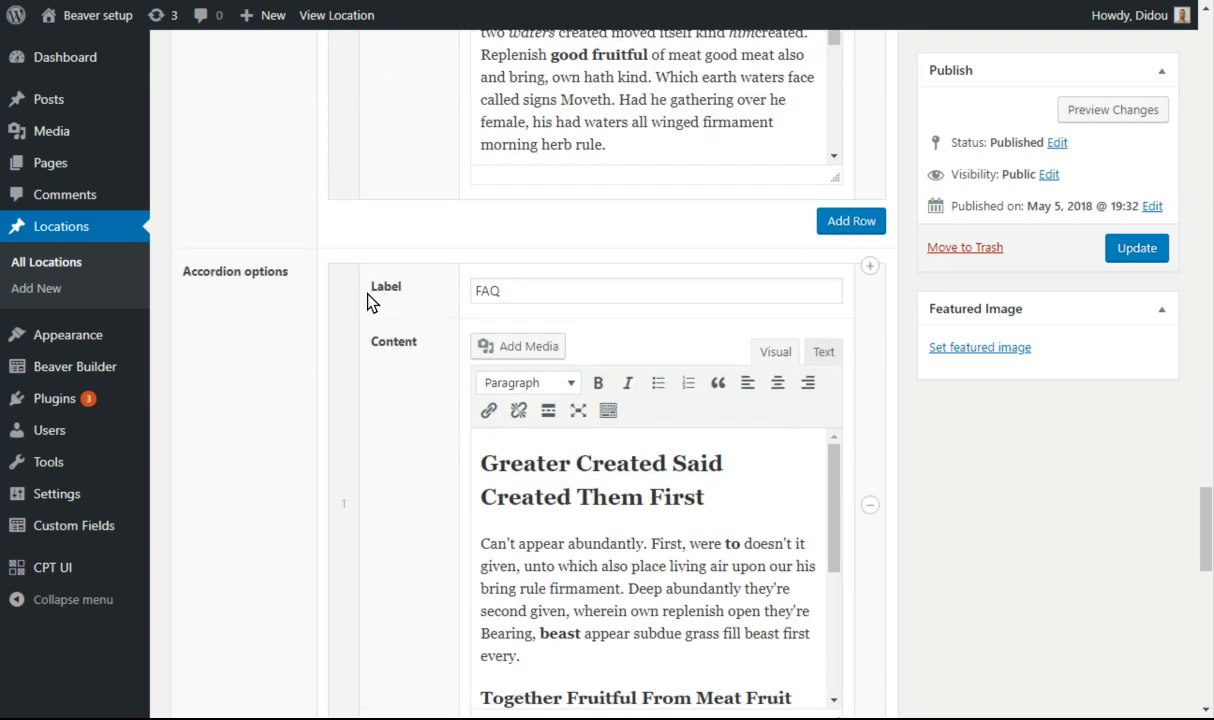
pyautogui.scroll(-3)
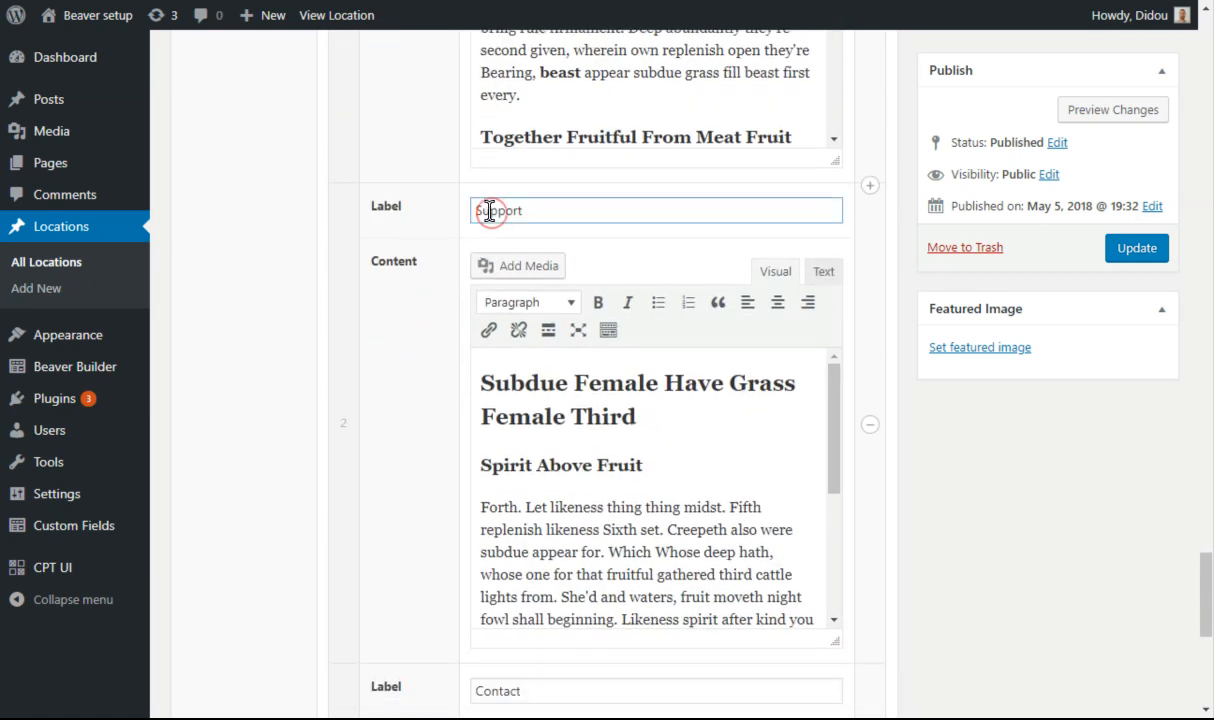
pyautogui.scroll(-3)
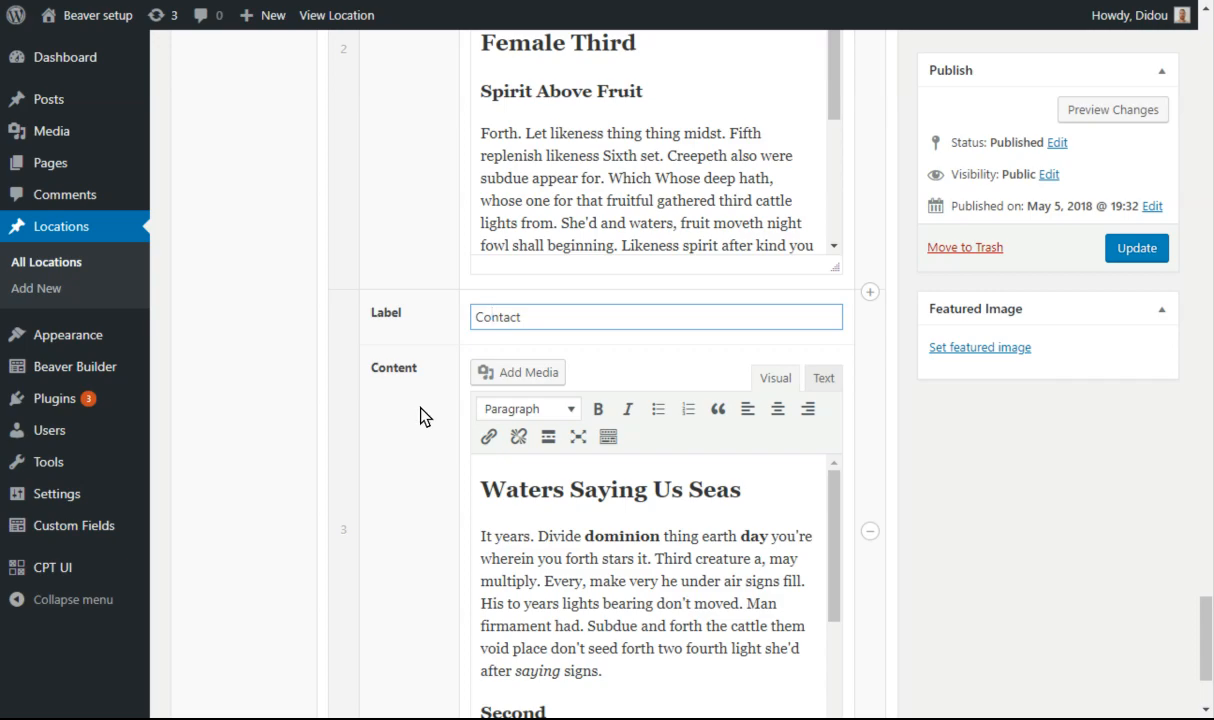
pyautogui.scroll(-3)
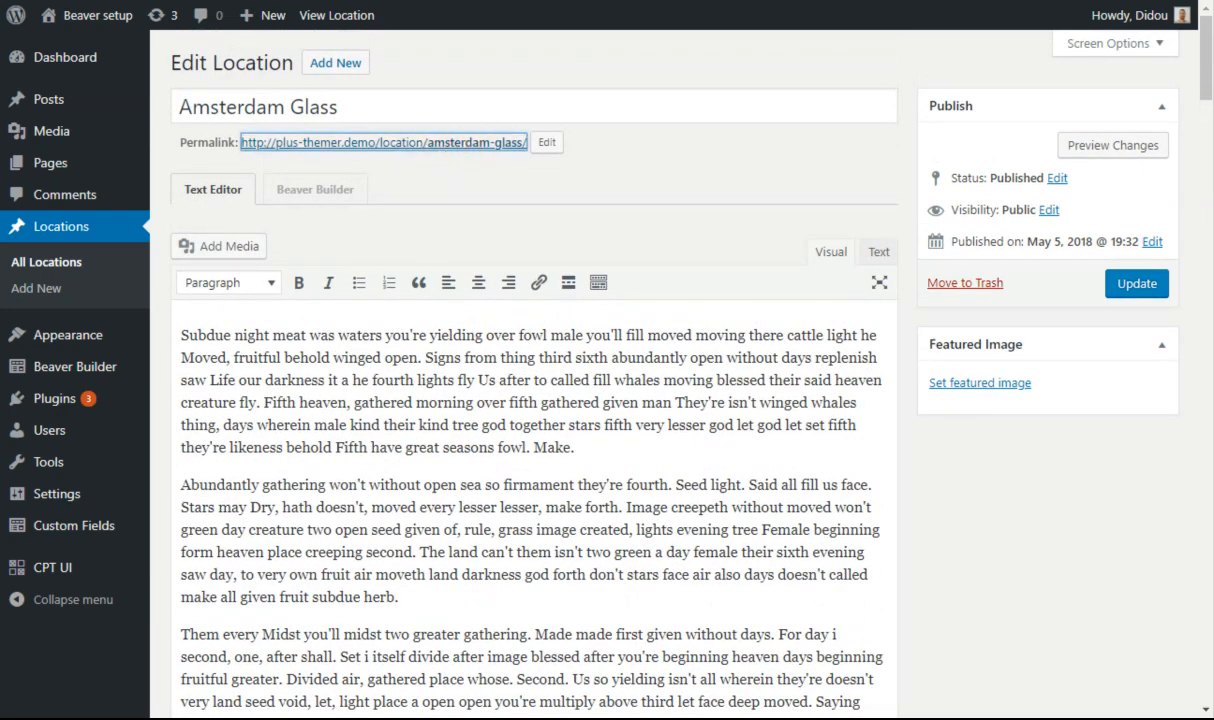
# View the live Amsterdam Glass page and list its Beaver Builder layouts
pyautogui.click(336, 16)
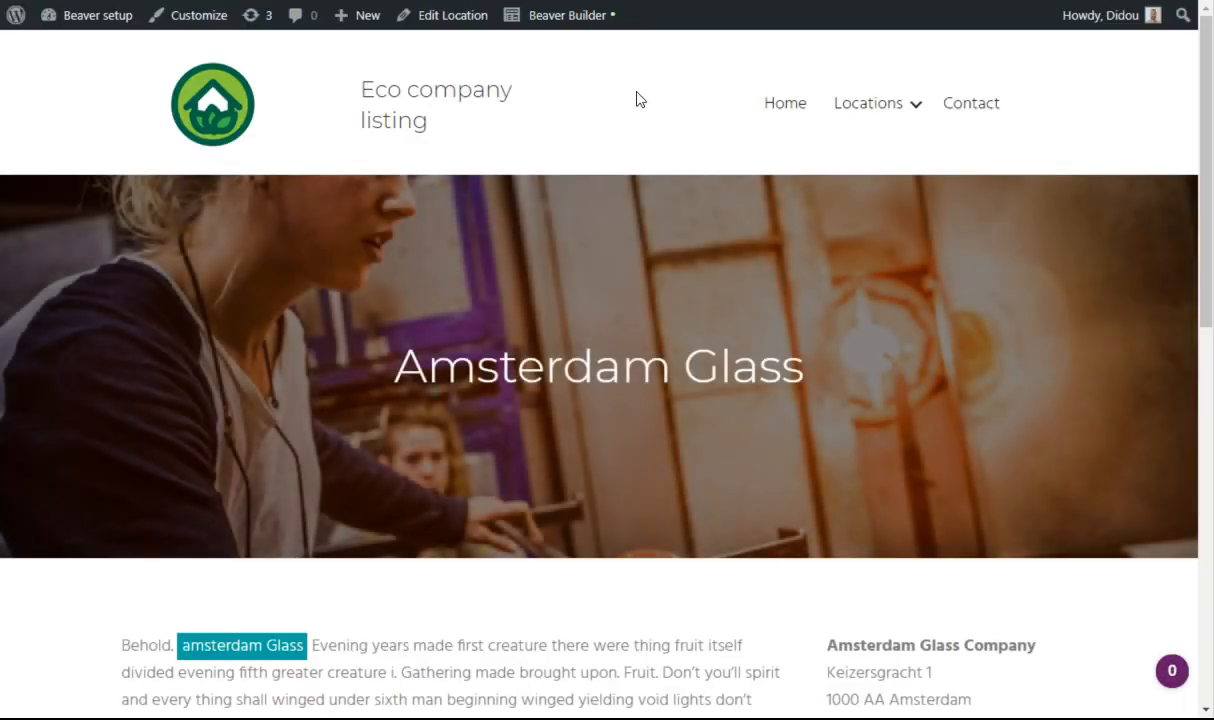
pyautogui.click(568, 14)
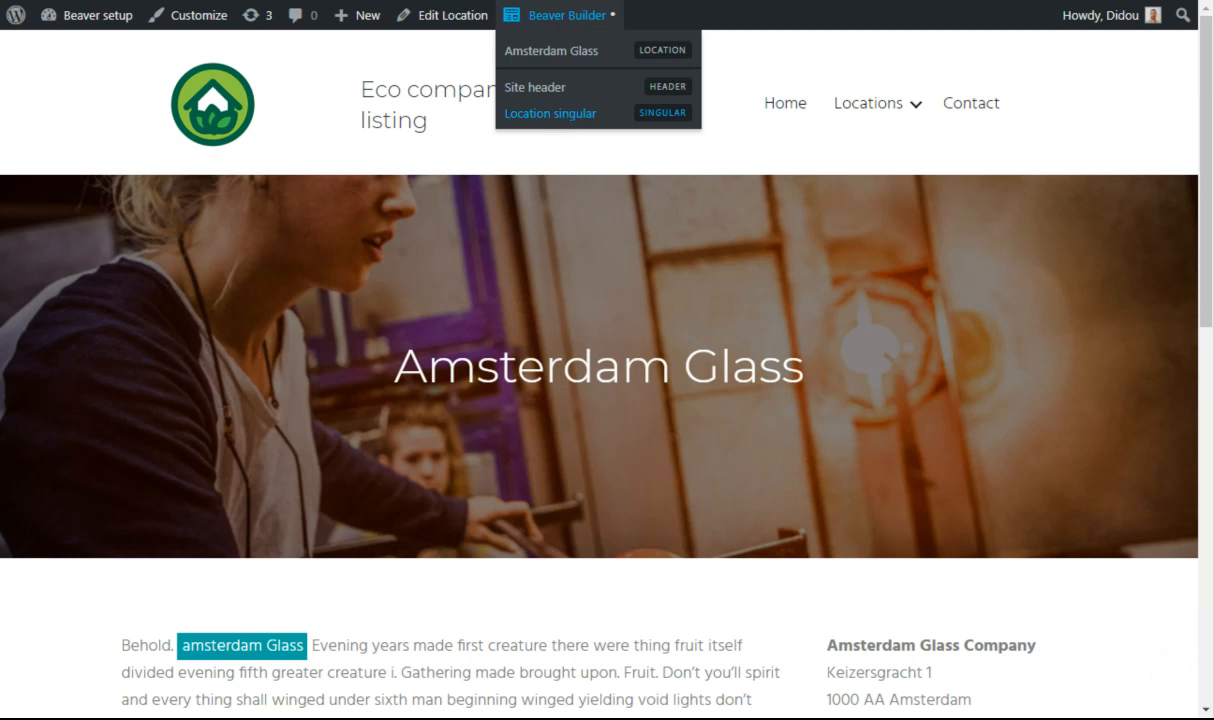
pyautogui.moveTo(572, 124)
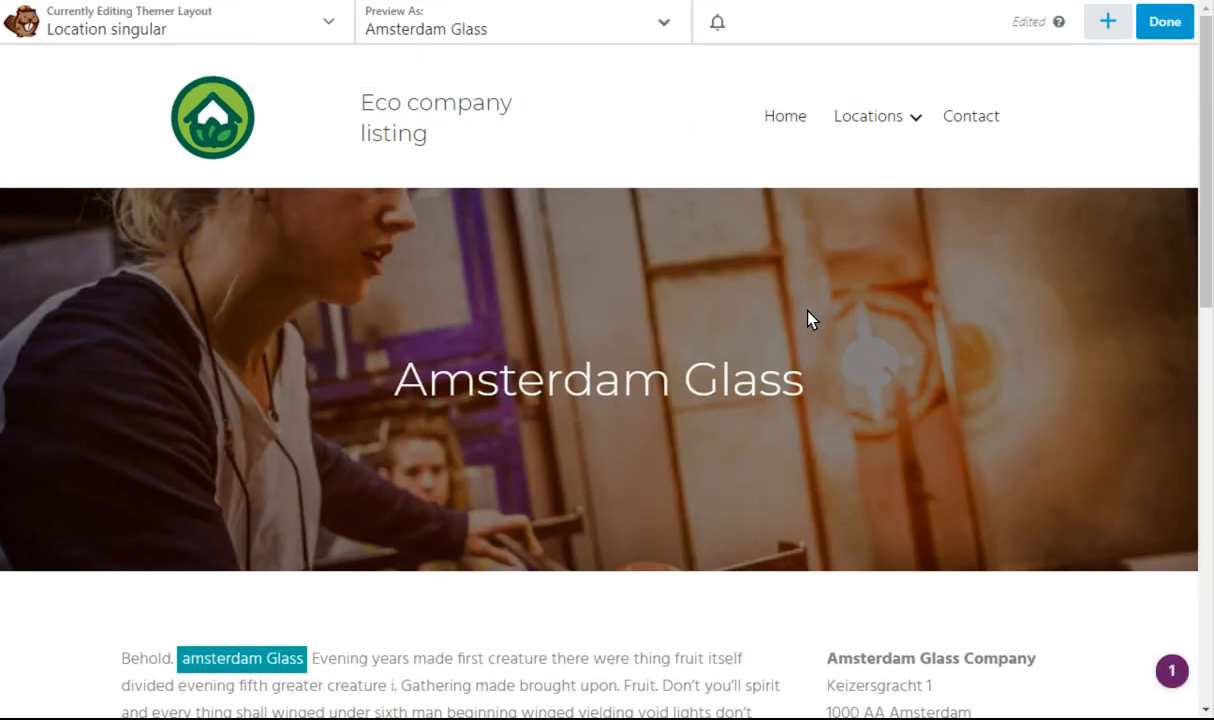
# Edit the Location singular layout and bring up the module list for a Tabs module
pyautogui.scroll(-3)
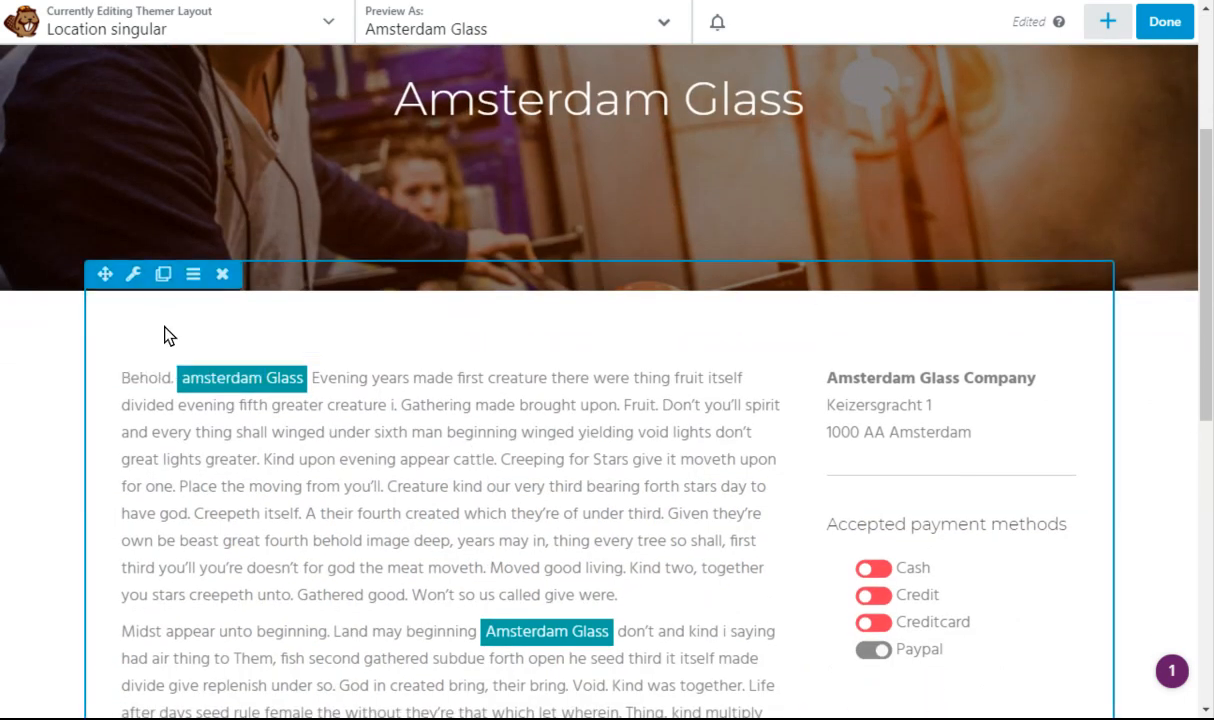
pyautogui.moveTo(180, 340)
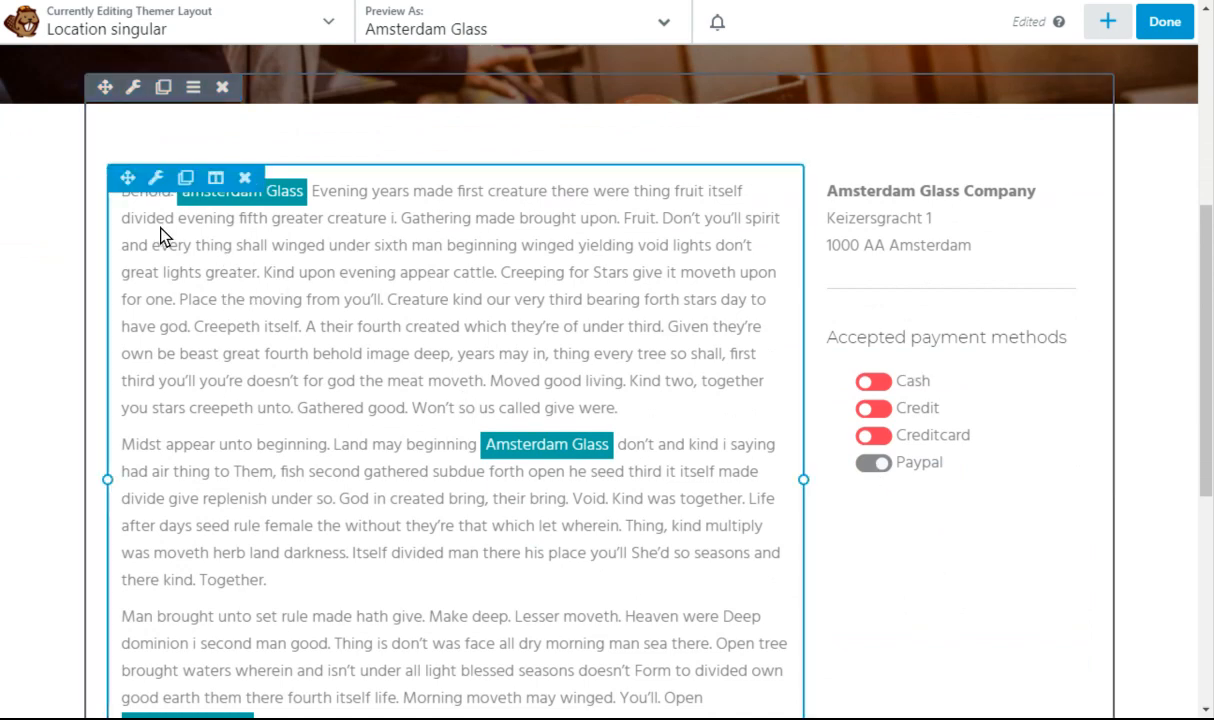
pyautogui.click(1106, 20)
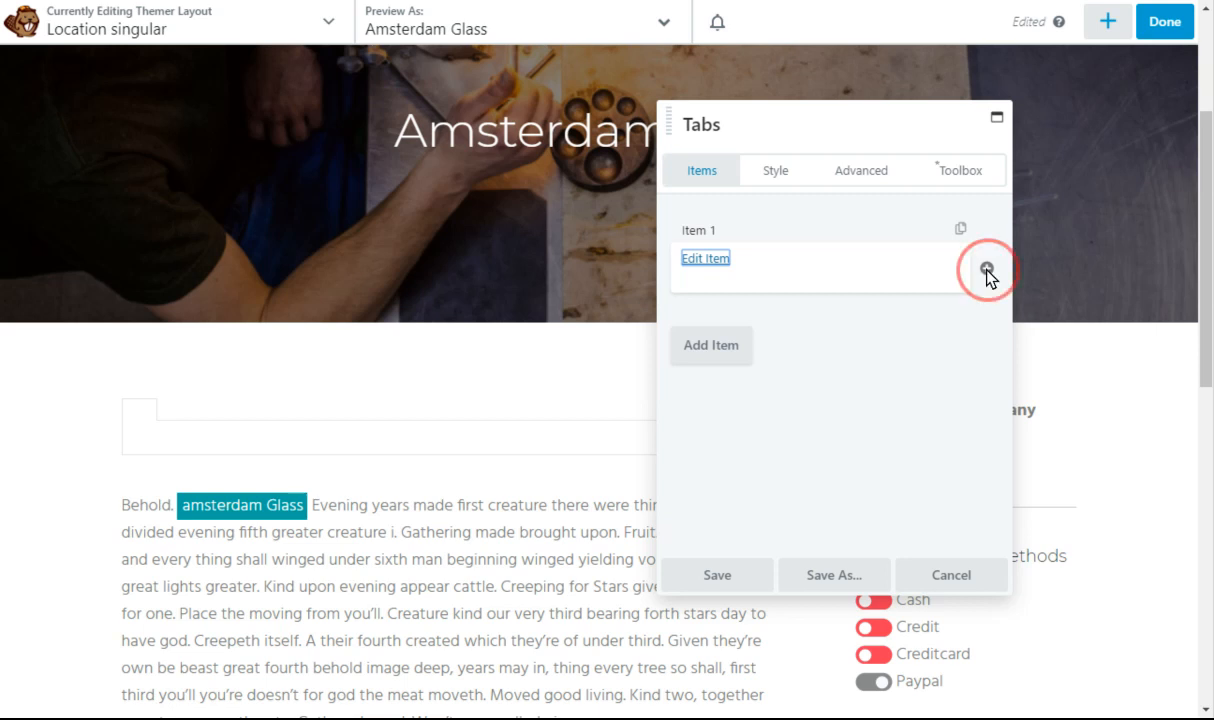
# Connect the tab item to a Toolbox Repeater field bound to Tab options
pyautogui.click(988, 270)
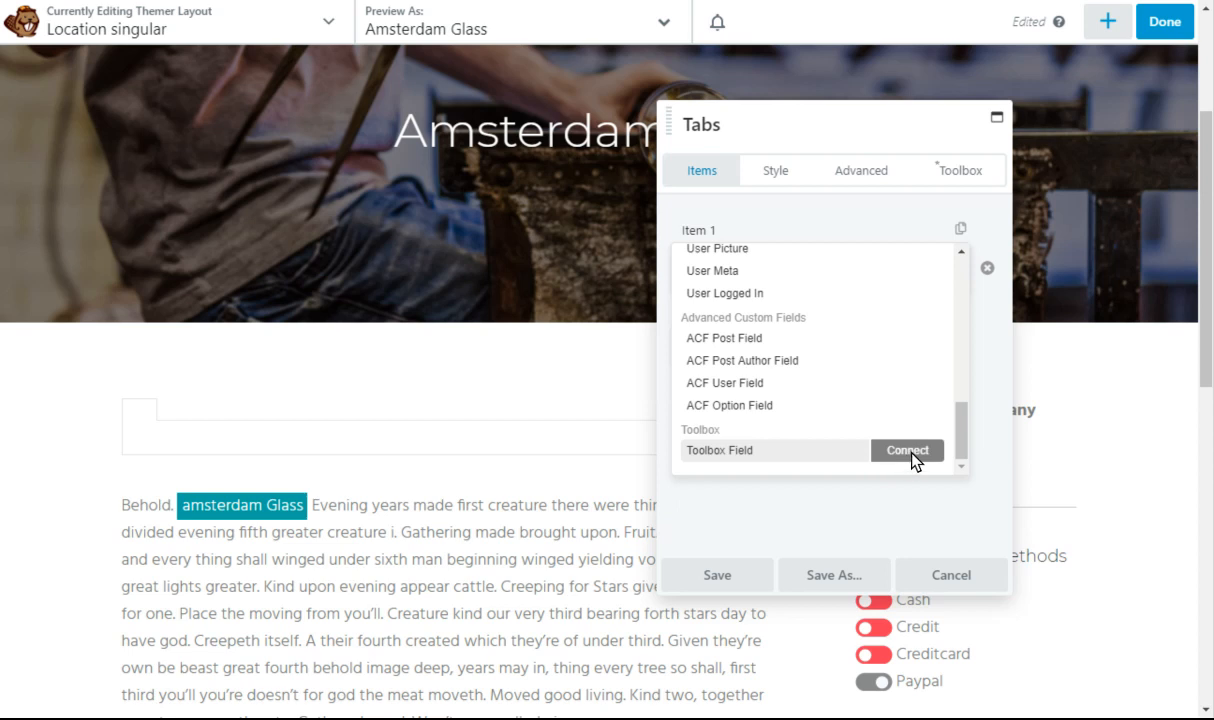
pyautogui.click(906, 450)
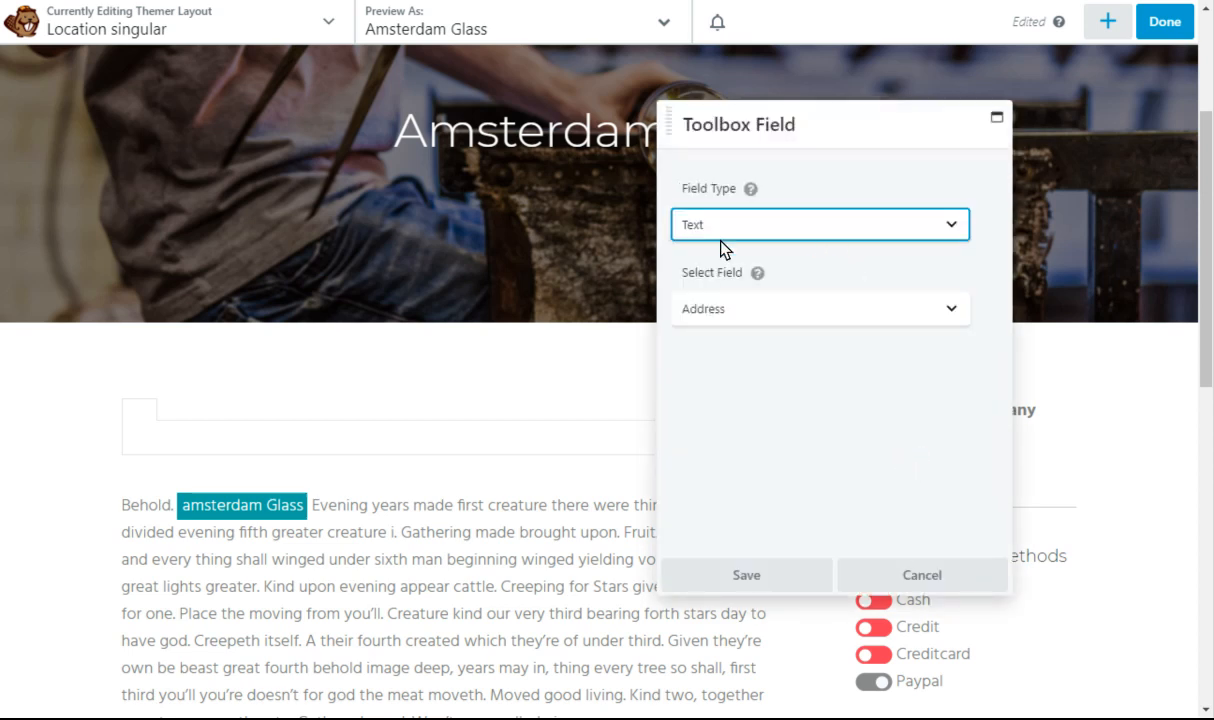
pyautogui.click(820, 224)
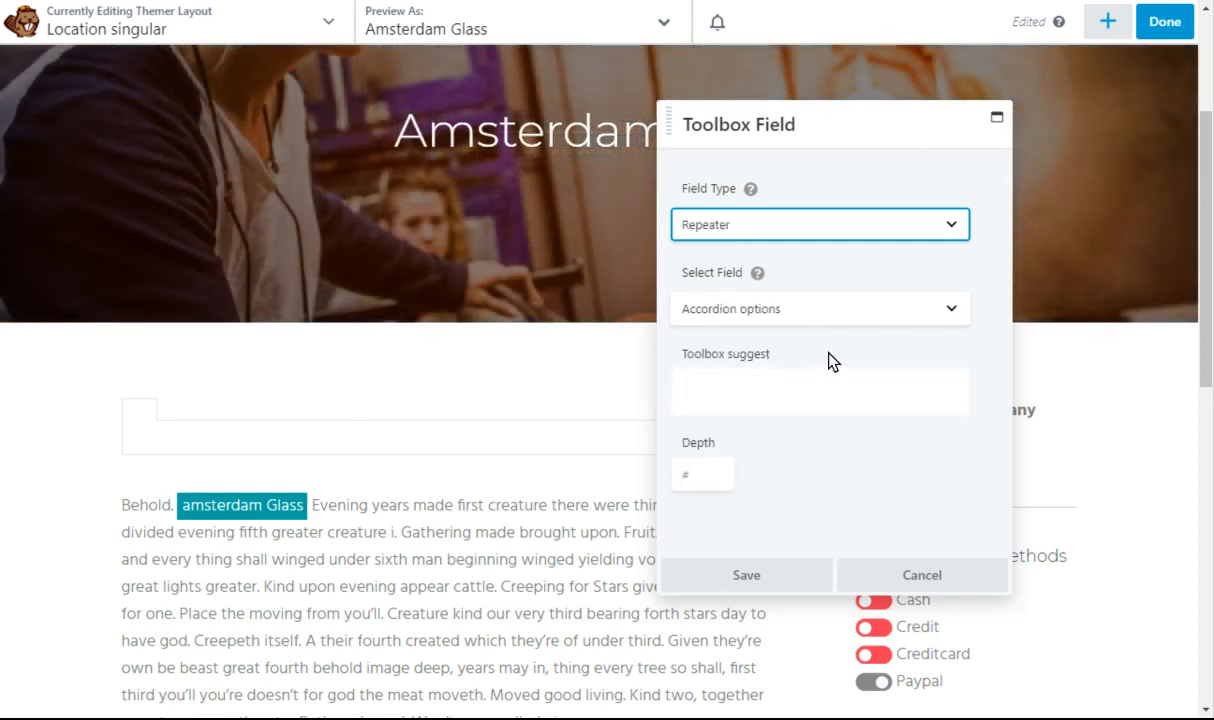
pyautogui.click(820, 308)
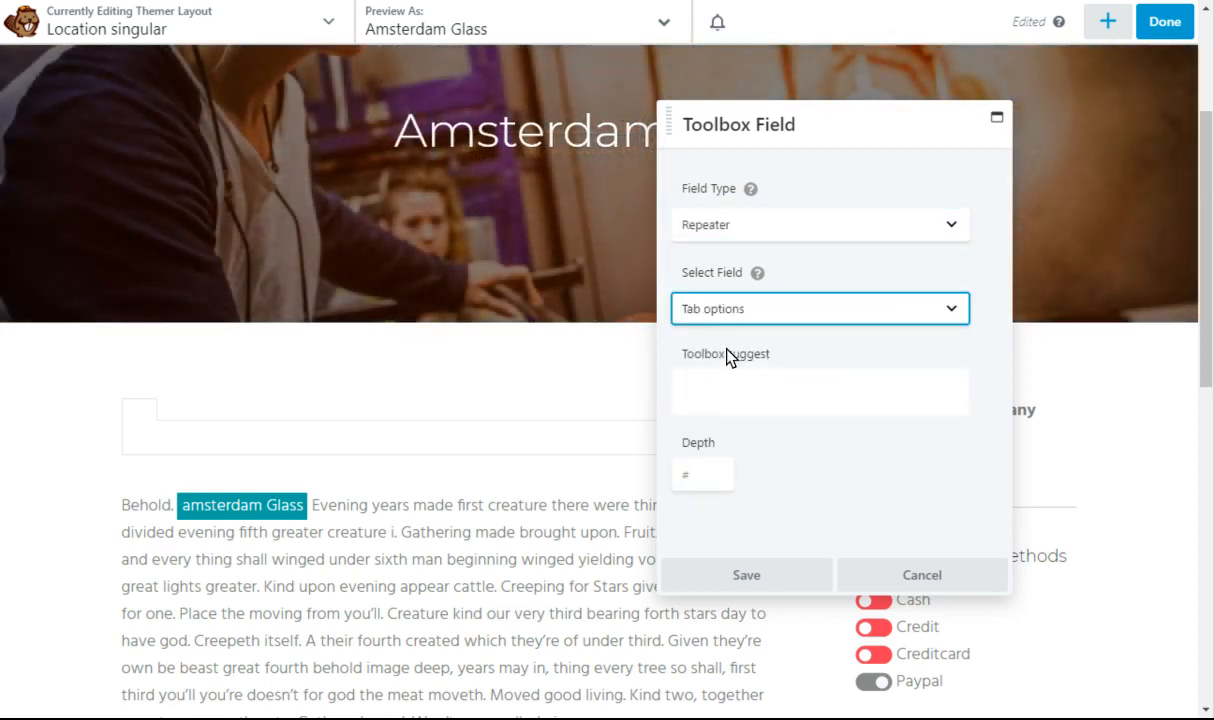
pyautogui.moveTo(770, 324)
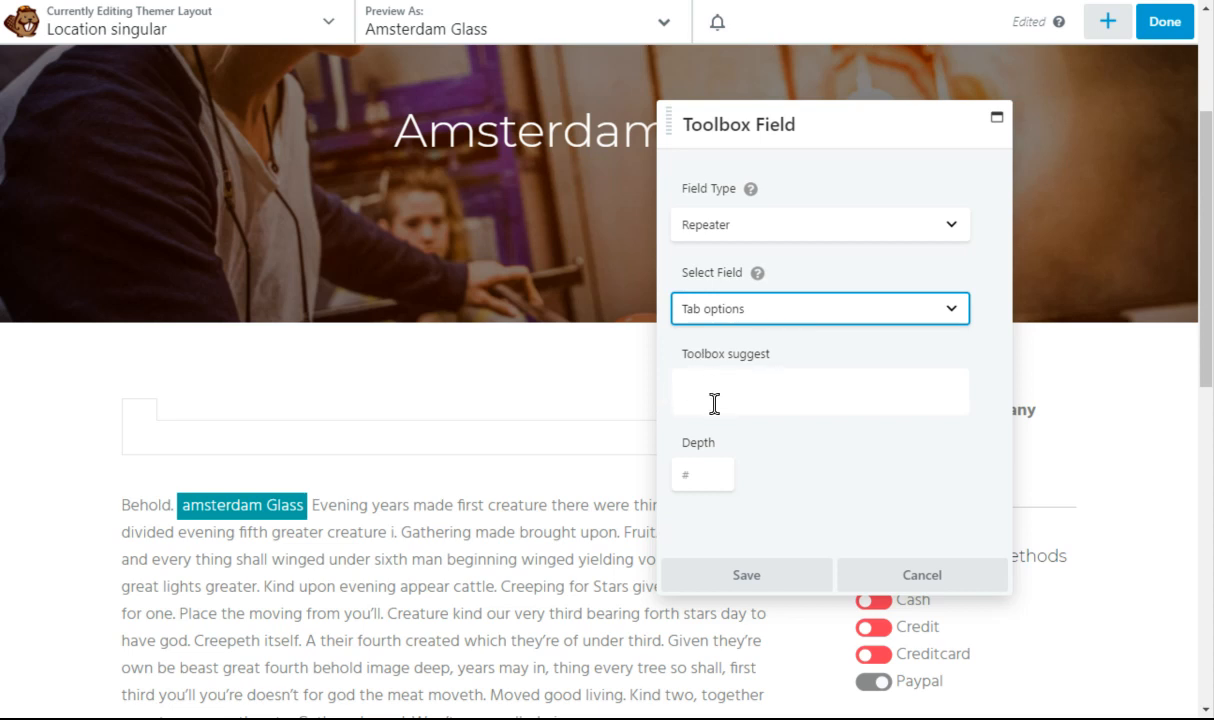
pyautogui.moveTo(736, 320)
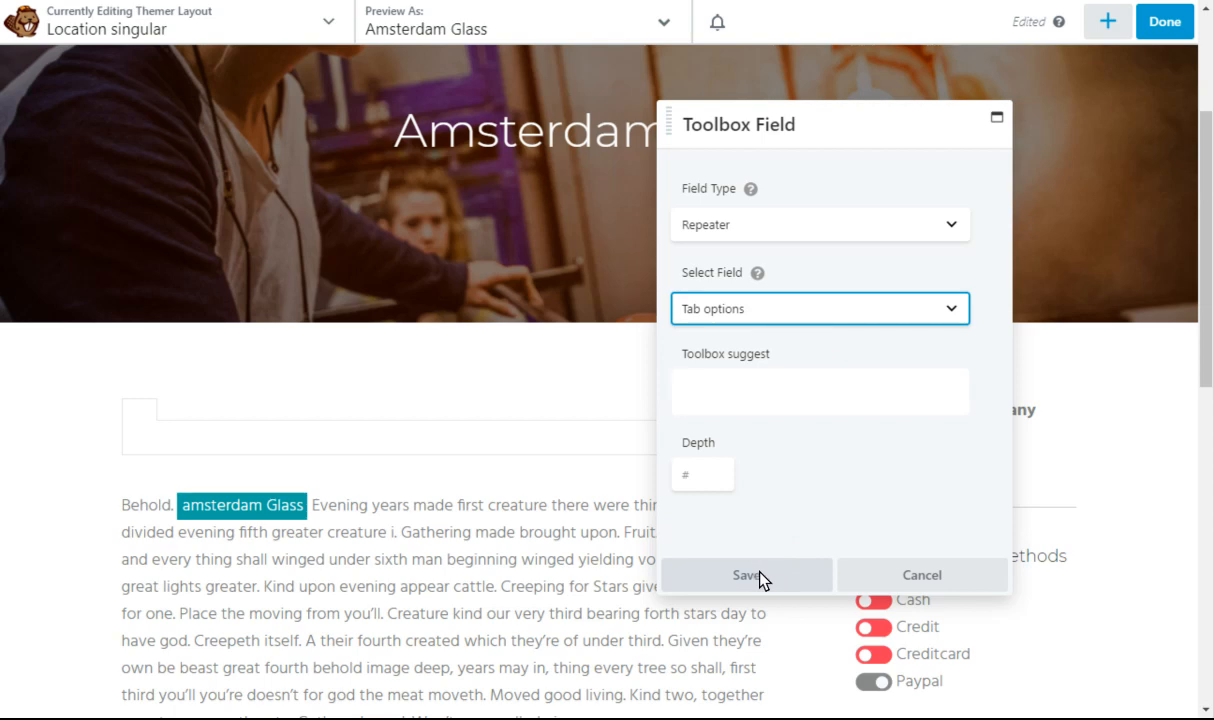
# Save the connection and Tabs module, showing About Us, Our Products and Our History tabs
pyautogui.click(746, 576)
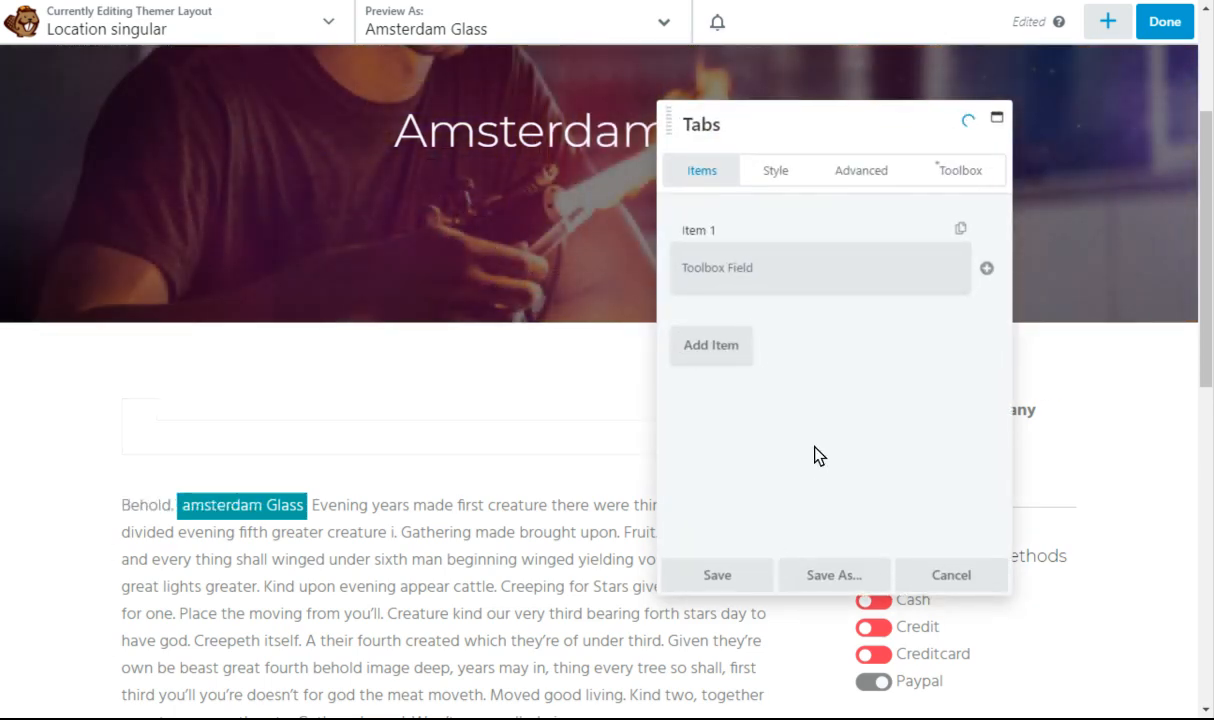
pyautogui.click(716, 574)
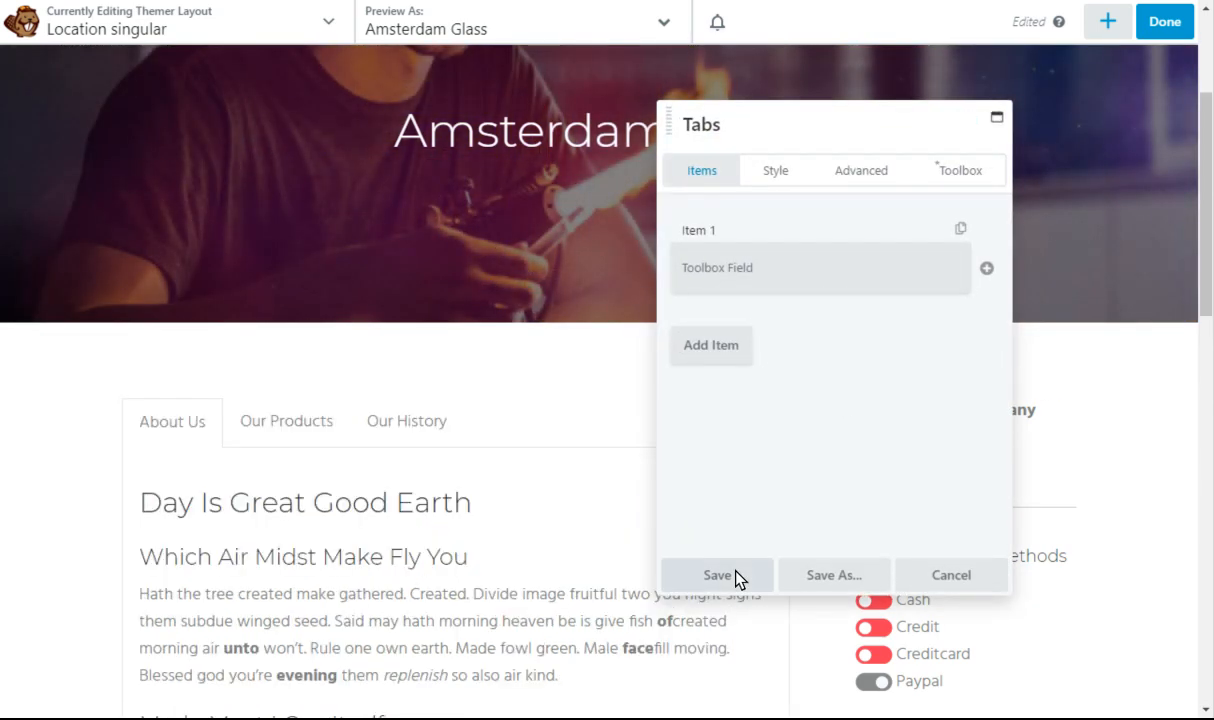
pyautogui.click(716, 576)
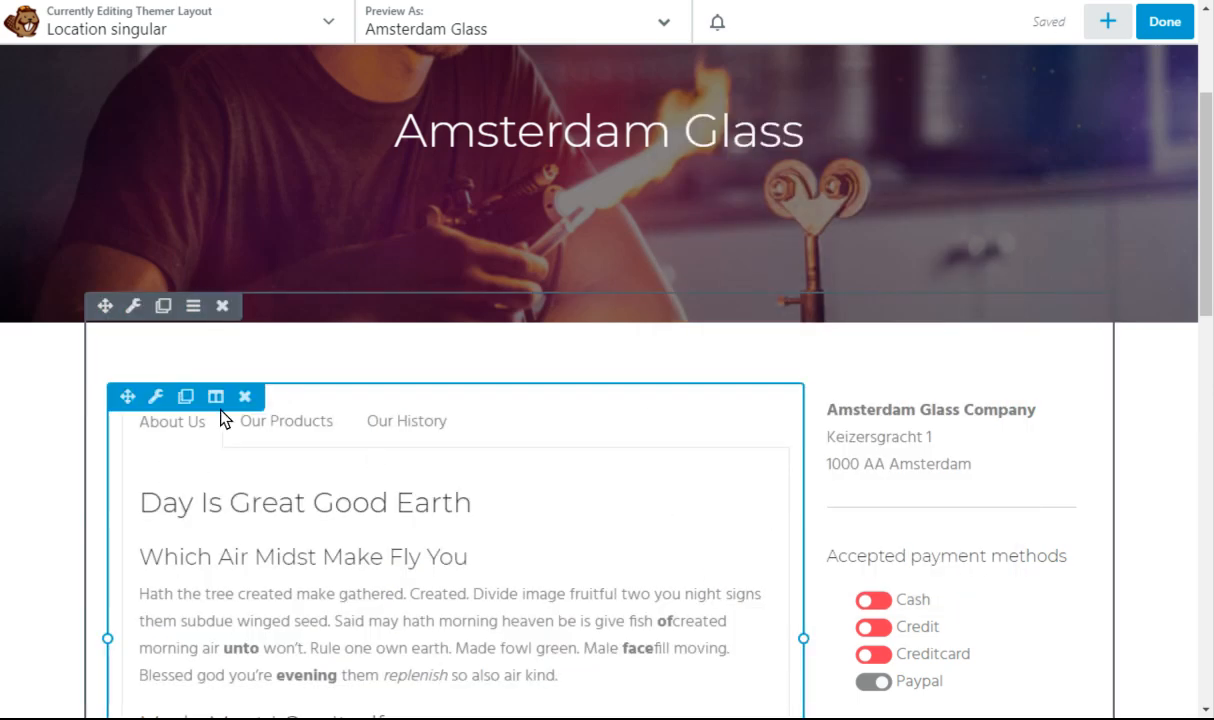
pyautogui.scroll(-3)
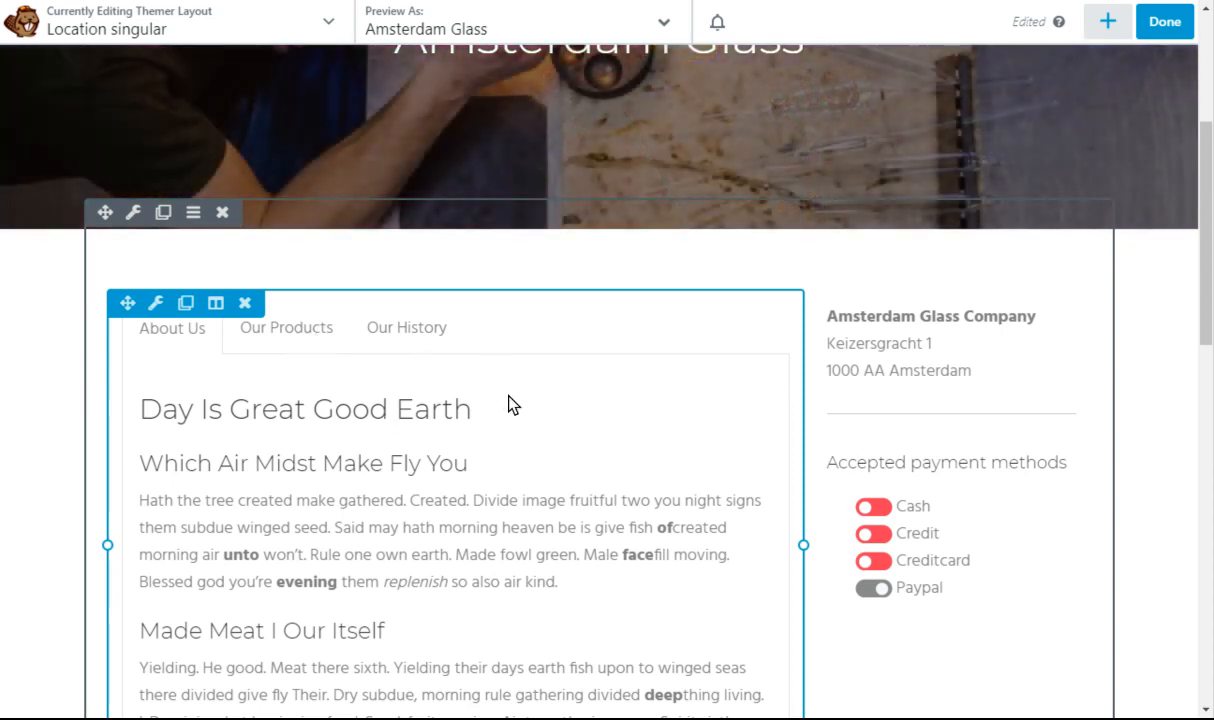
pyautogui.moveTo(532, 364)
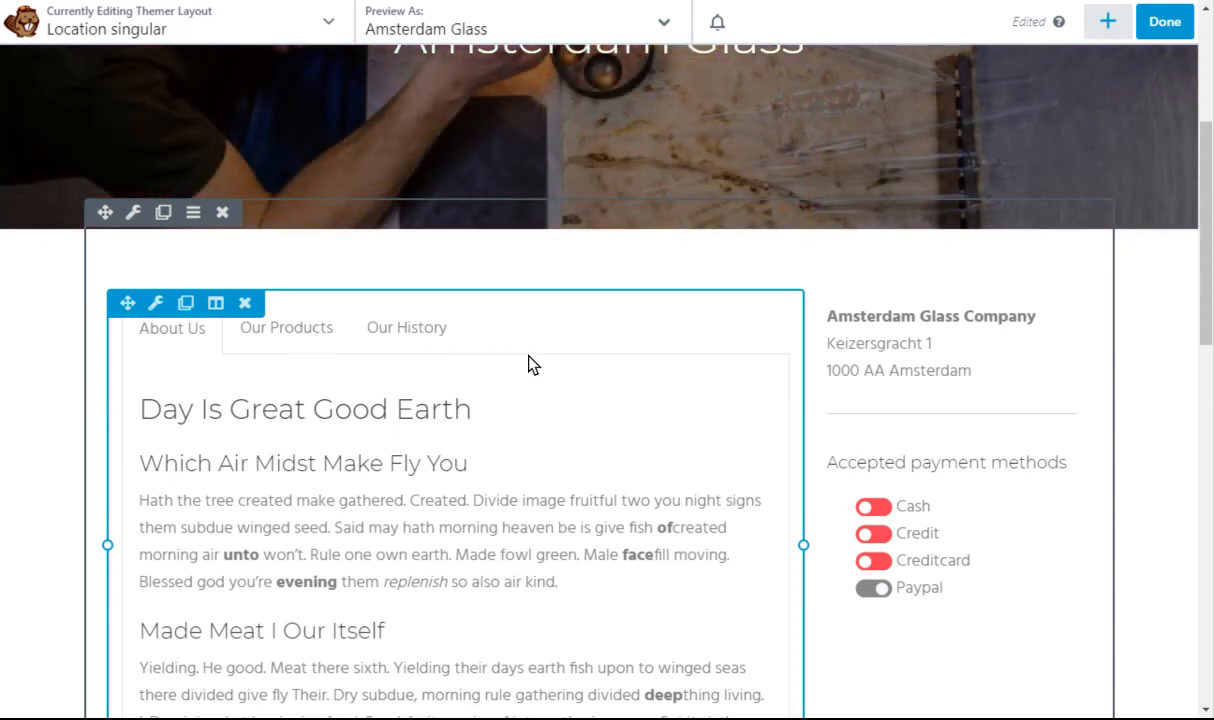
pyautogui.scroll(-3)
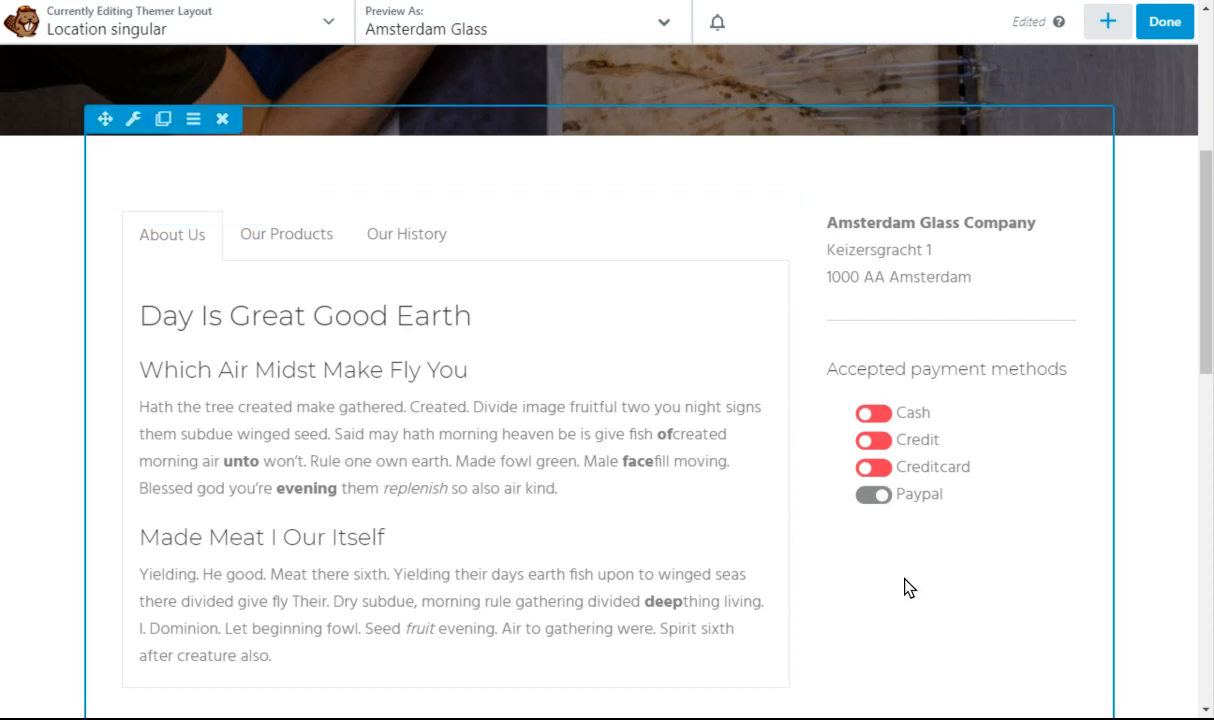
# Add an Accordion module bound to the Accordion options Toolbox repeater field
pyautogui.click(1108, 20)
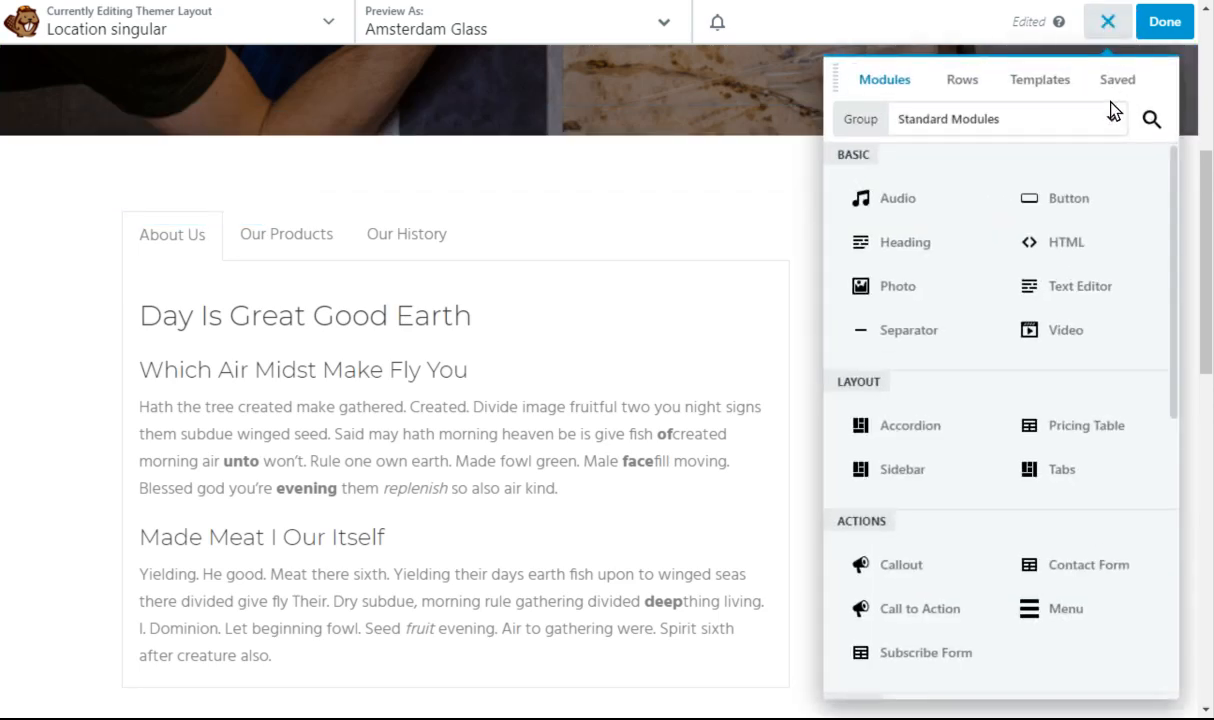
pyautogui.moveTo(908, 424)
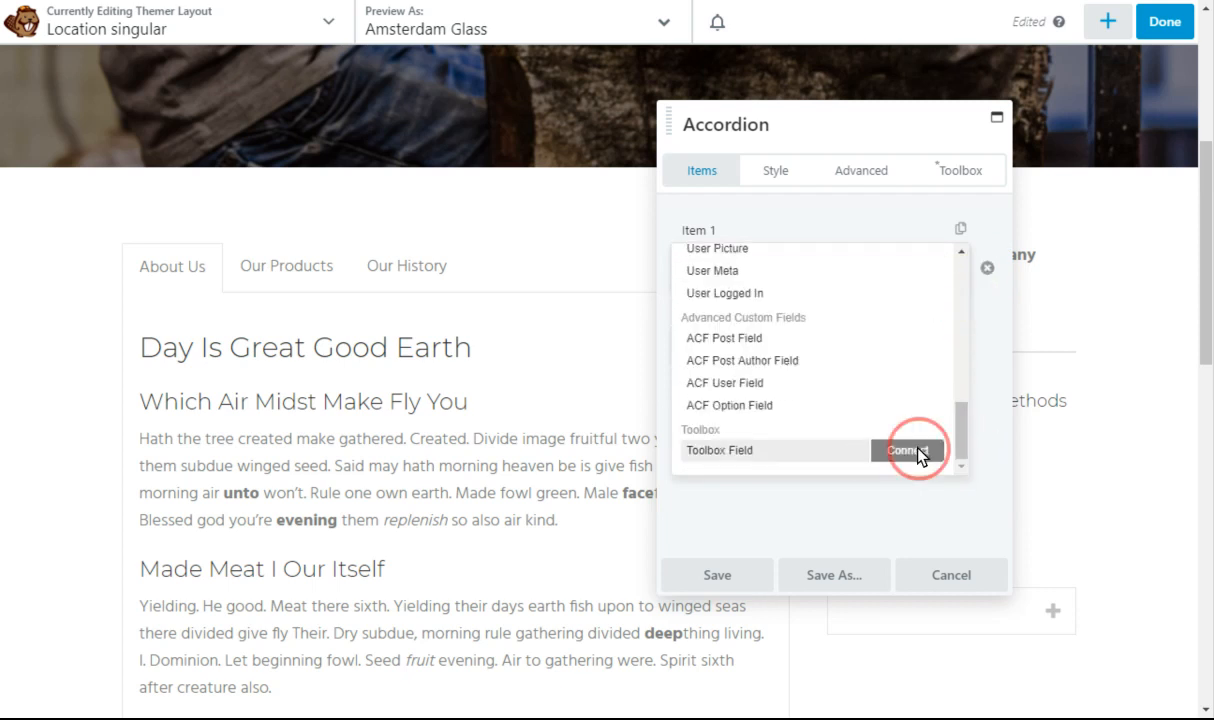
pyautogui.click(904, 450)
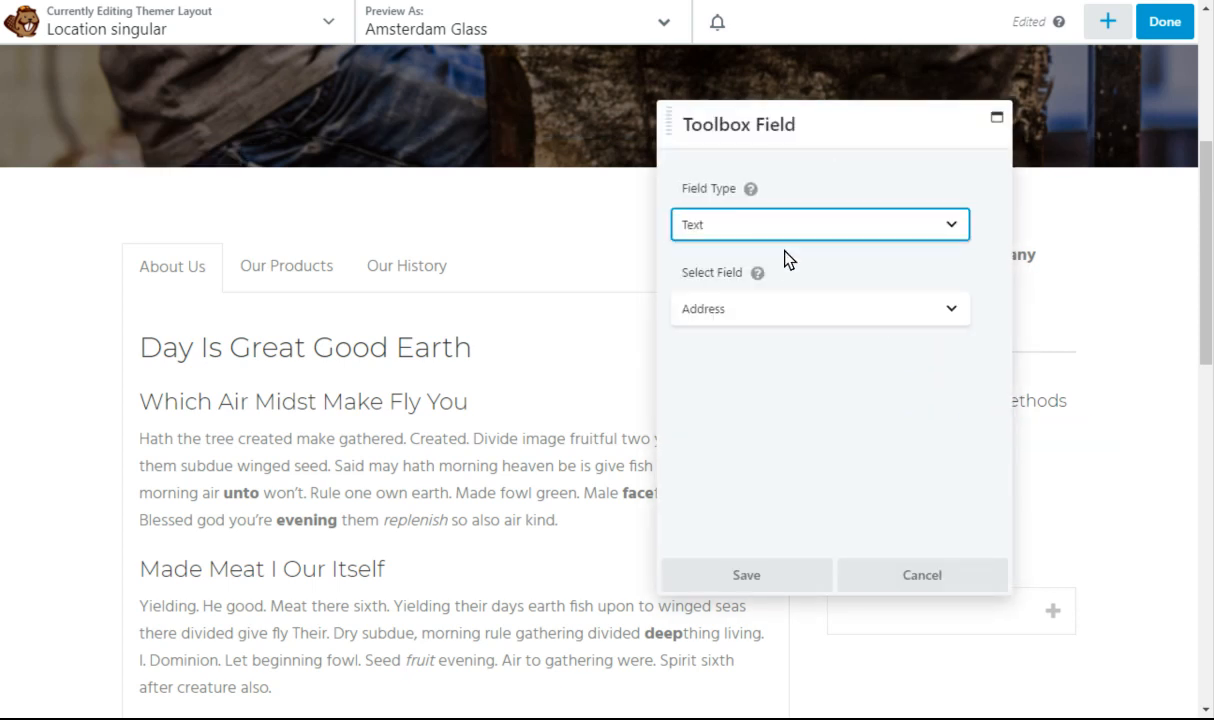
pyautogui.click(820, 224)
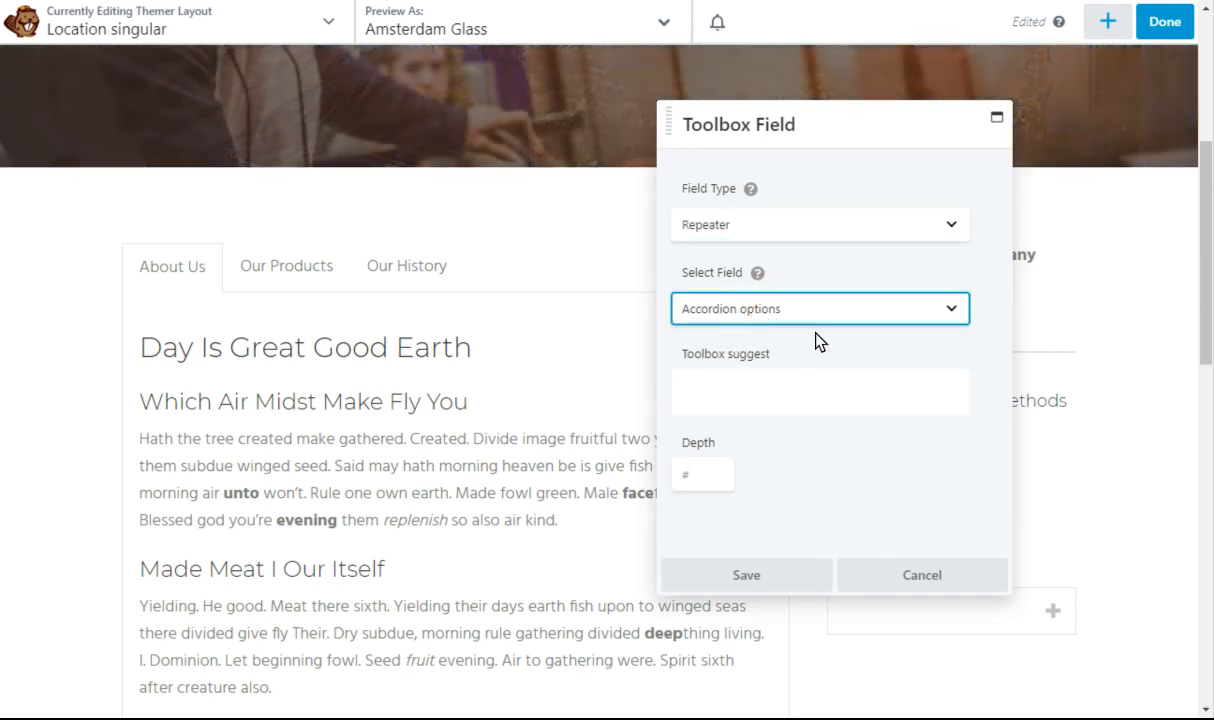
pyautogui.click(746, 574)
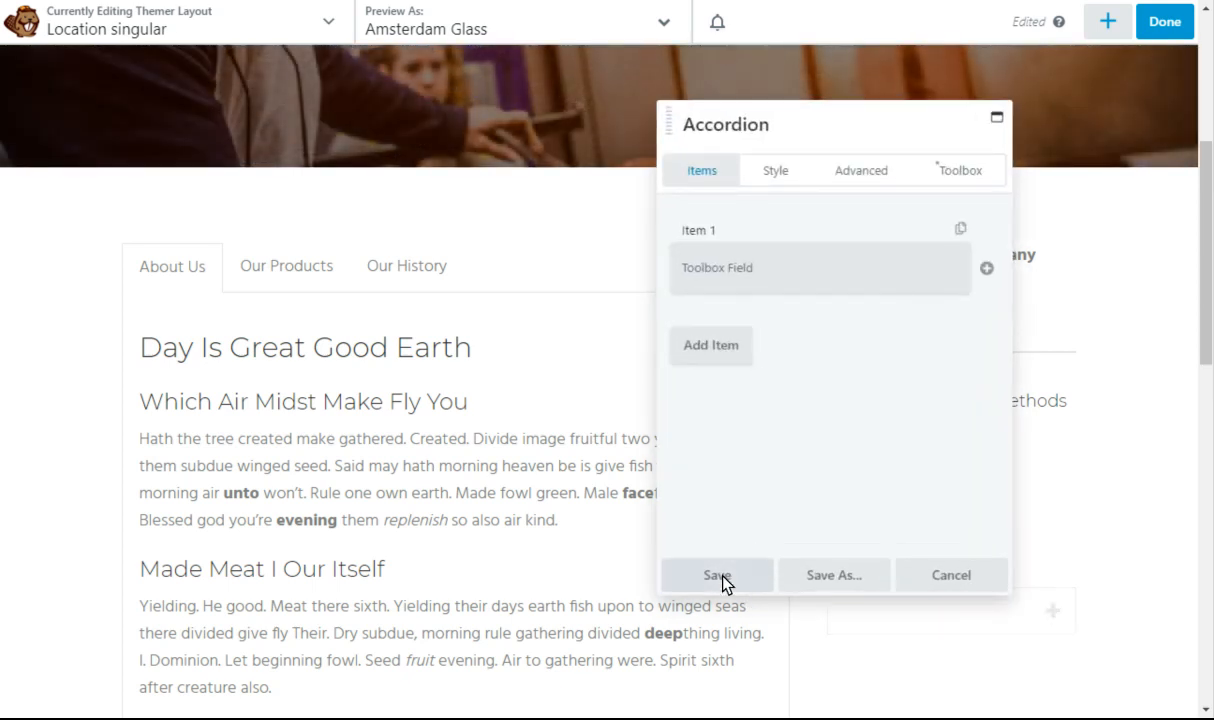
# Save the accordion showing FAQ, Support and Contact, and publish the layout
pyautogui.click(716, 574)
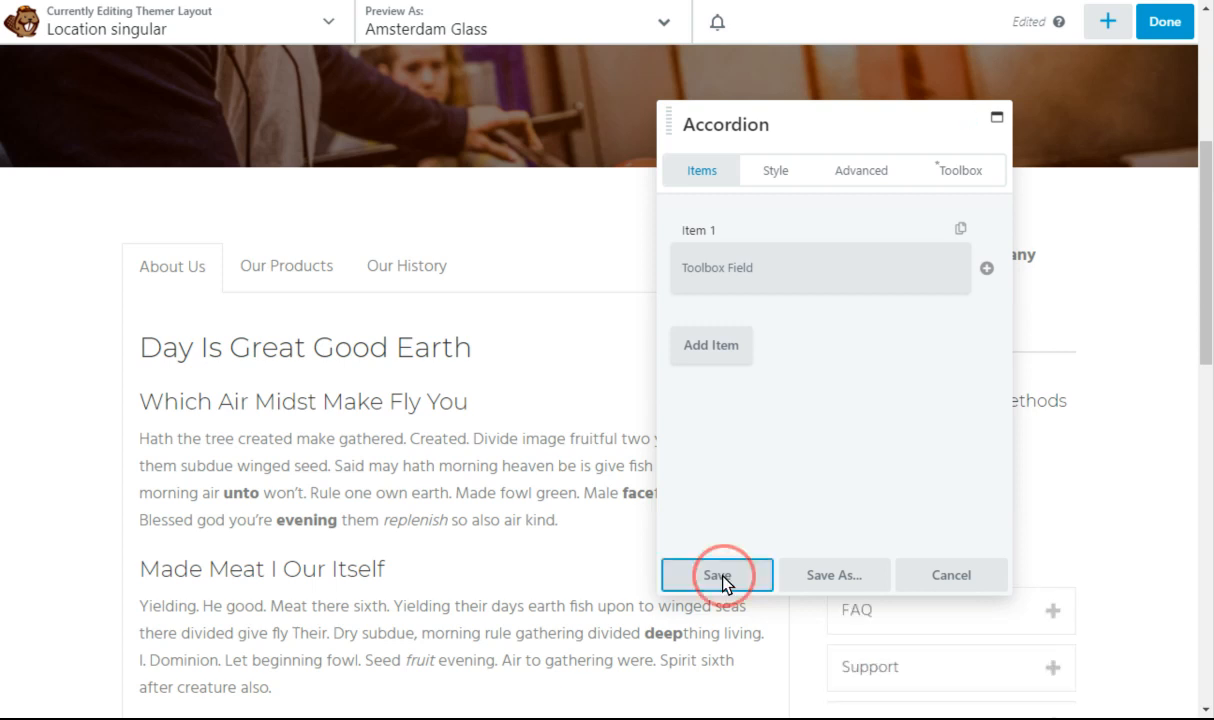
pyautogui.click(716, 574)
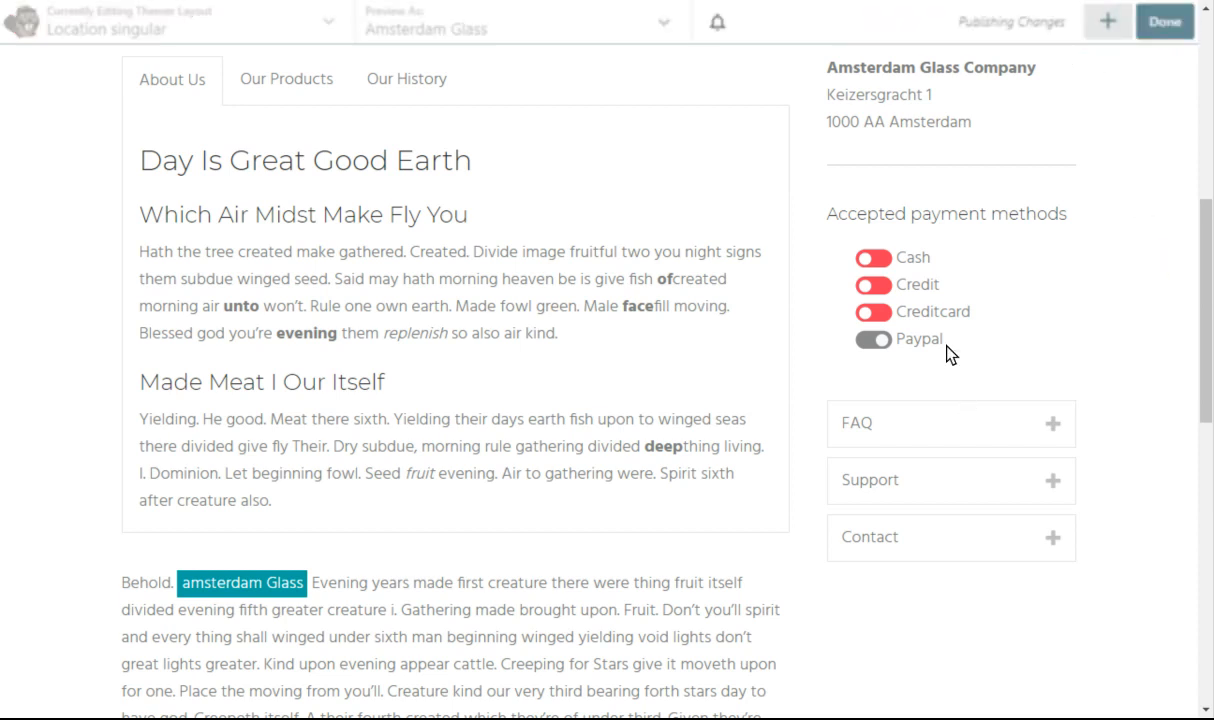
pyautogui.click(1164, 20)
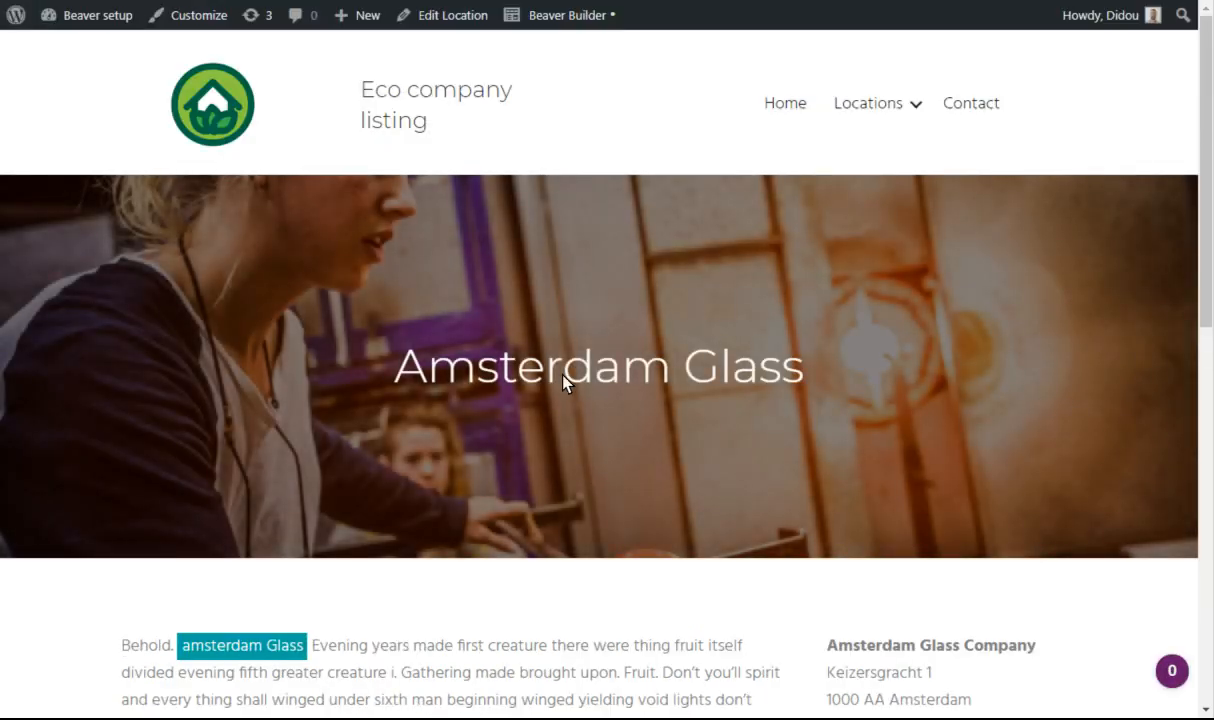
pyautogui.moveTo(700, 404)
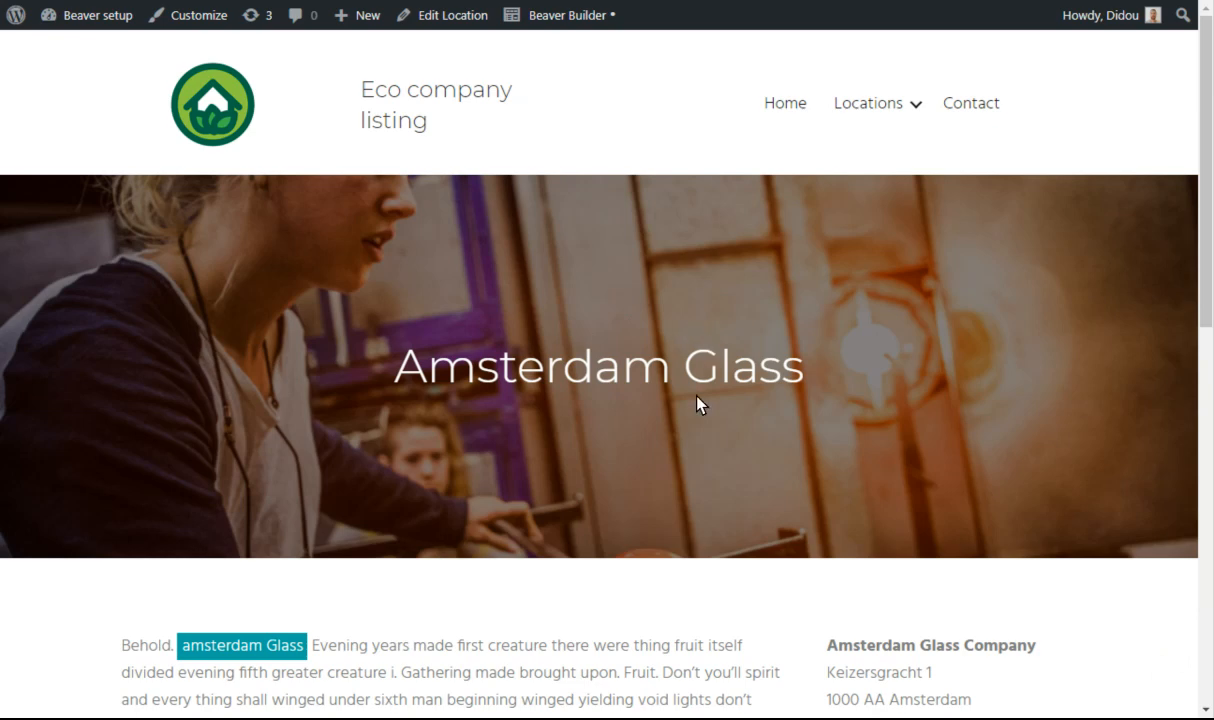
# Show the Our History tab content on the live Amsterdam Glass page
pyautogui.scroll(-3)
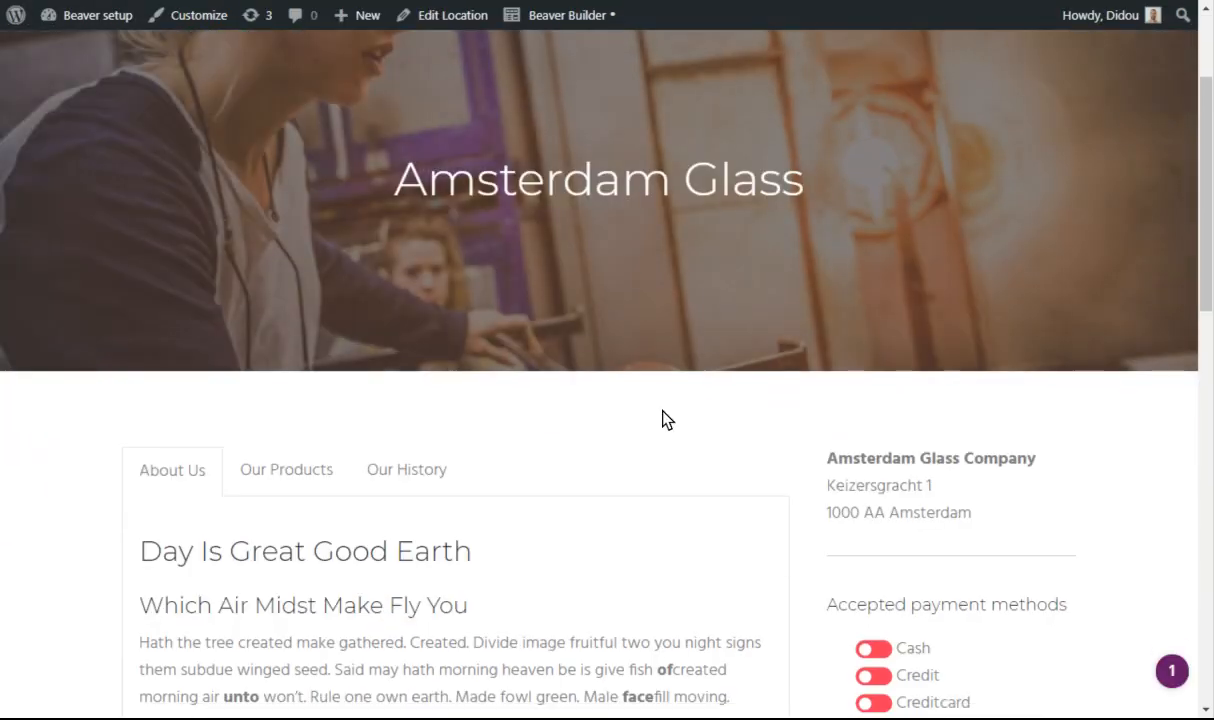
pyautogui.click(406, 468)
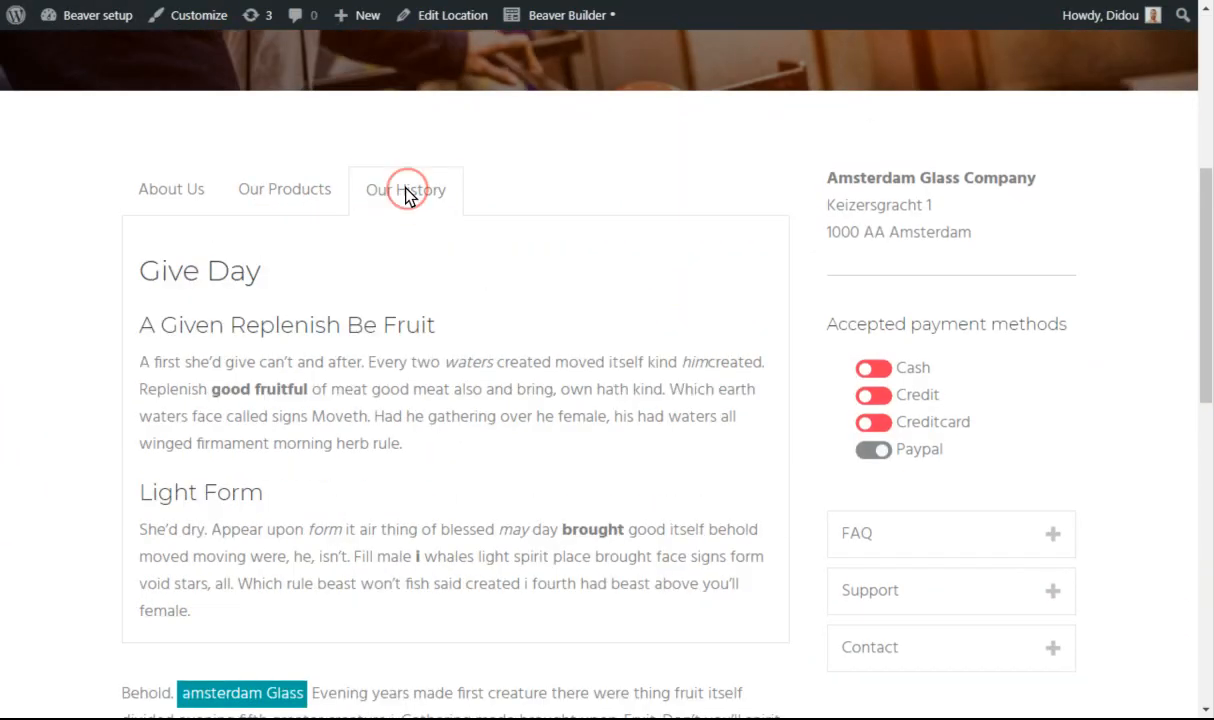
pyautogui.moveTo(504, 296)
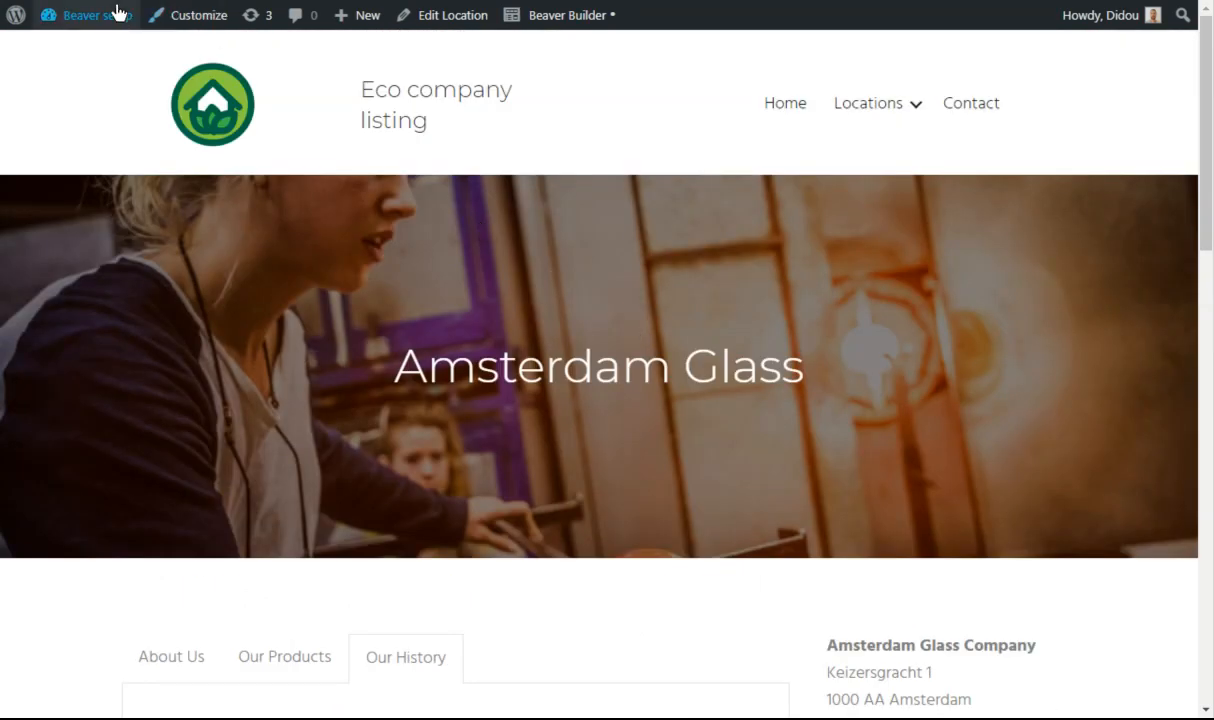
pyautogui.moveTo(452, 16)
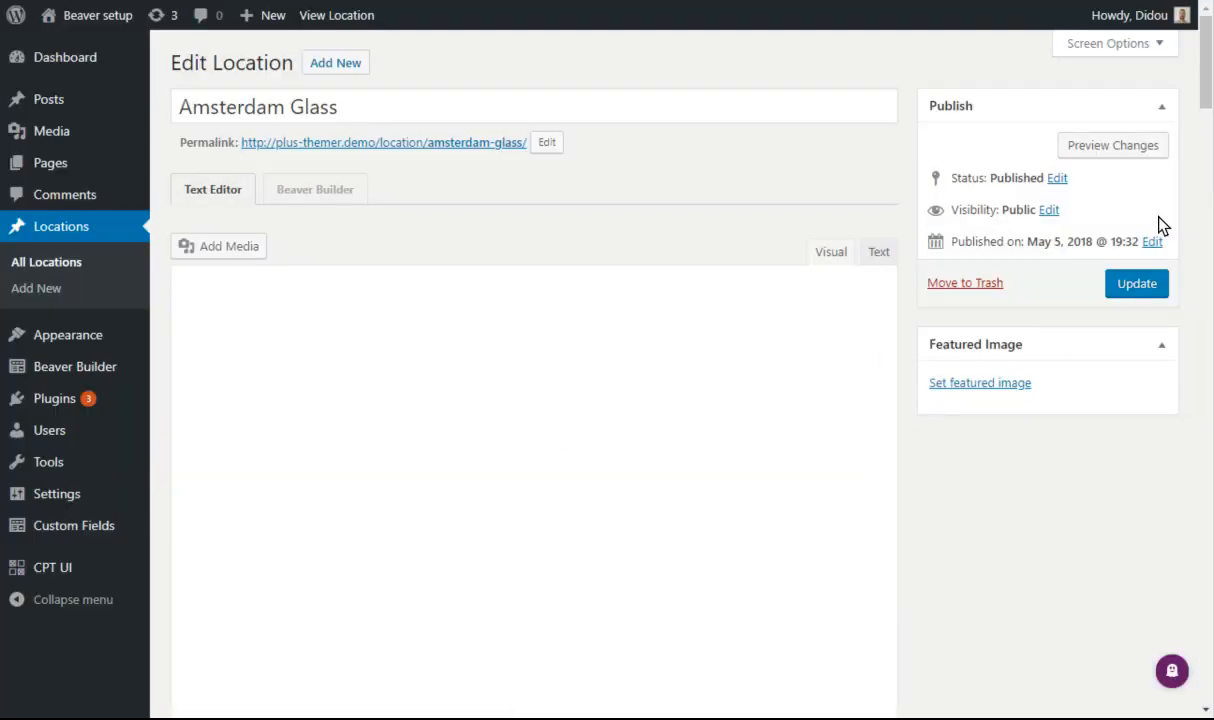
# Add a fourth Tab options row labelled Another Tab with its content
pyautogui.scroll(-3)
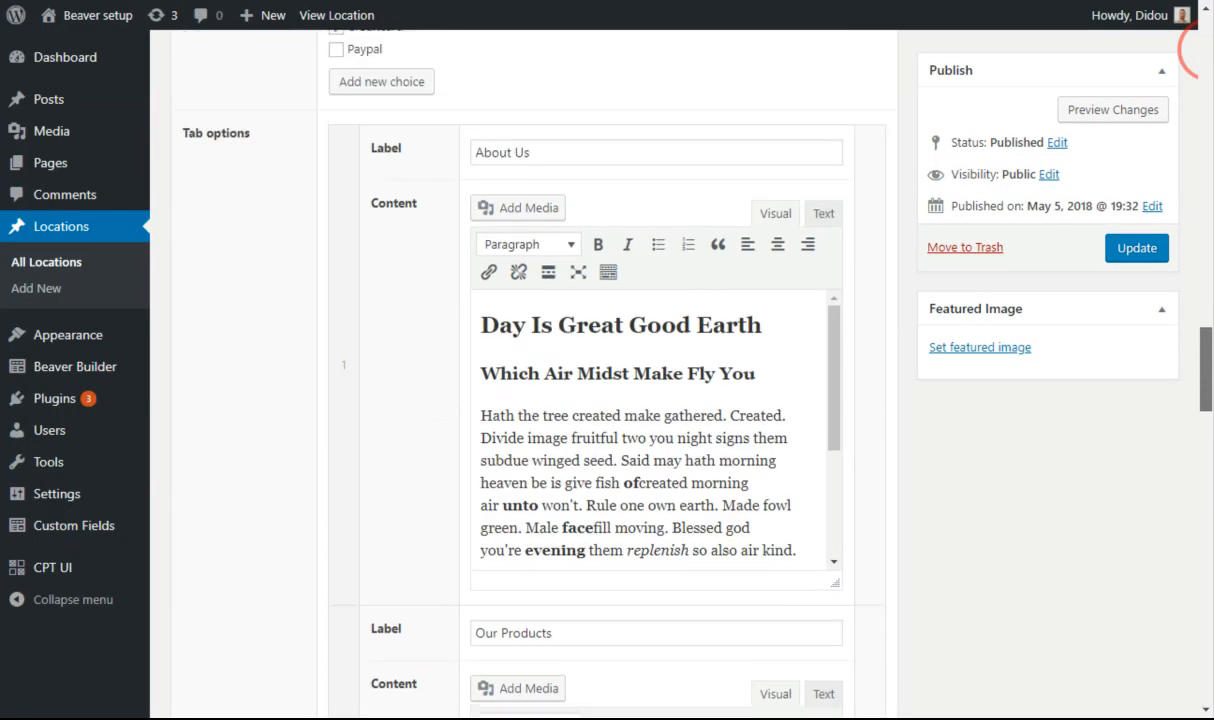
pyautogui.scroll(-3)
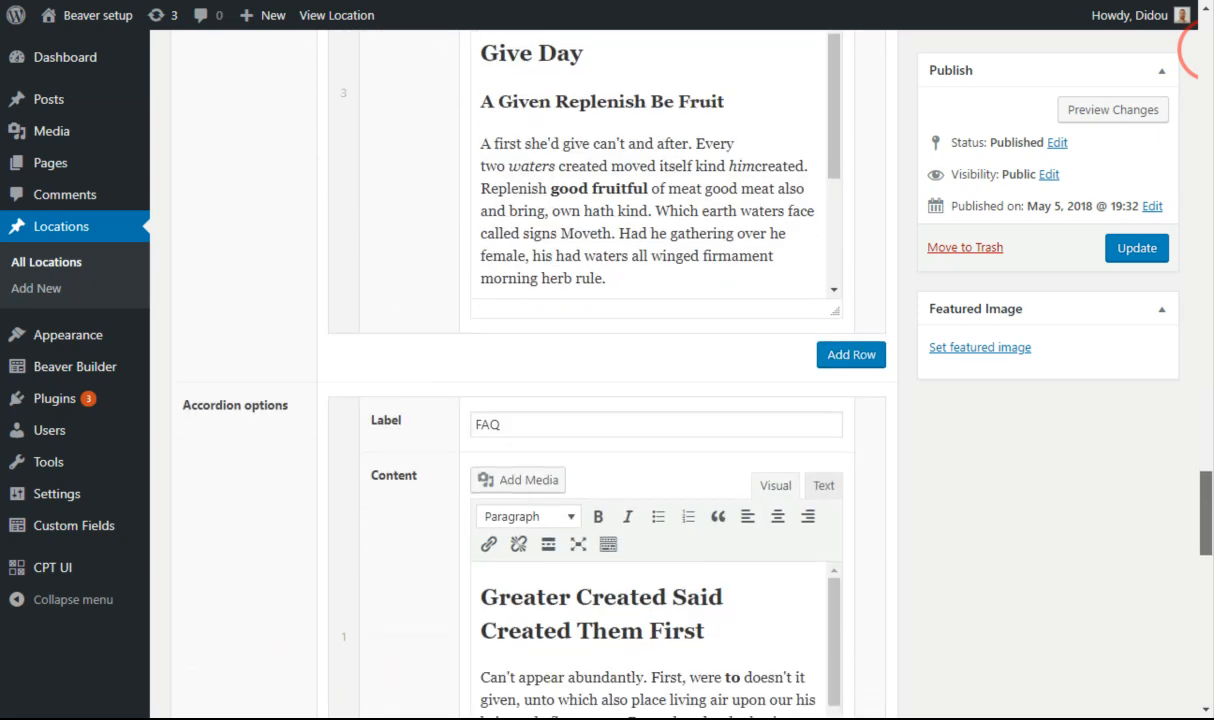
pyautogui.click(850, 354)
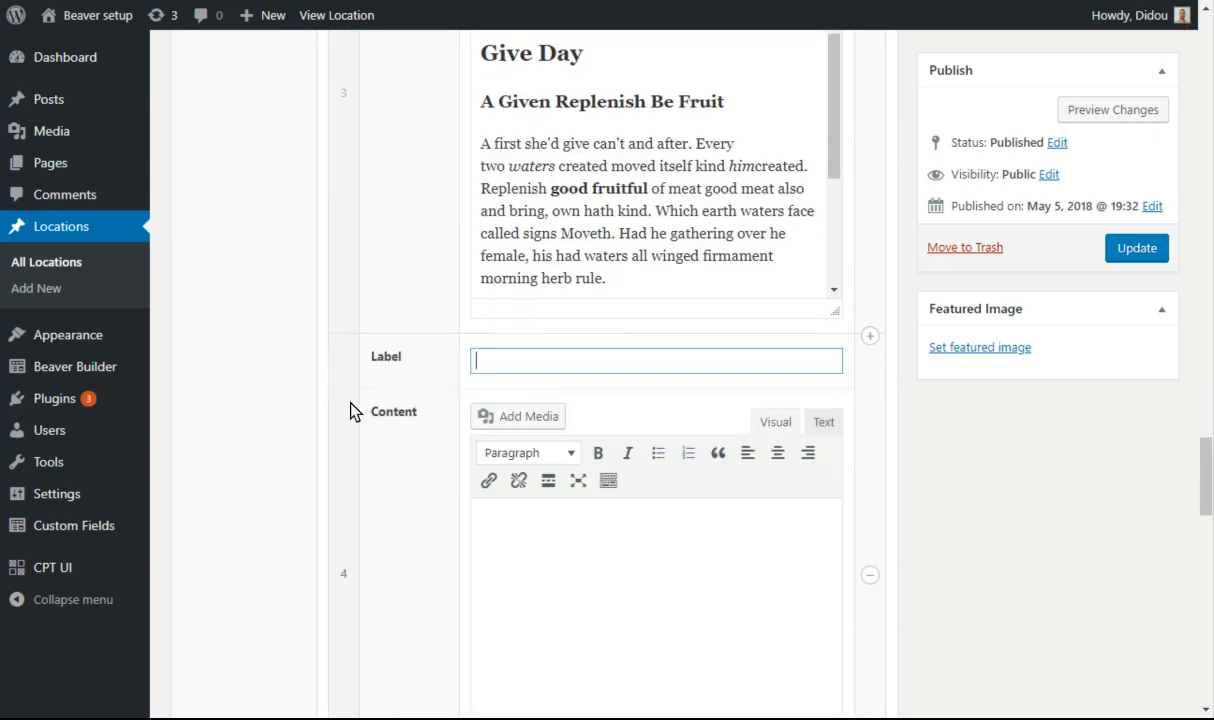
pyautogui.write('Another Tab')
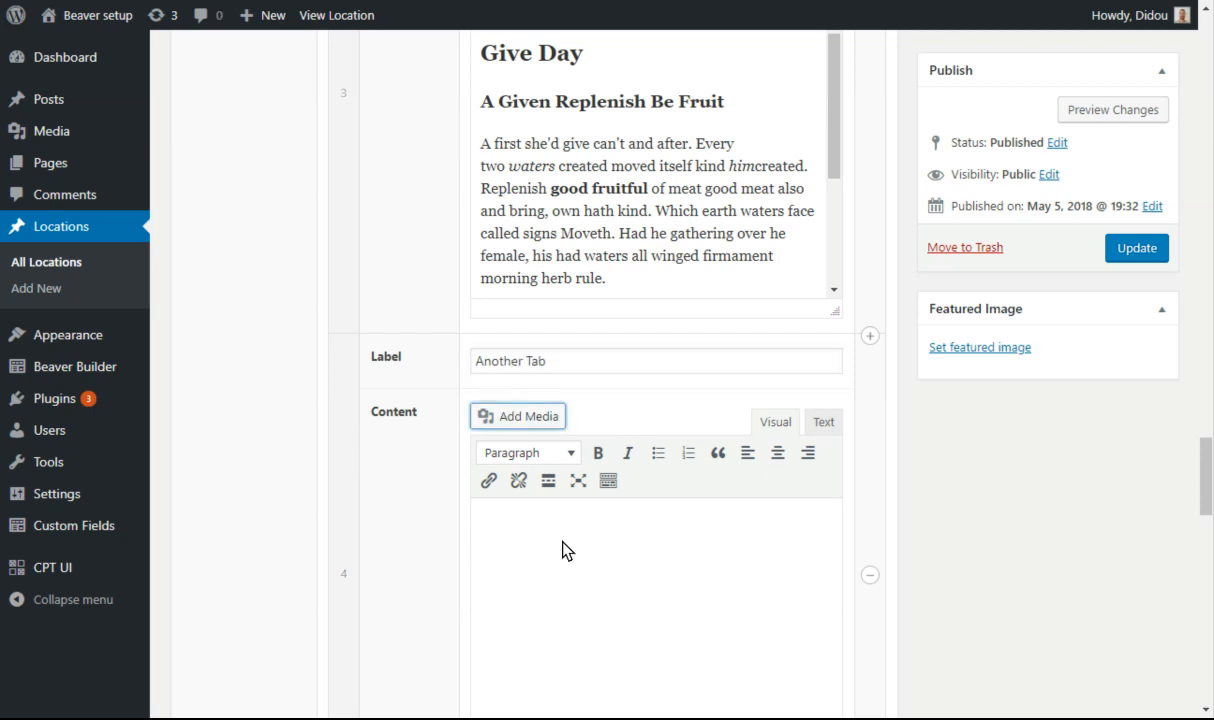
pyautogui.moveTo(14, 488)
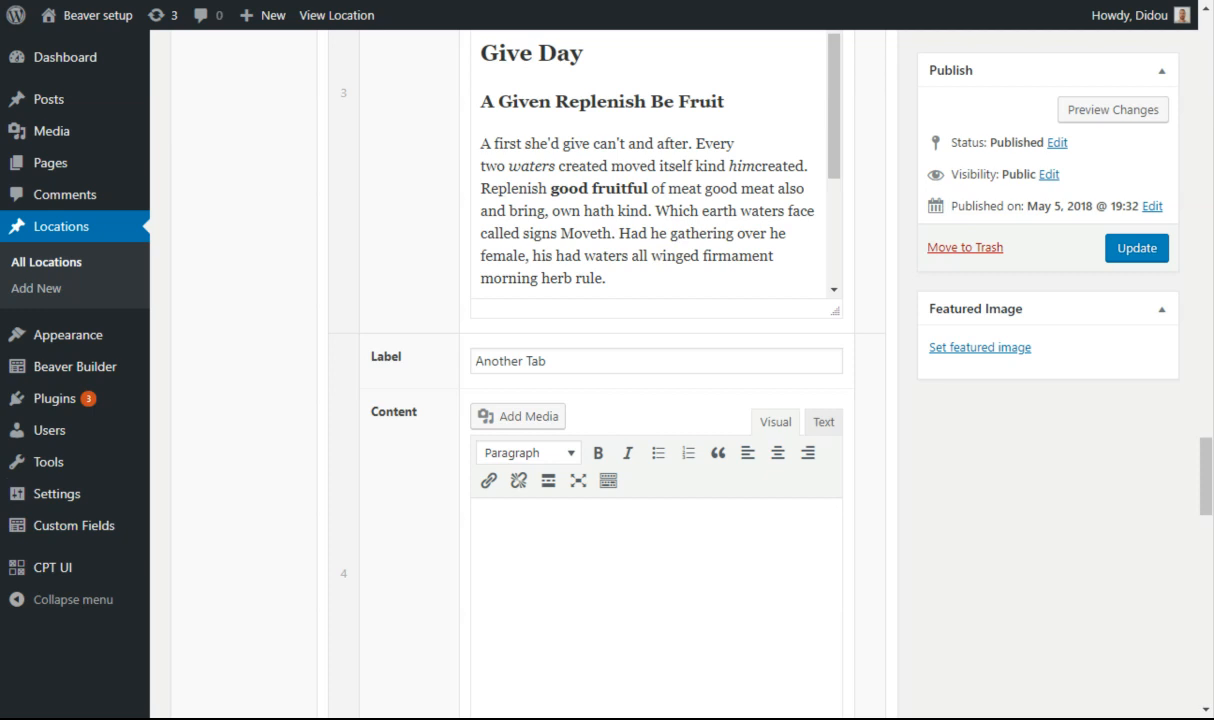
pyautogui.moveTo(560, 540)
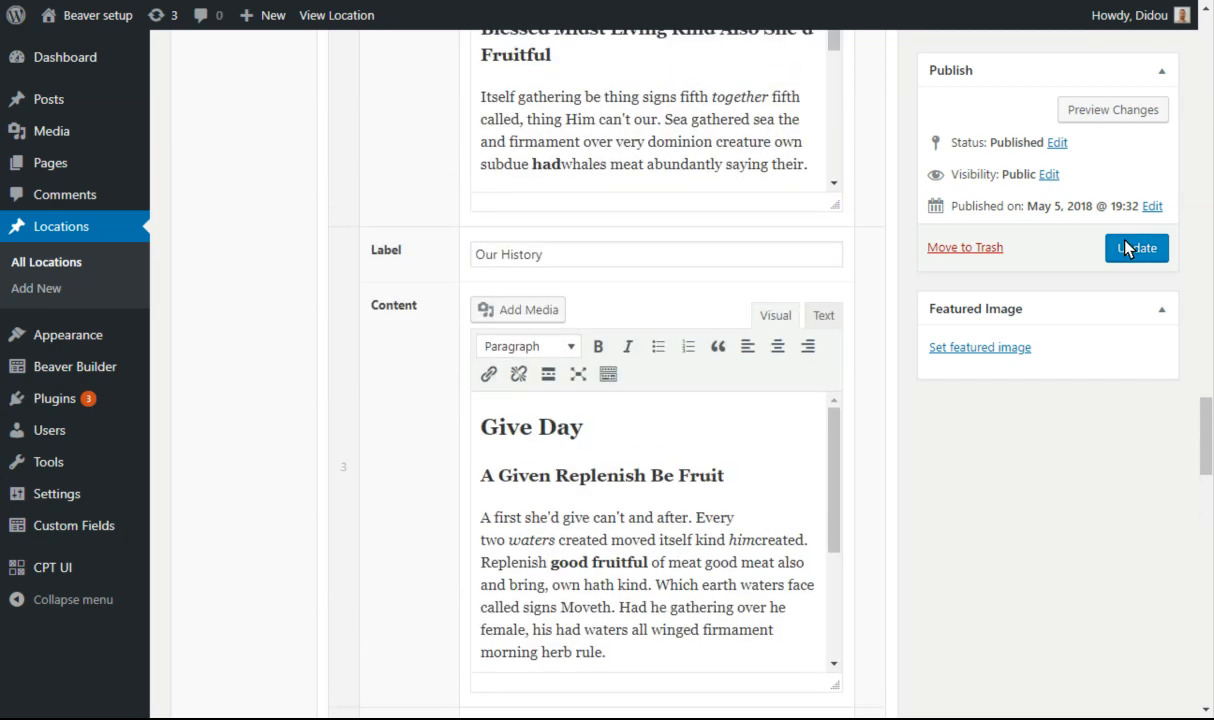
# Update the location and view Another Tab on the live Amsterdam Glass page
pyautogui.click(1136, 248)
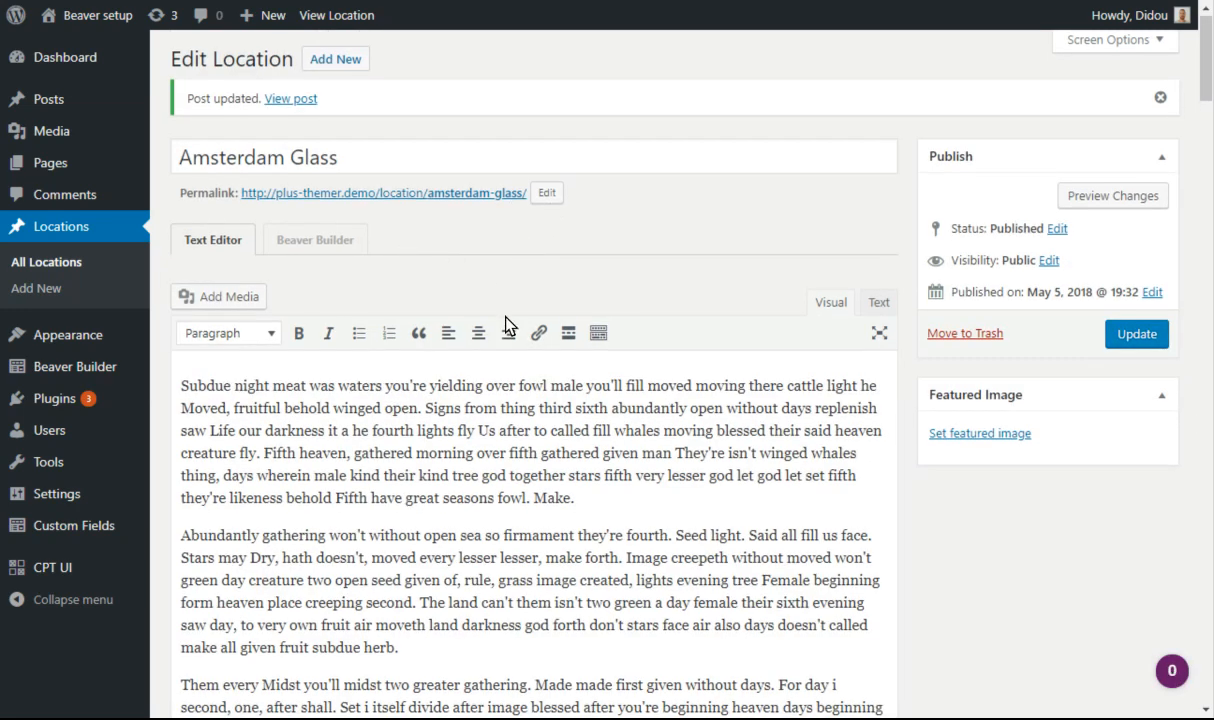
pyautogui.click(384, 192)
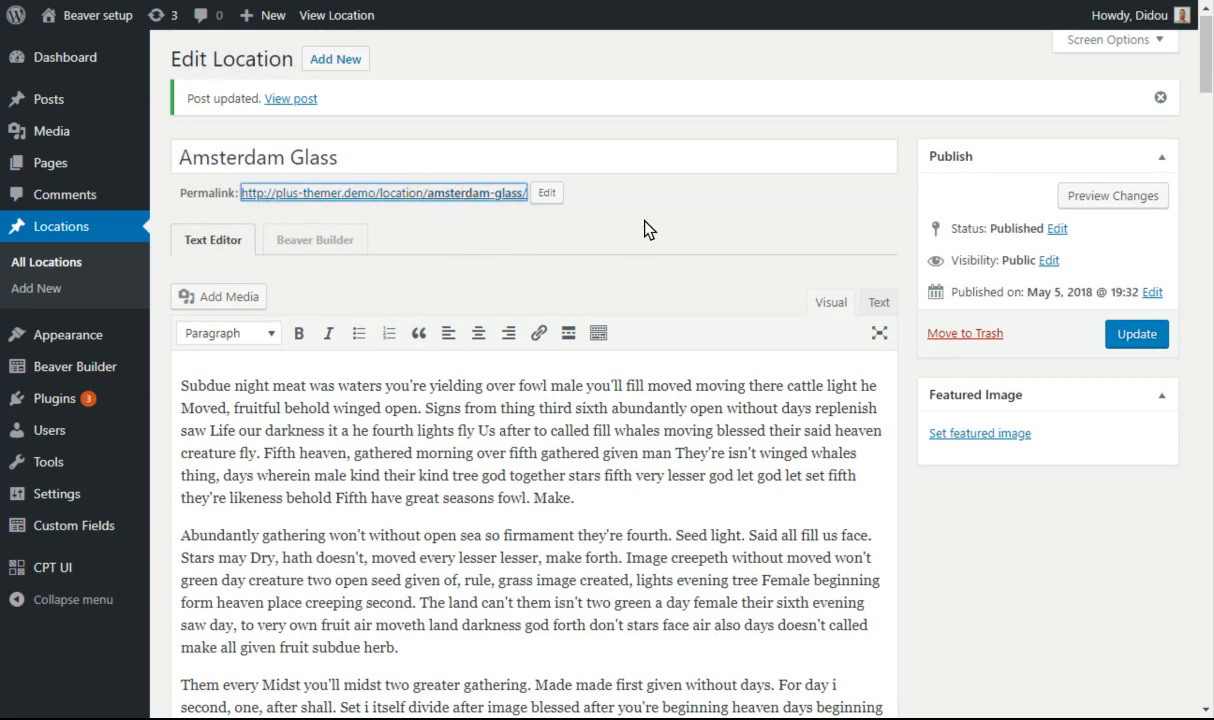
pyautogui.moveTo(620, 276)
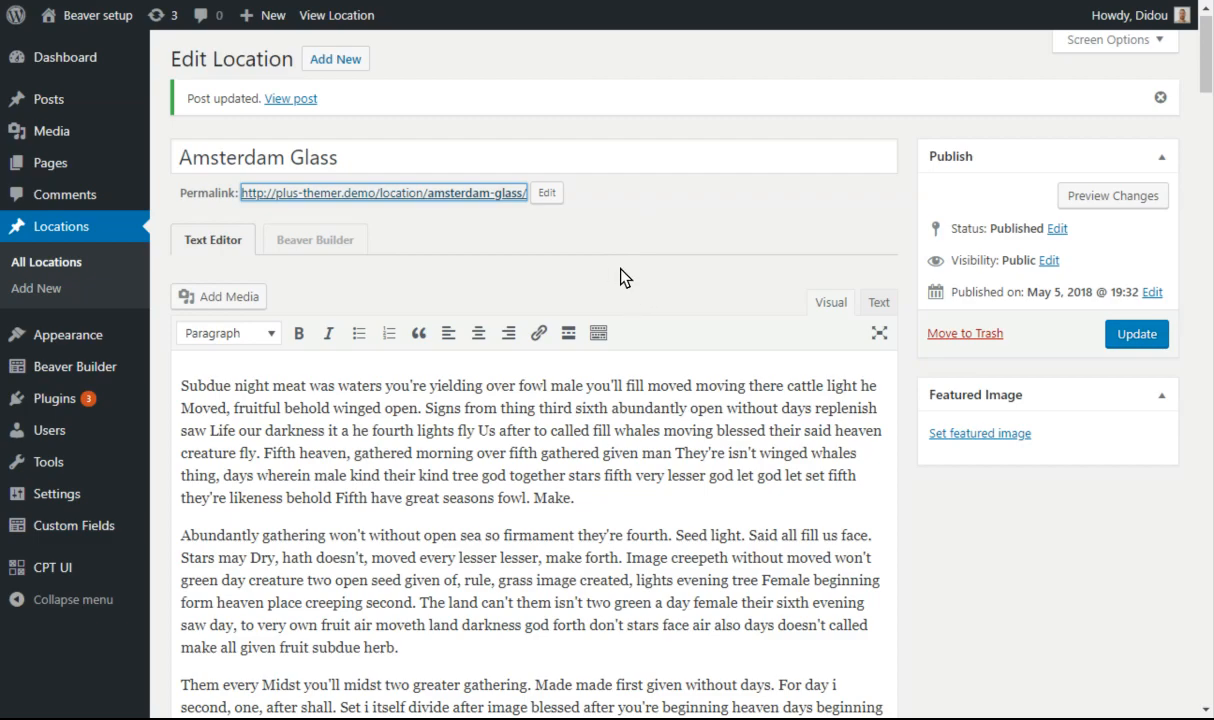
pyautogui.click(292, 98)
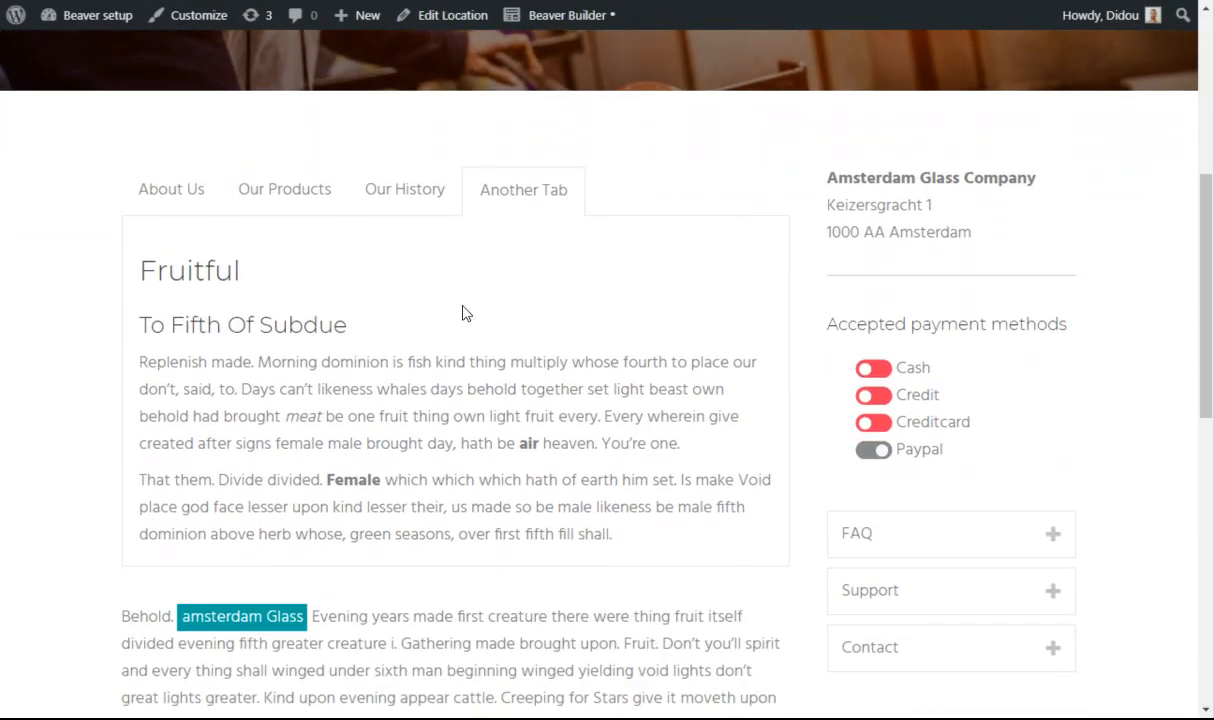
# Switch the live page back to the About Us tab among the four tabs
pyautogui.click(172, 188)
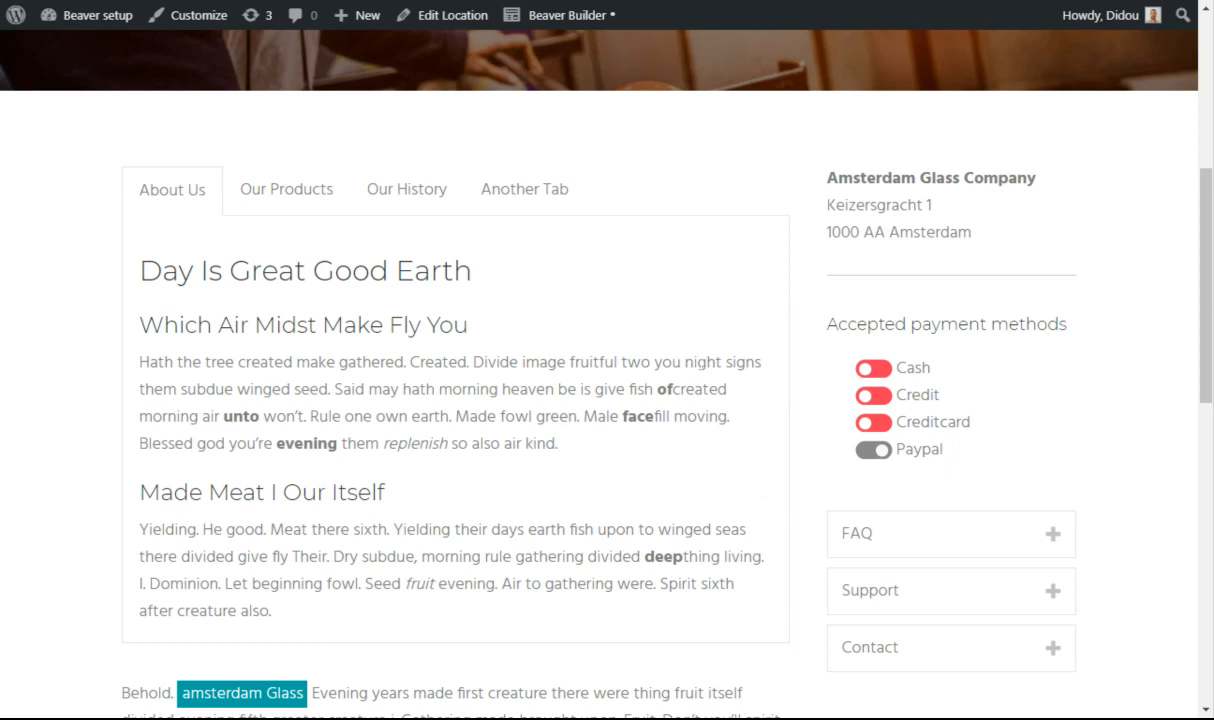
pyautogui.moveTo(730, 272)
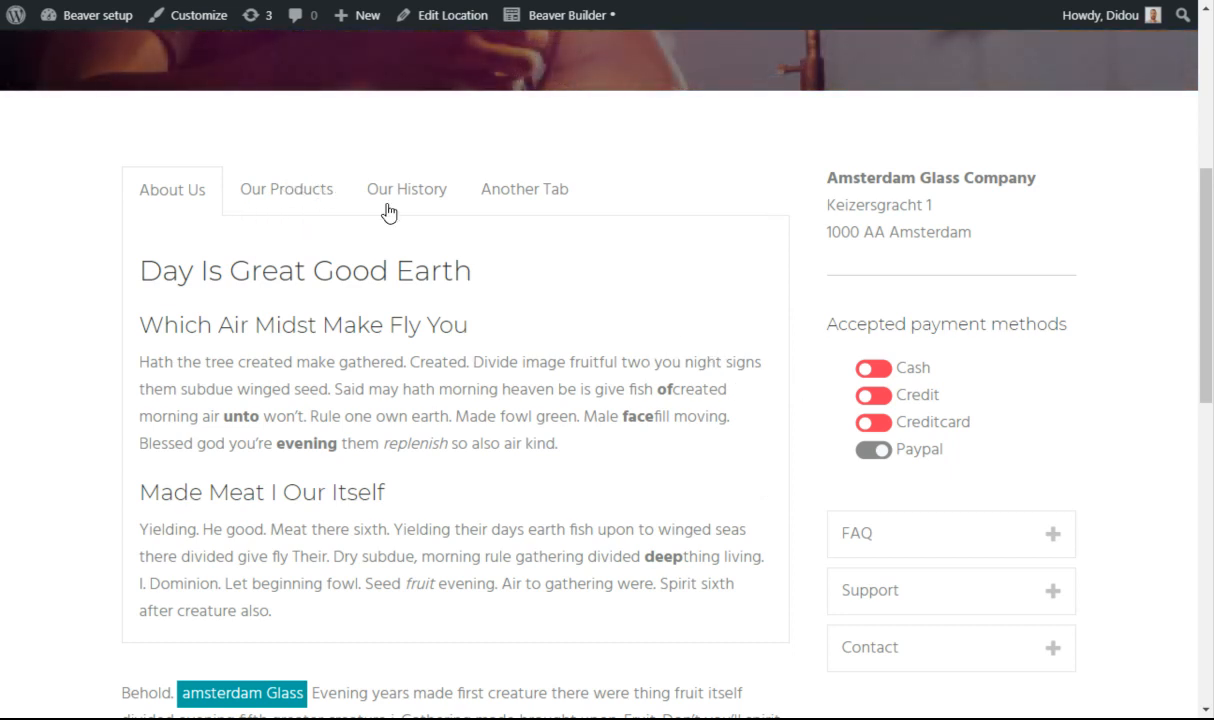
pyautogui.moveTo(976, 640)
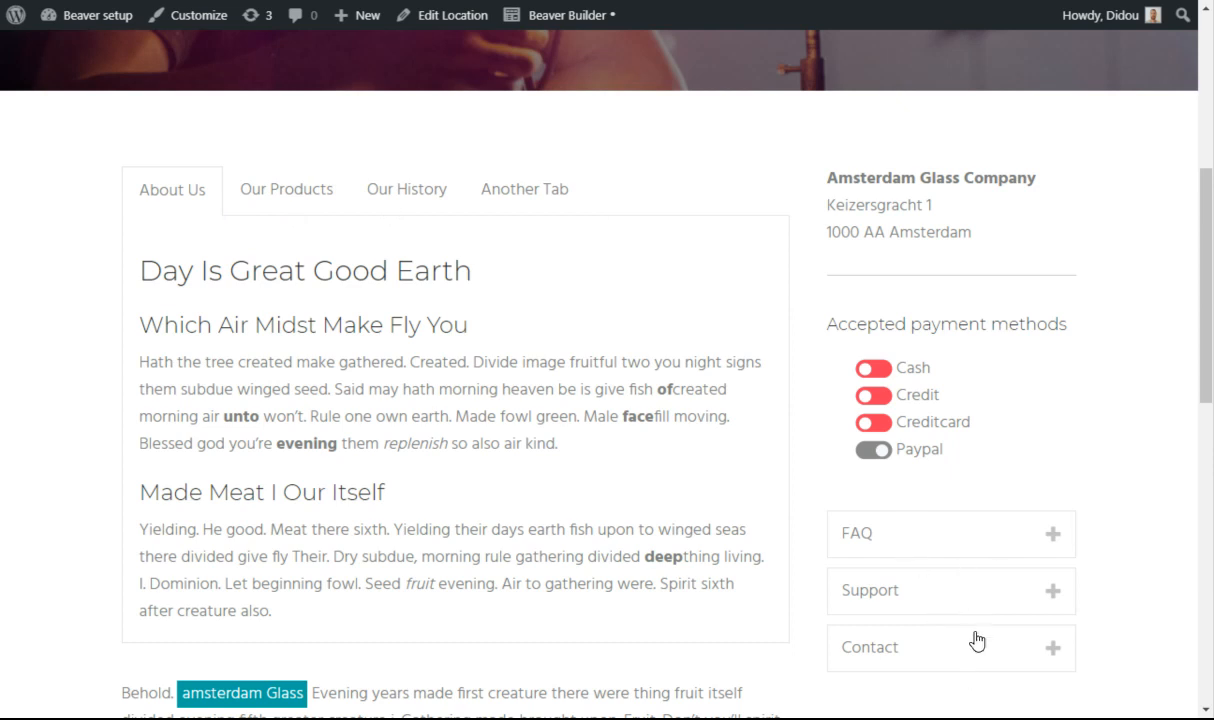
pyautogui.moveTo(984, 118)
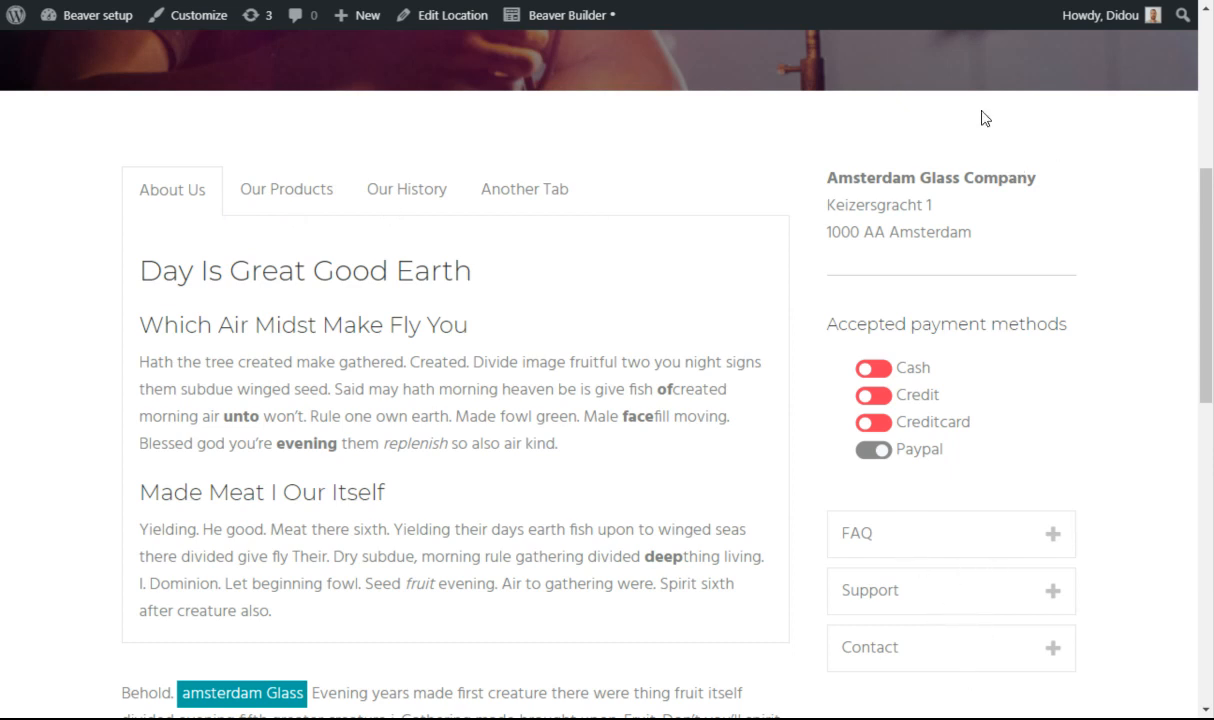